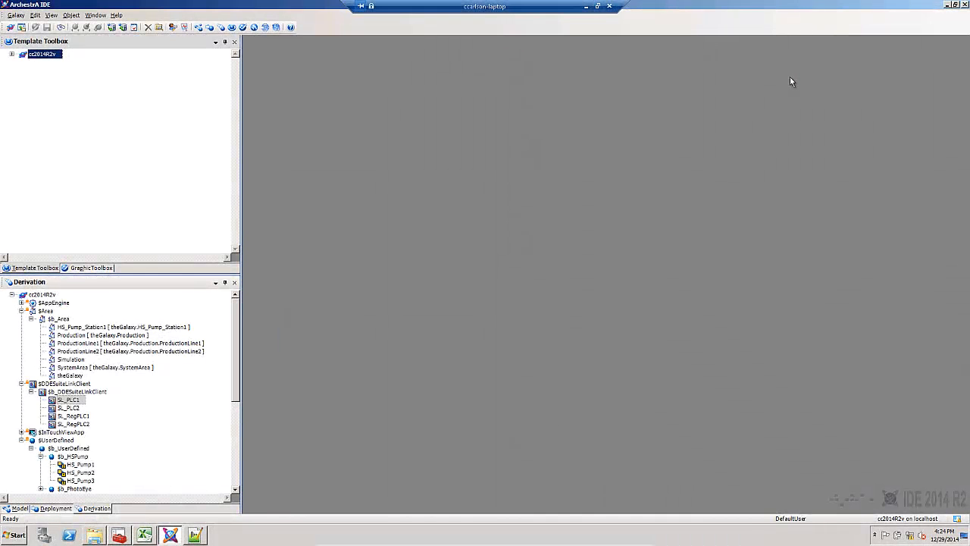
pyautogui.moveTo(781, 91)
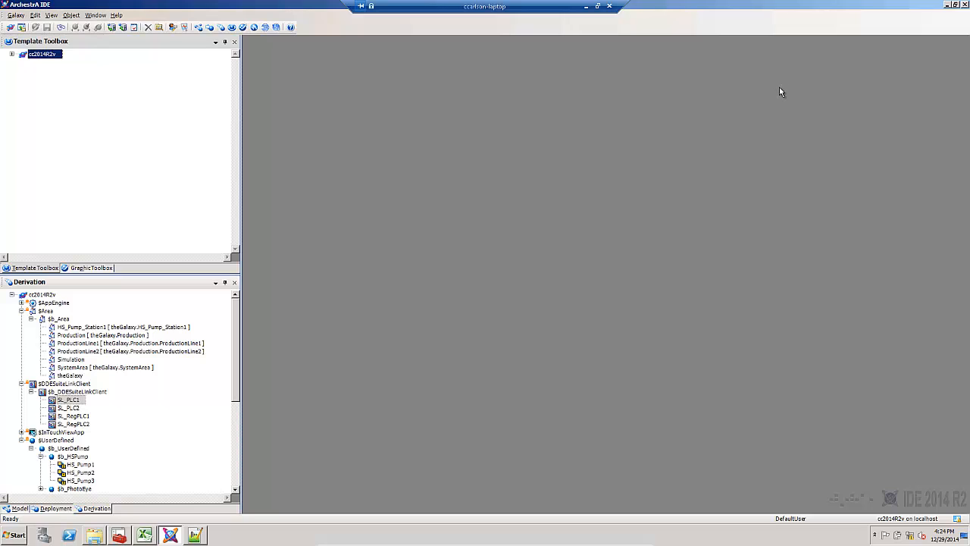
pyautogui.moveTo(458, 117)
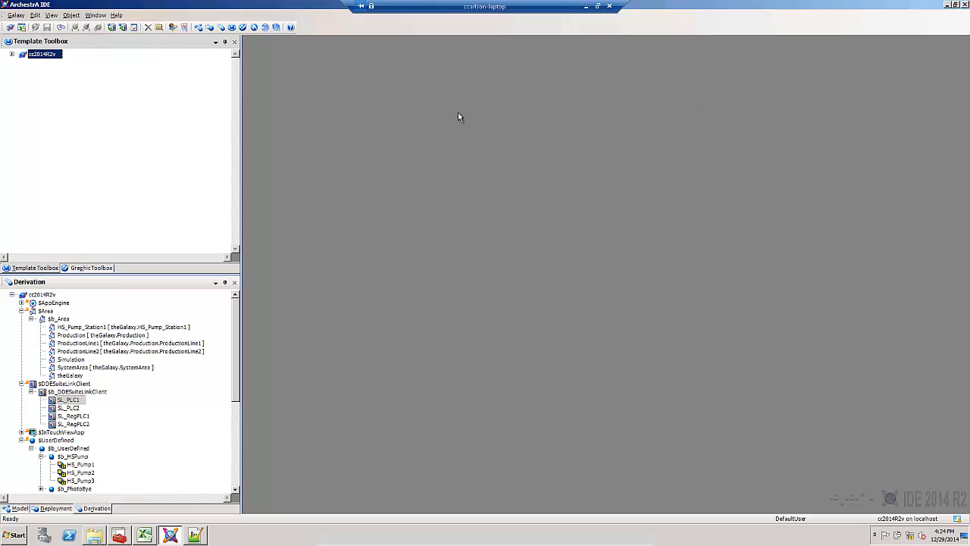
pyautogui.moveTo(149, 80)
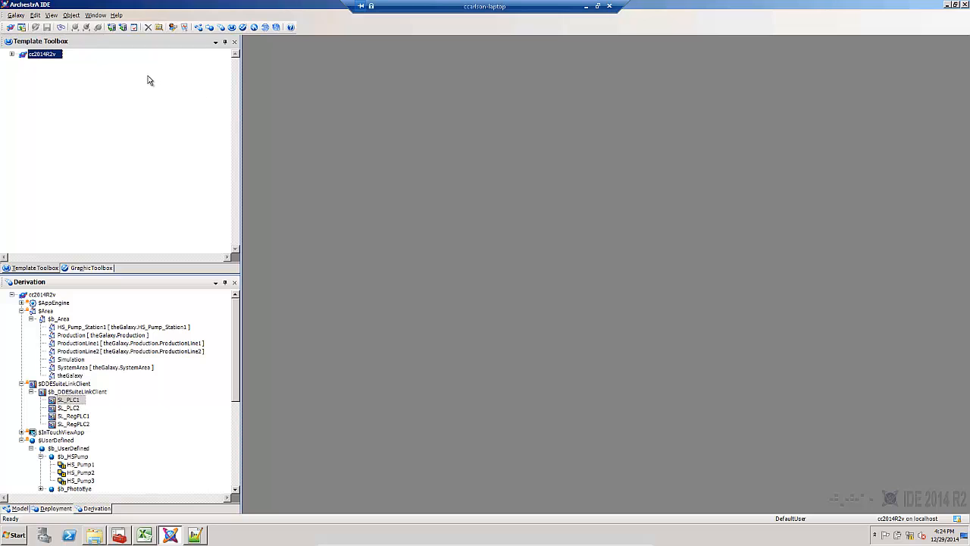
# Step: Show the IO Devices view from the View menu
pyautogui.click(52, 14)
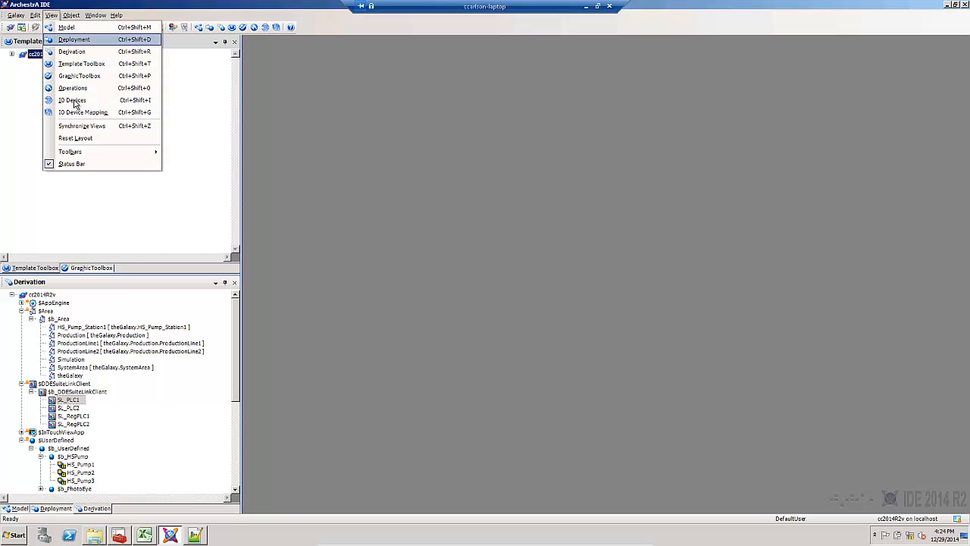
pyautogui.click(72, 99)
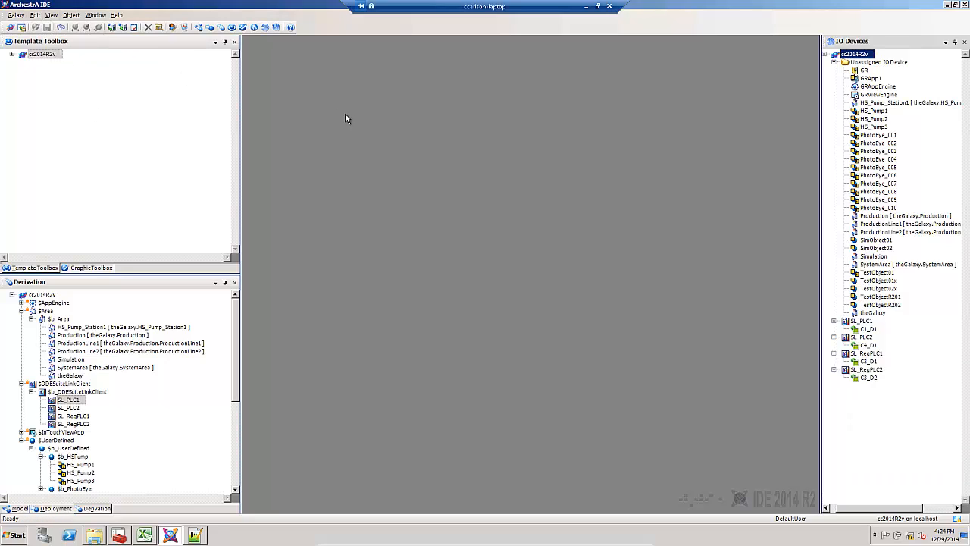
pyautogui.moveTo(526, 220)
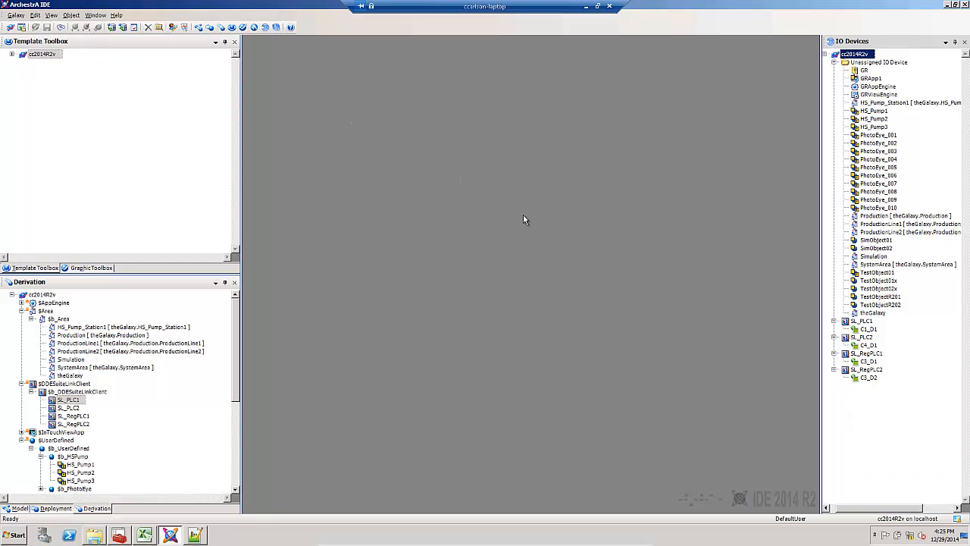
pyautogui.moveTo(488, 274)
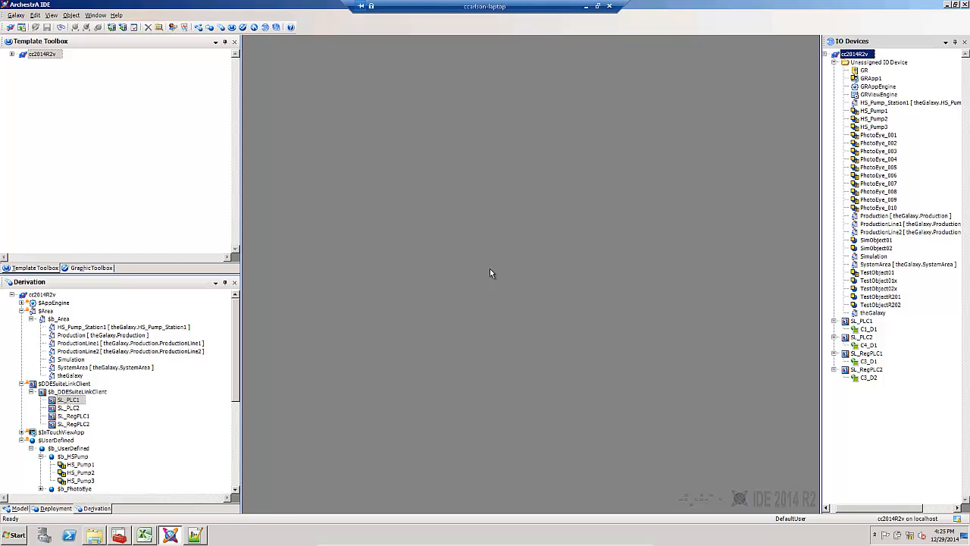
pyautogui.moveTo(616, 268)
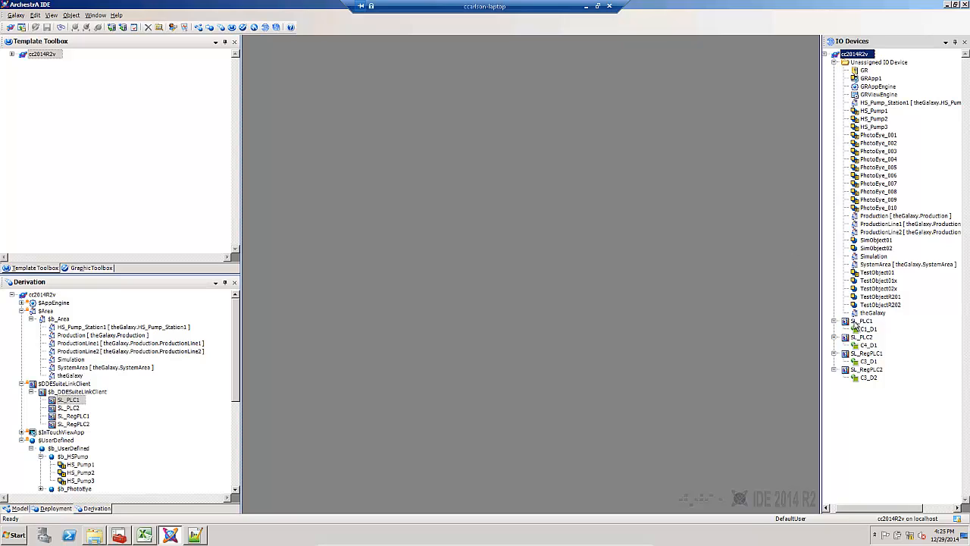
# Step: Open SL_PLC1's topic editor, browse SL_RegPLC1 and SL_RegPLC2, and collapse Unassigned IO Device
pyautogui.doubleClick(864, 320)
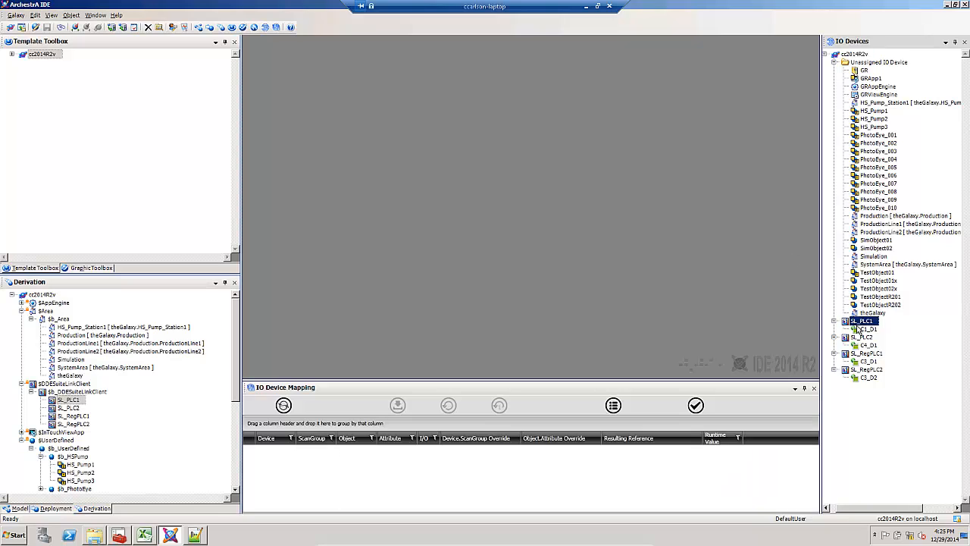
pyautogui.click(870, 353)
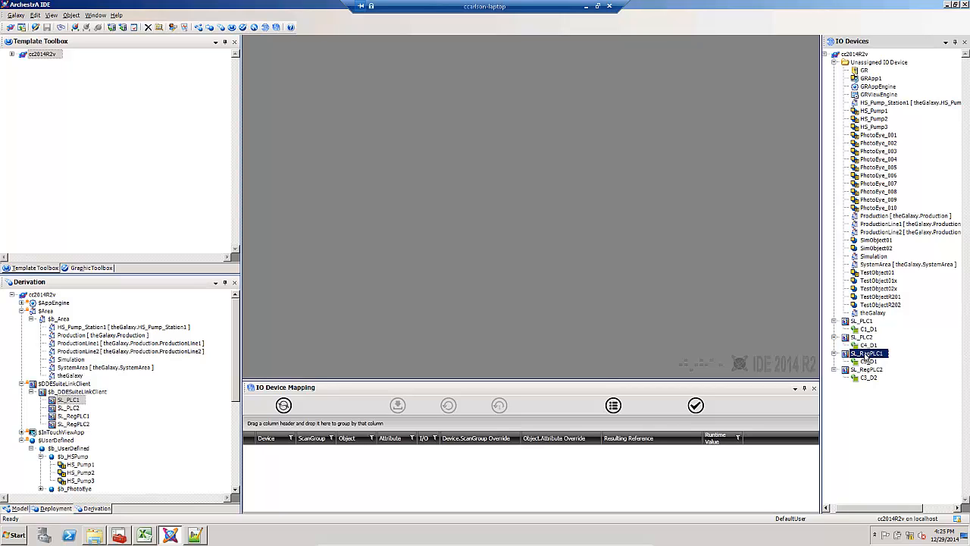
pyautogui.click(869, 369)
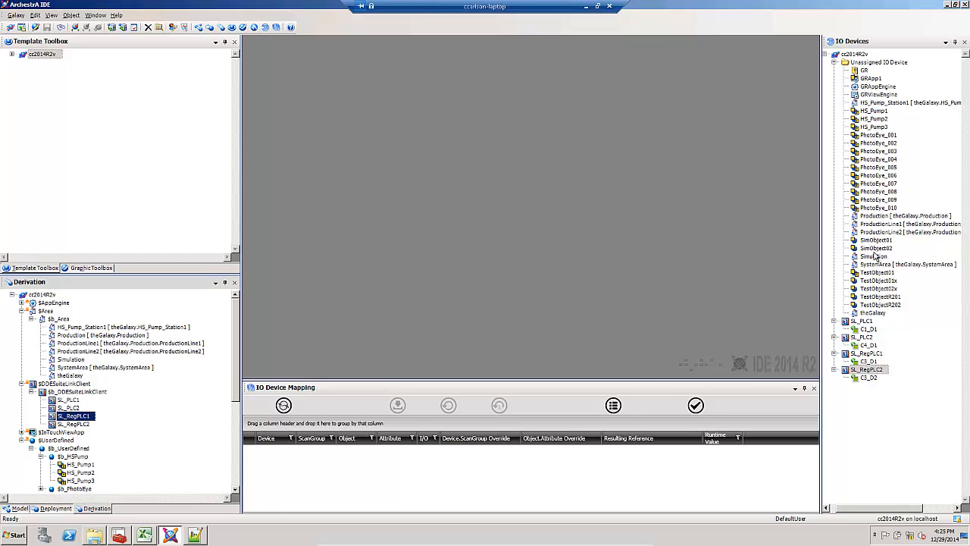
pyautogui.moveTo(829, 68)
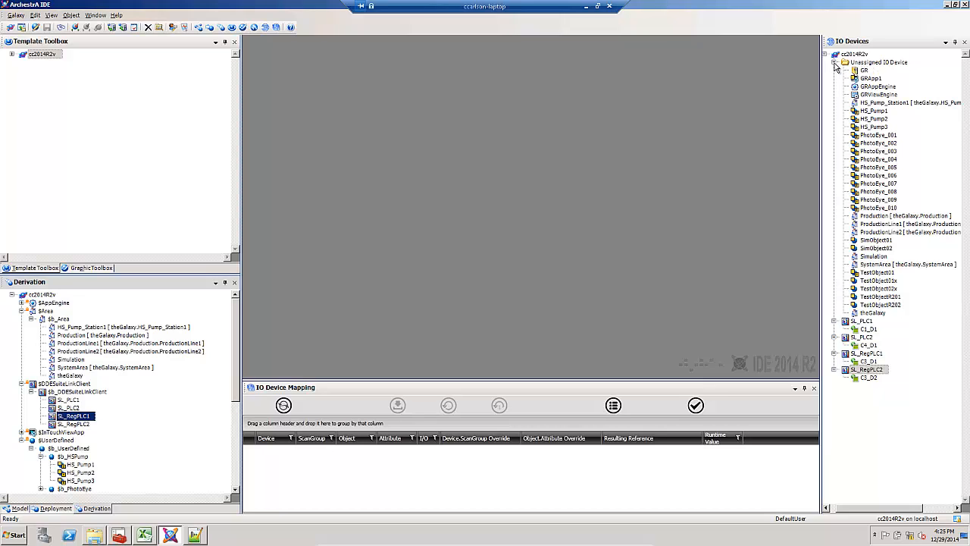
pyautogui.click(869, 369)
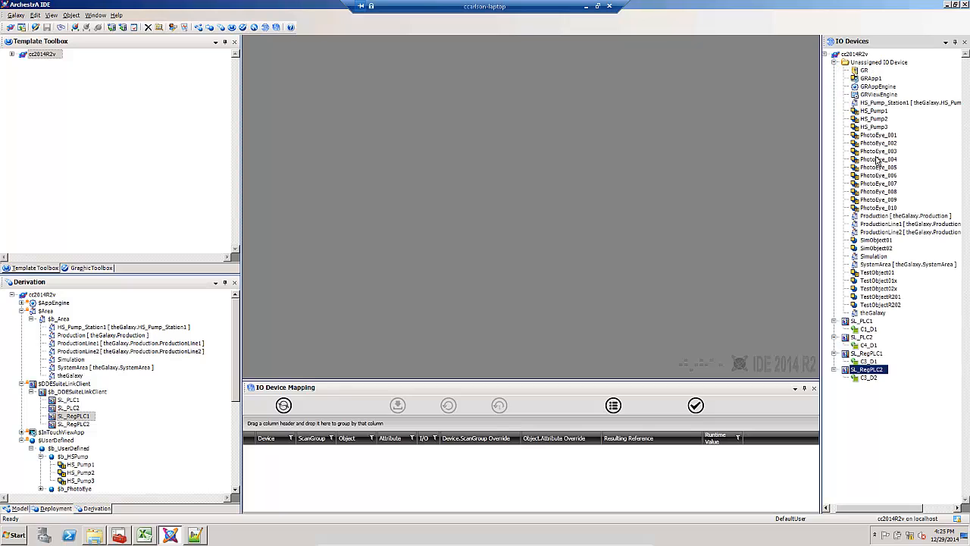
pyautogui.click(835, 63)
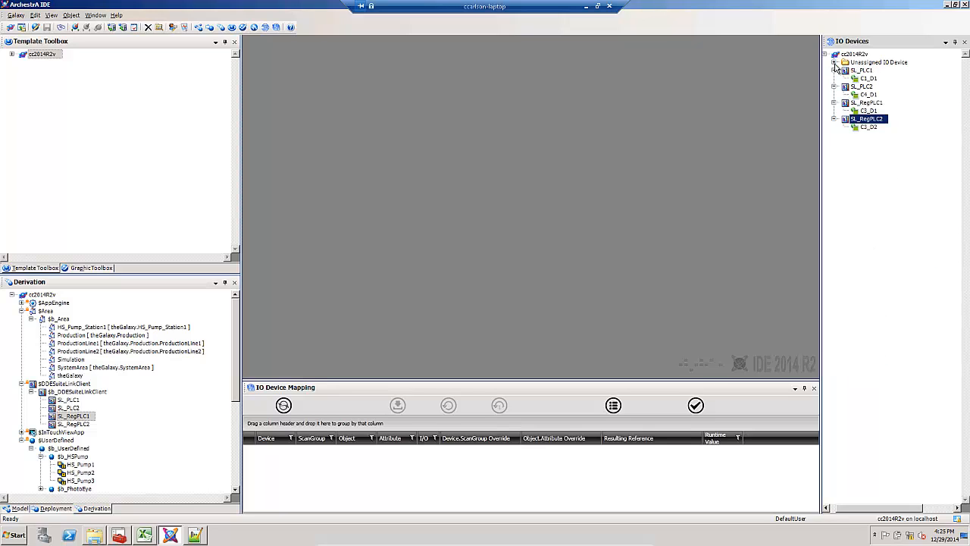
pyautogui.moveTo(871, 100)
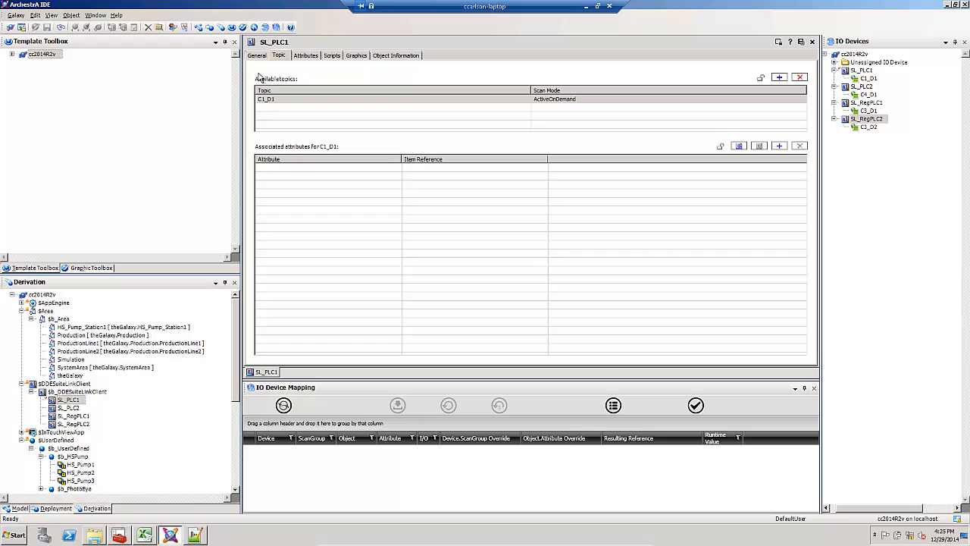
pyautogui.moveTo(764, 54)
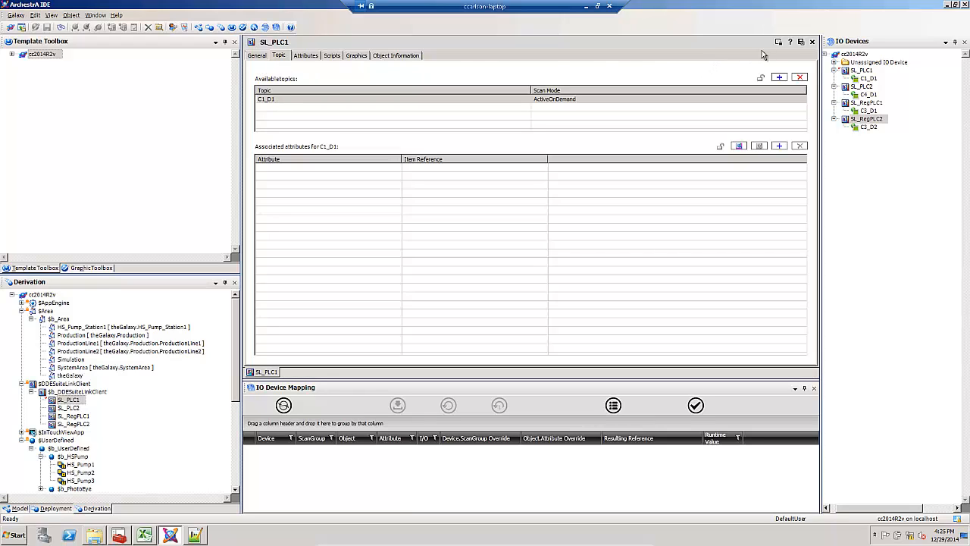
# Step: Close the SL_PLC1 editor showing topic C1_D1
pyautogui.click(812, 42)
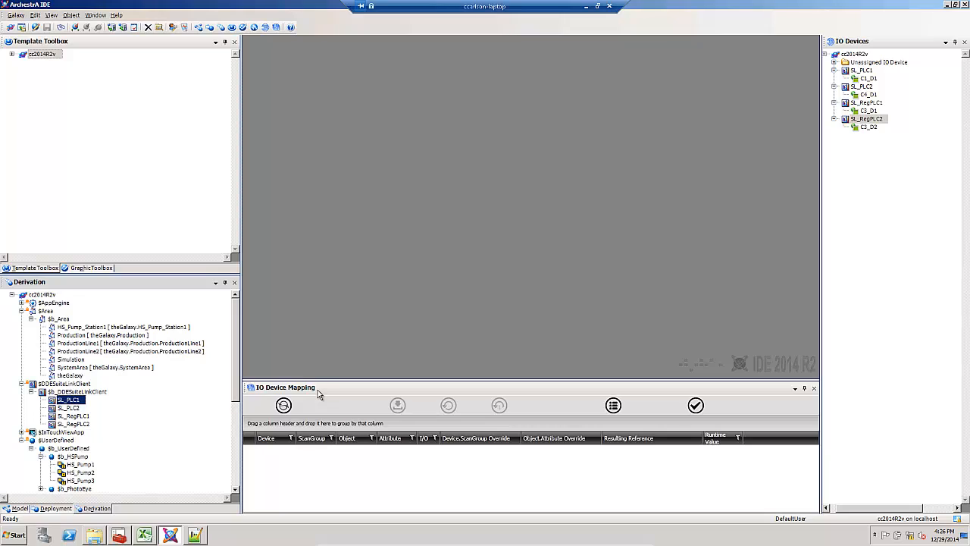
pyautogui.moveTo(324, 392)
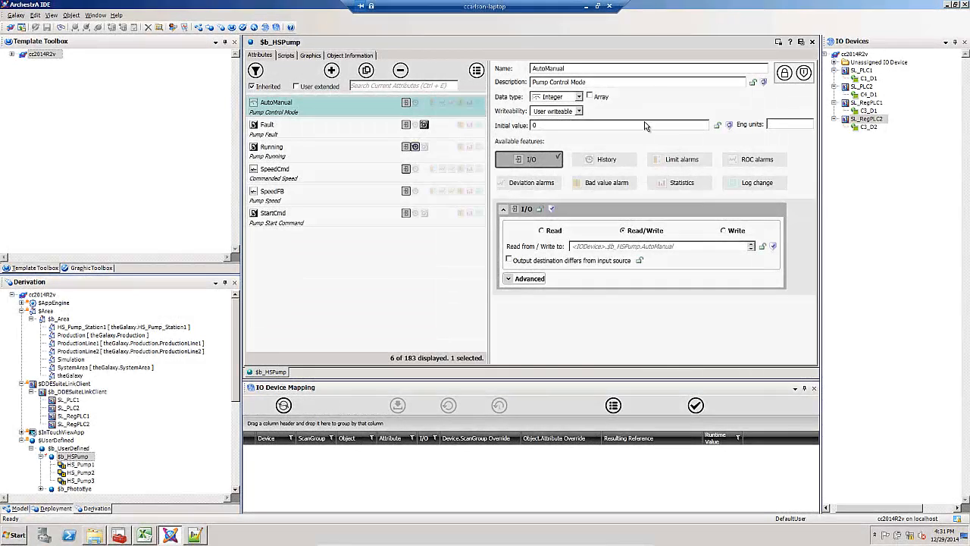
pyautogui.moveTo(596, 157)
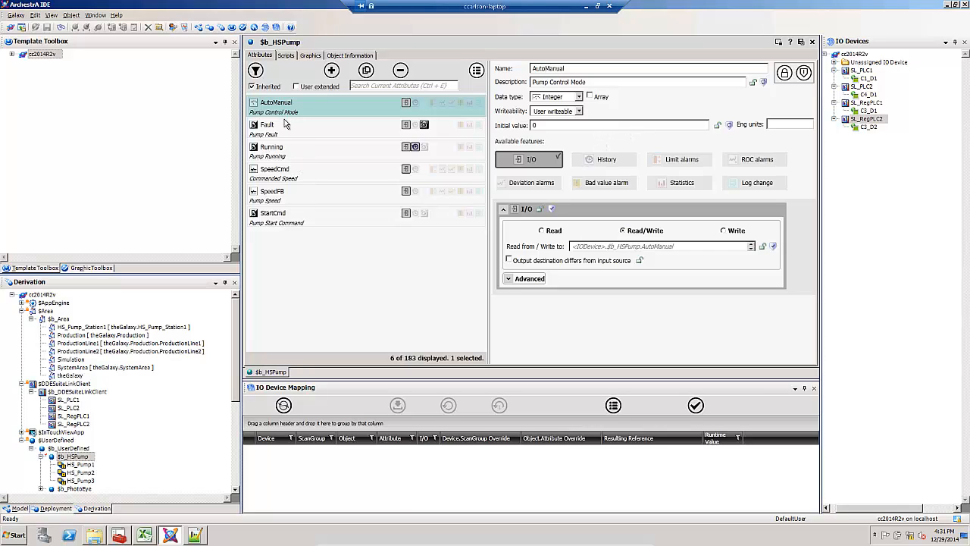
pyautogui.moveTo(286, 184)
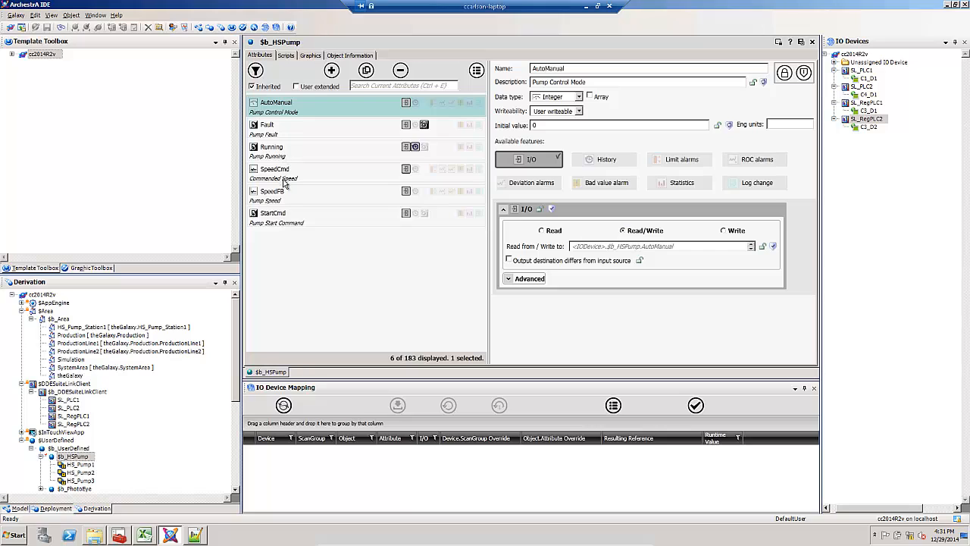
pyautogui.moveTo(340, 242)
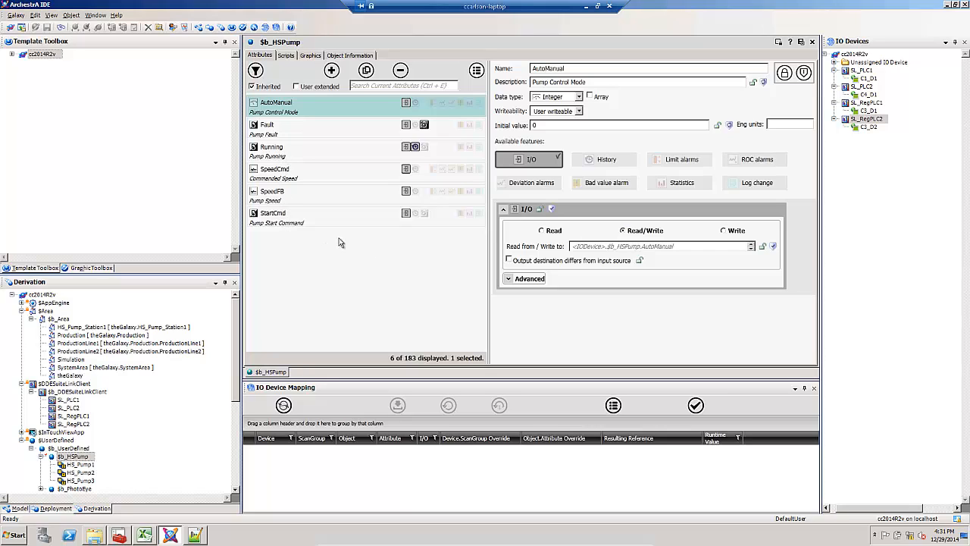
pyautogui.moveTo(538, 171)
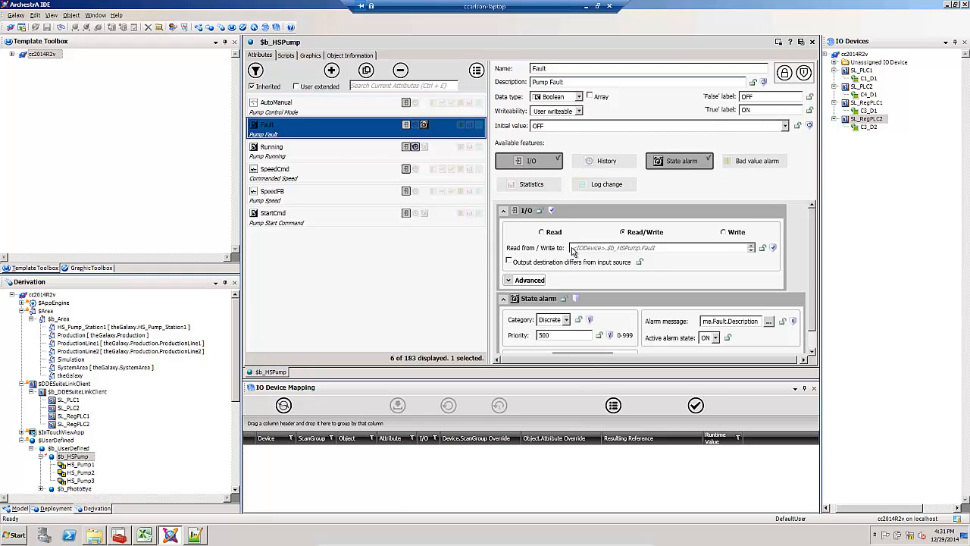
pyautogui.moveTo(572, 254)
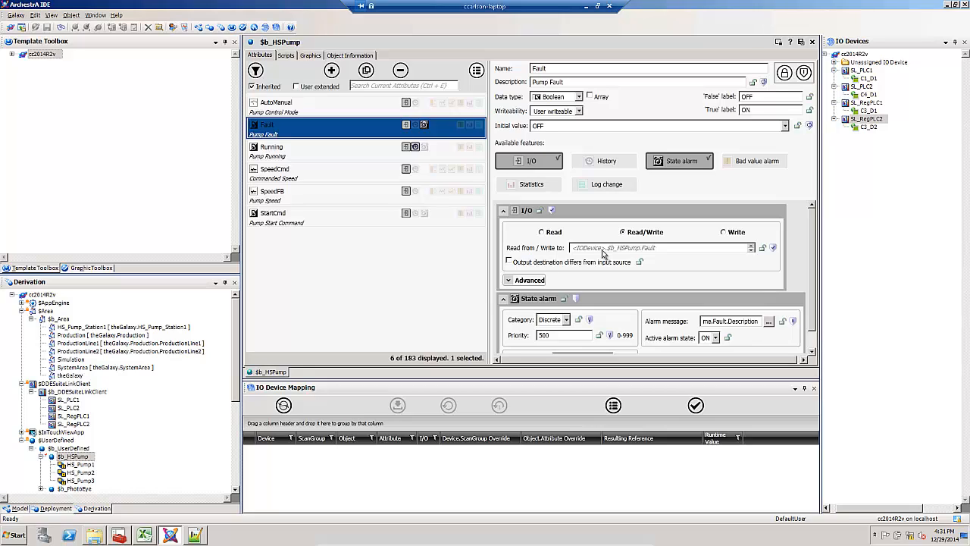
pyautogui.moveTo(678, 218)
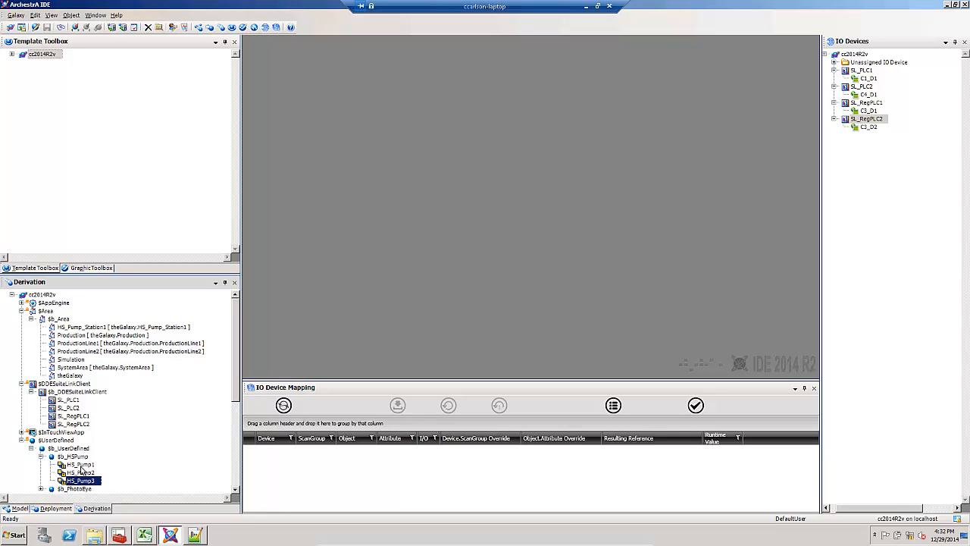
pyautogui.rightClick(79, 480)
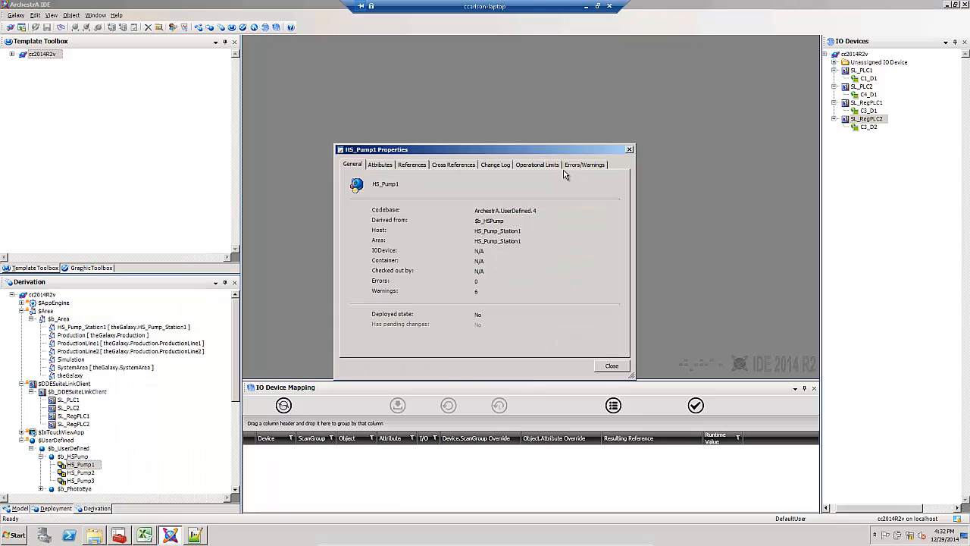
pyautogui.click(585, 165)
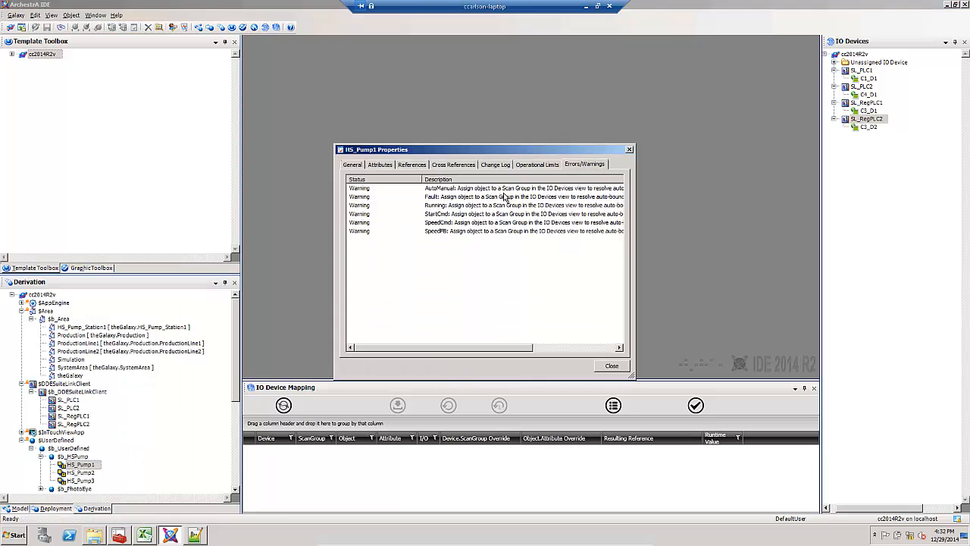
pyautogui.moveTo(535, 231)
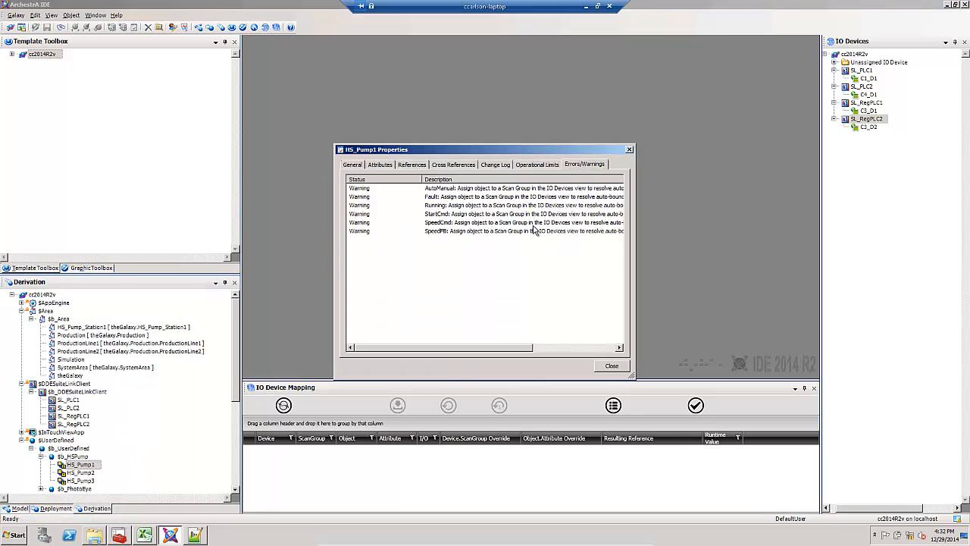
pyautogui.moveTo(602, 364)
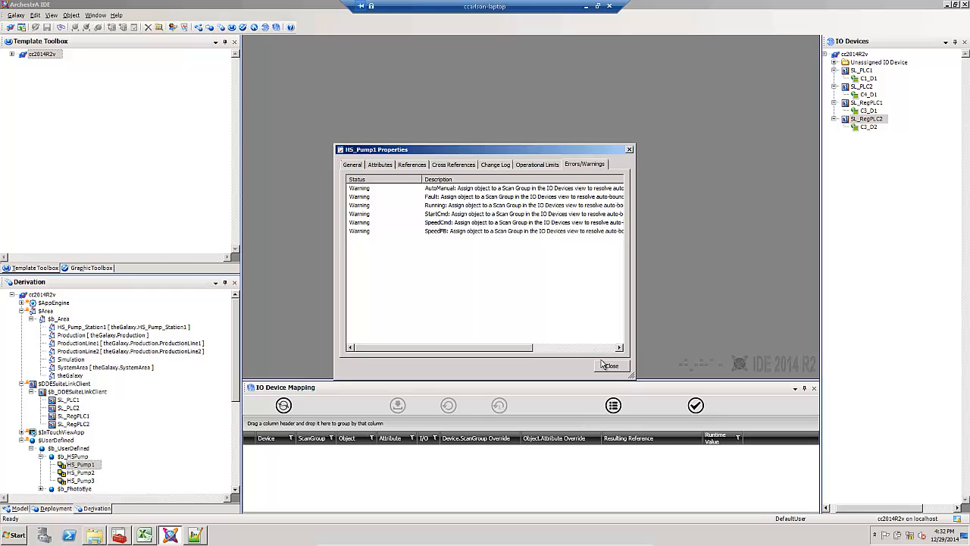
pyautogui.click(612, 365)
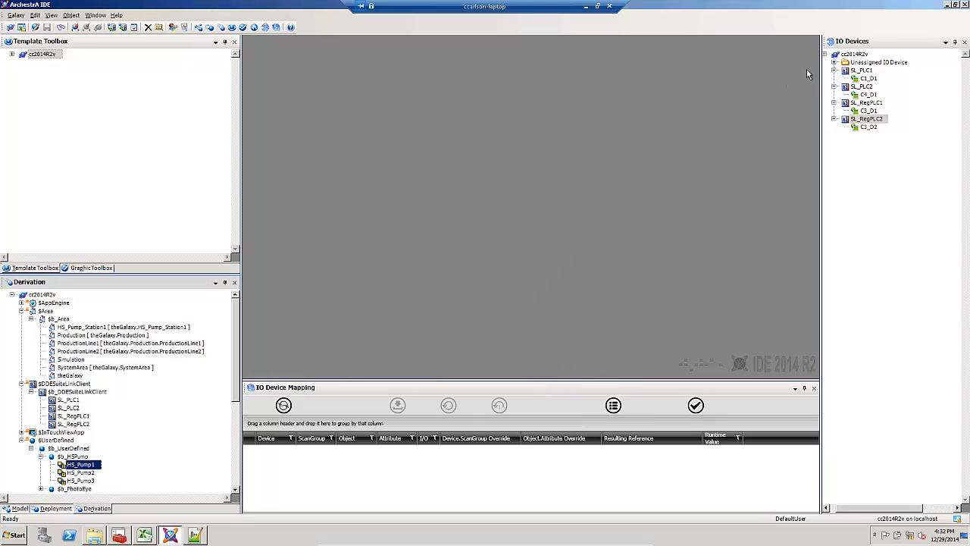
# Step: Put HS_Pump1 under SL_PLC1's C1_D1 and show its six attribute mappings
pyautogui.click(834, 62)
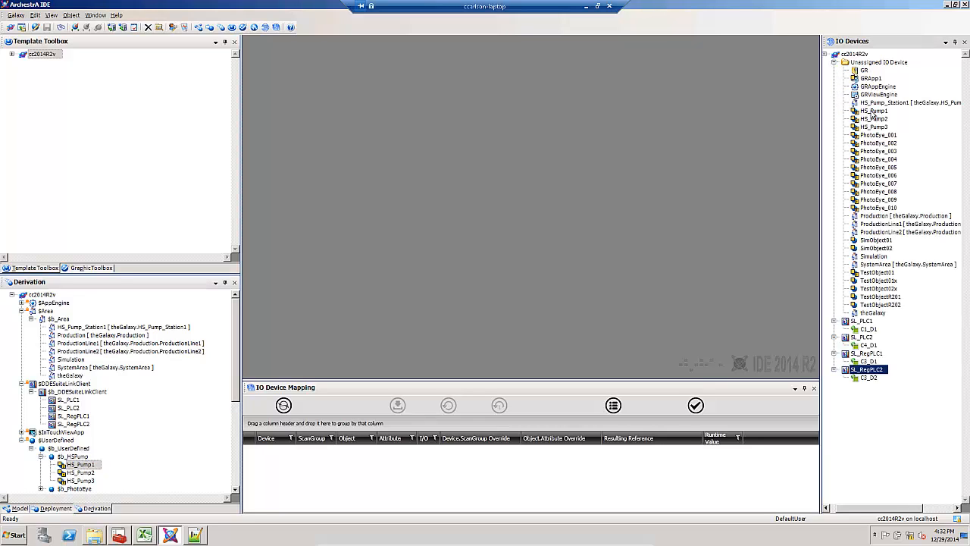
pyautogui.click(875, 111)
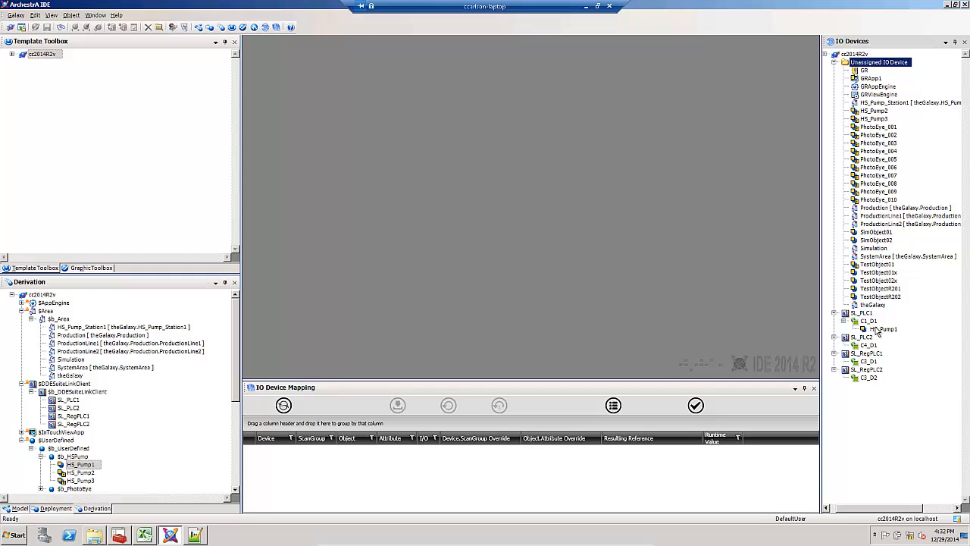
pyautogui.click(884, 328)
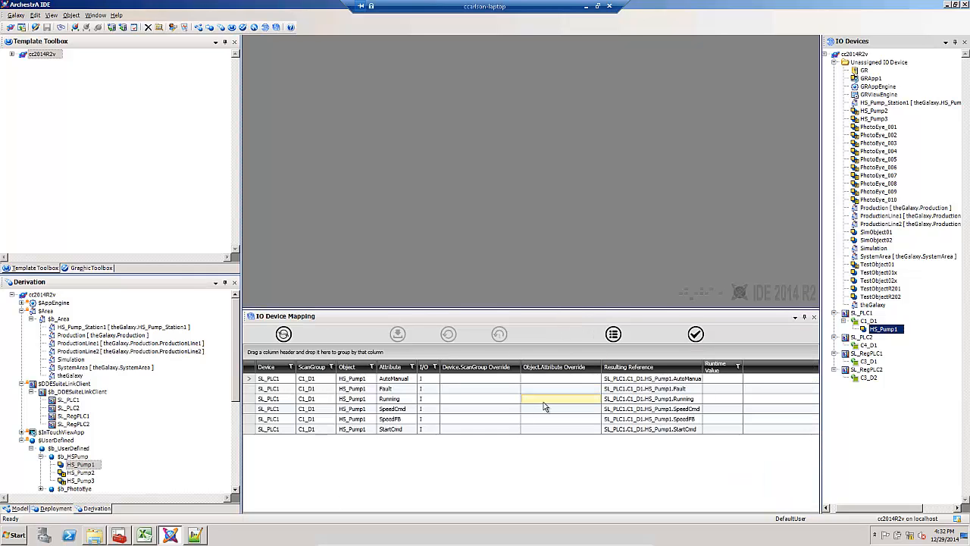
# Step: Validate HS_Pump1's six references, showing runtime values like 0, False and 40
pyautogui.click(651, 409)
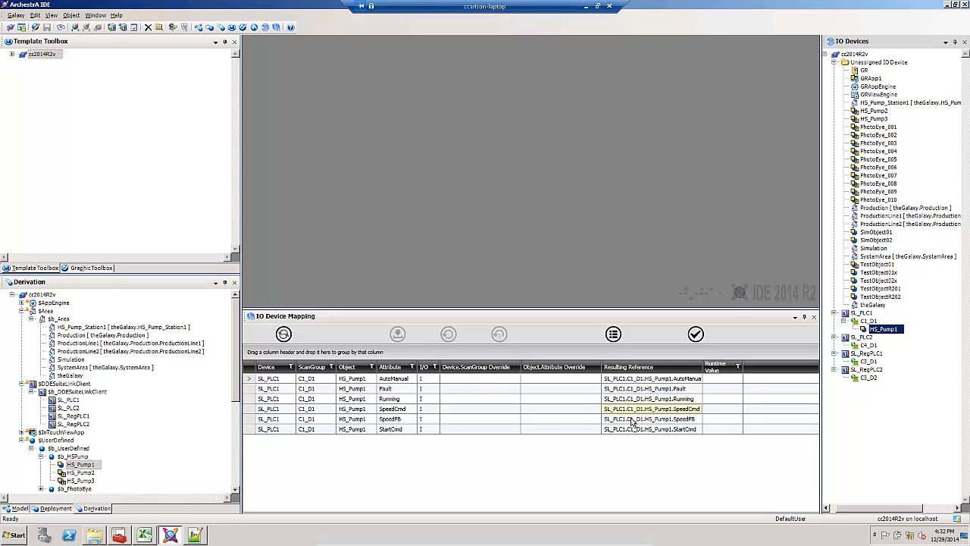
pyautogui.click(651, 428)
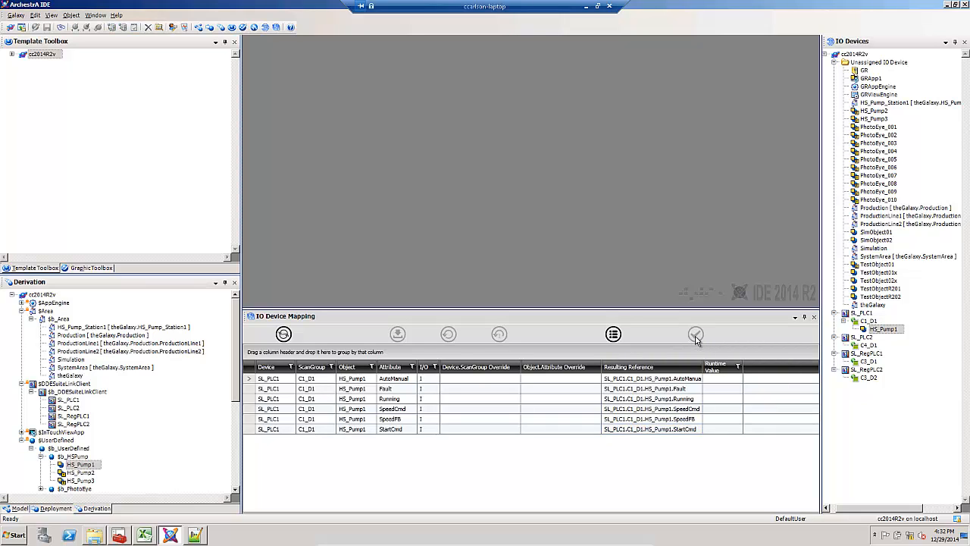
pyautogui.click(696, 335)
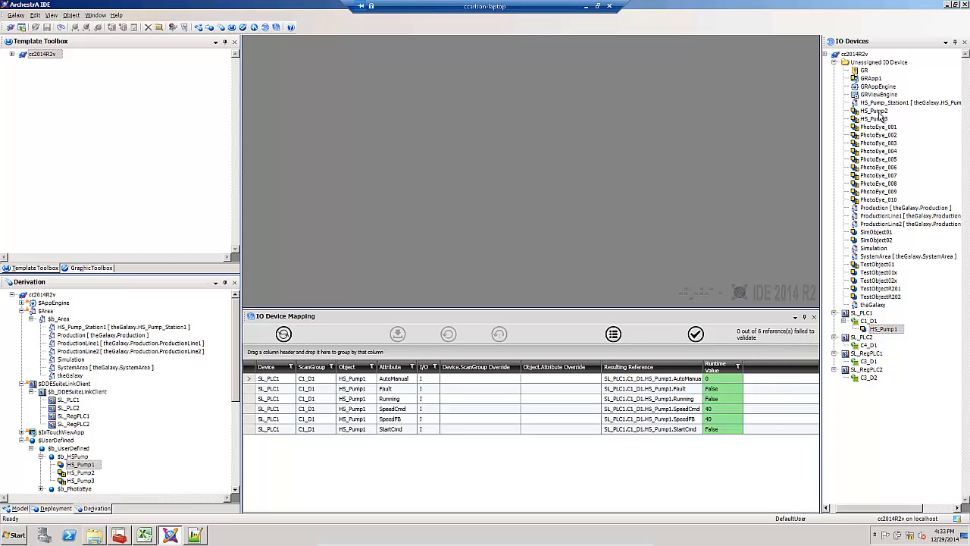
# Step: Assign HS_Pump2 to SL_PLC1's C1_D1 scan group via Assign To
pyautogui.rightClick(883, 110)
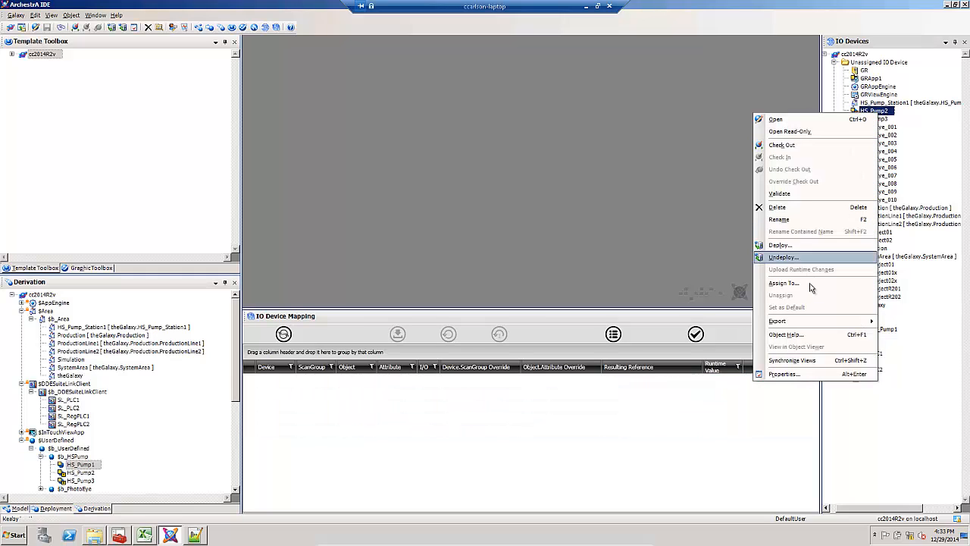
pyautogui.click(783, 282)
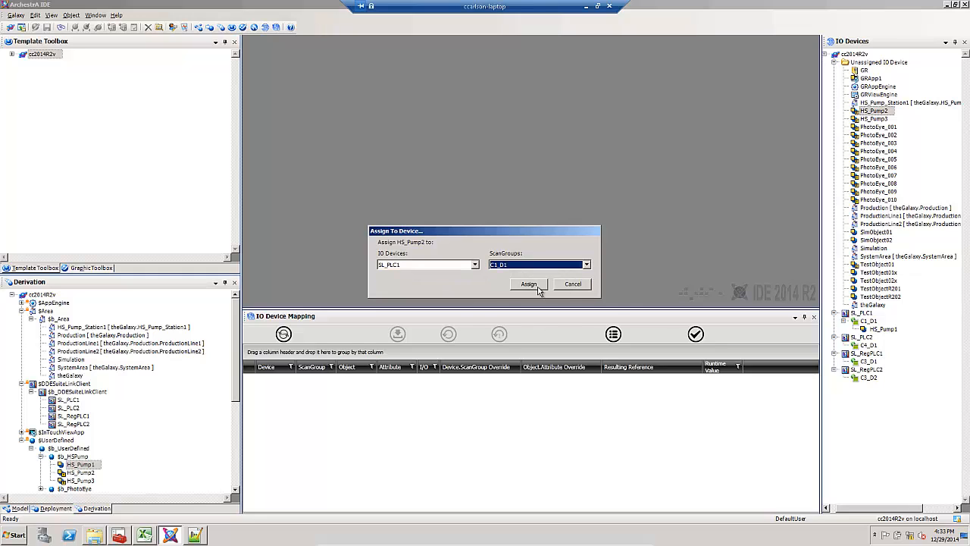
pyautogui.click(528, 284)
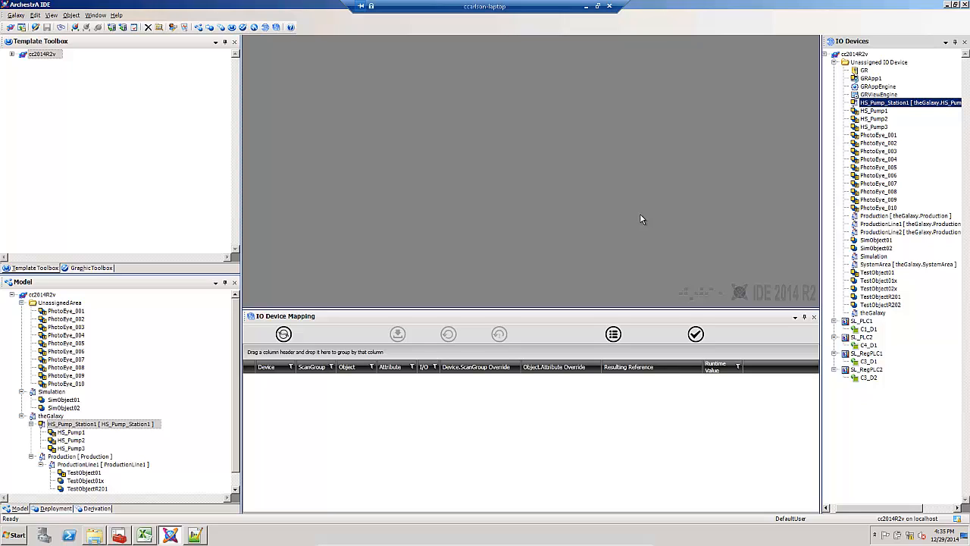
pyautogui.moveTo(646, 224)
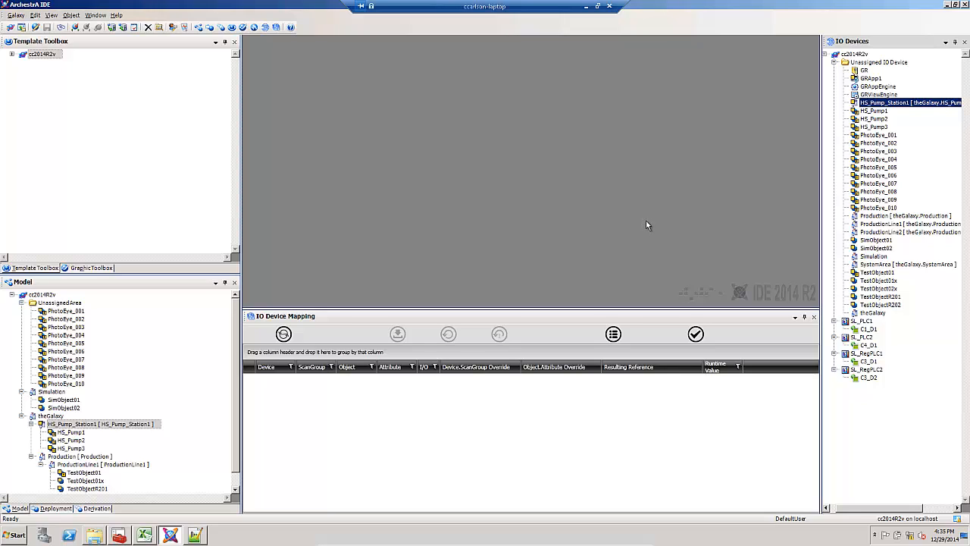
pyautogui.moveTo(643, 233)
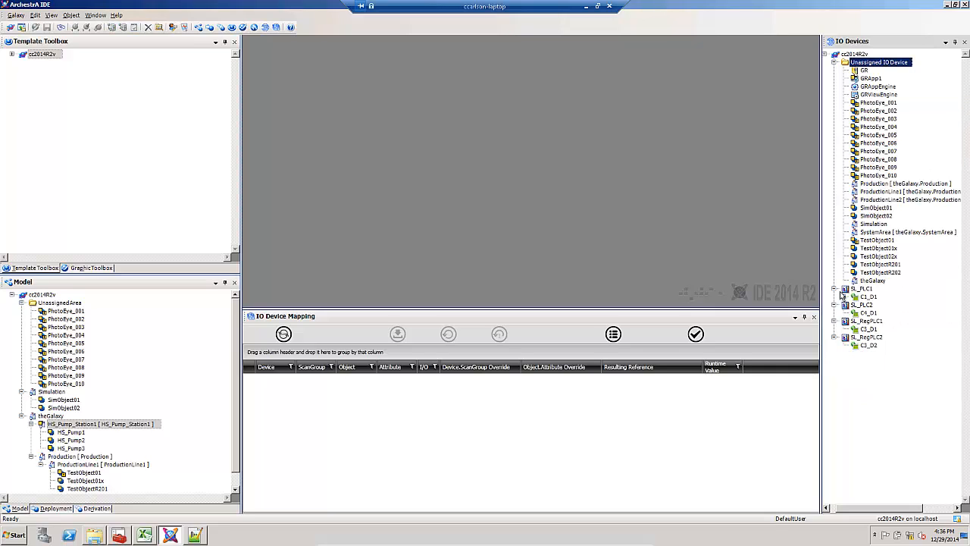
# Step: Expand C1_D1, view HS_Pump3's mappings, then list mappings for all of C1_D1
pyautogui.click(845, 297)
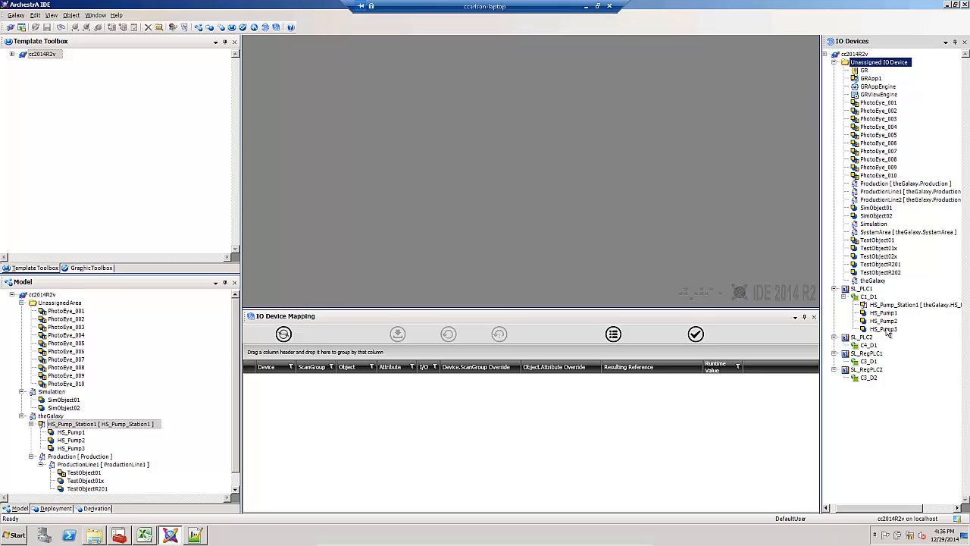
pyautogui.click(884, 328)
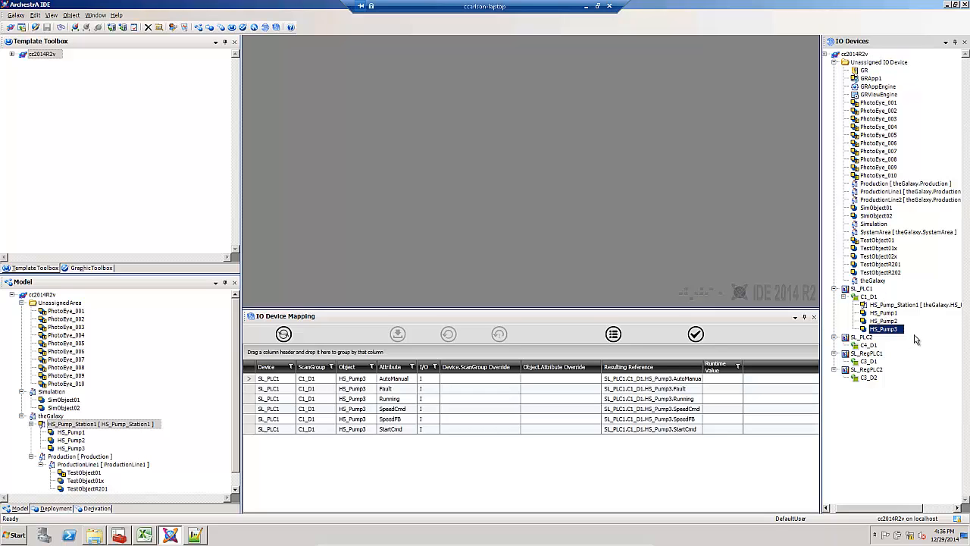
pyautogui.click(870, 296)
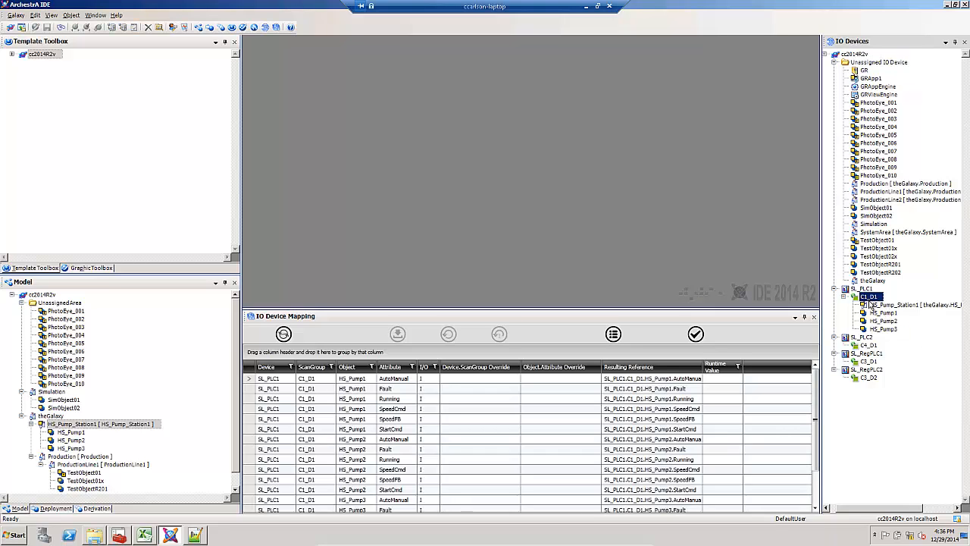
pyautogui.moveTo(771, 328)
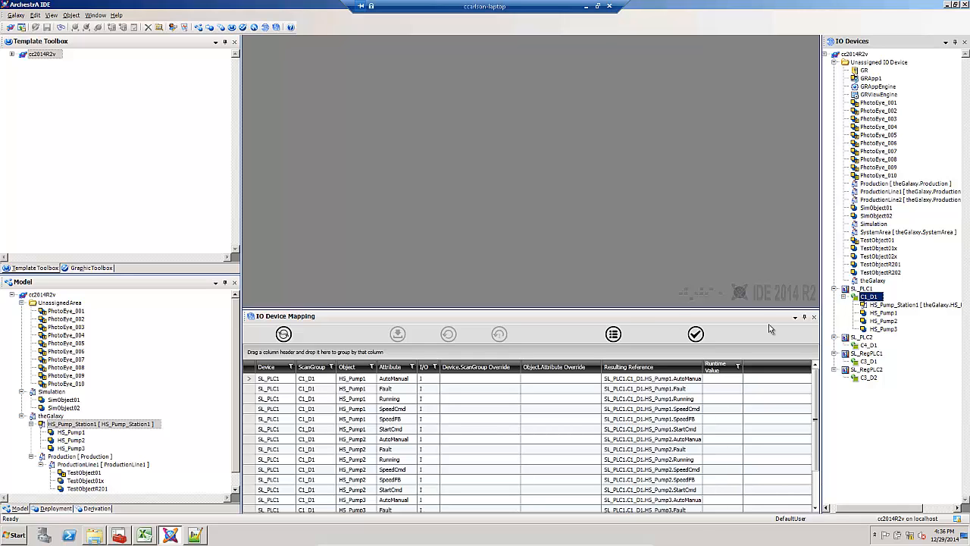
pyautogui.moveTo(455, 348)
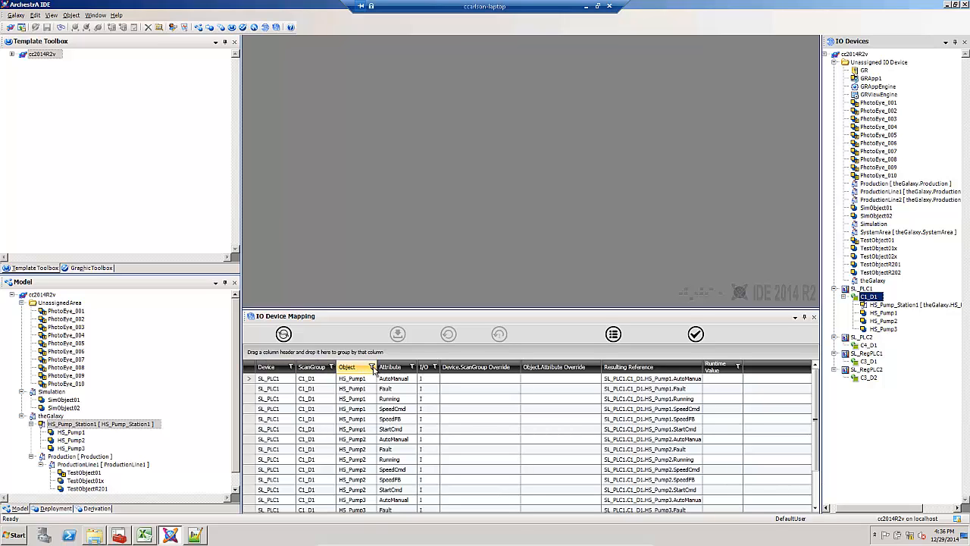
pyautogui.click(372, 366)
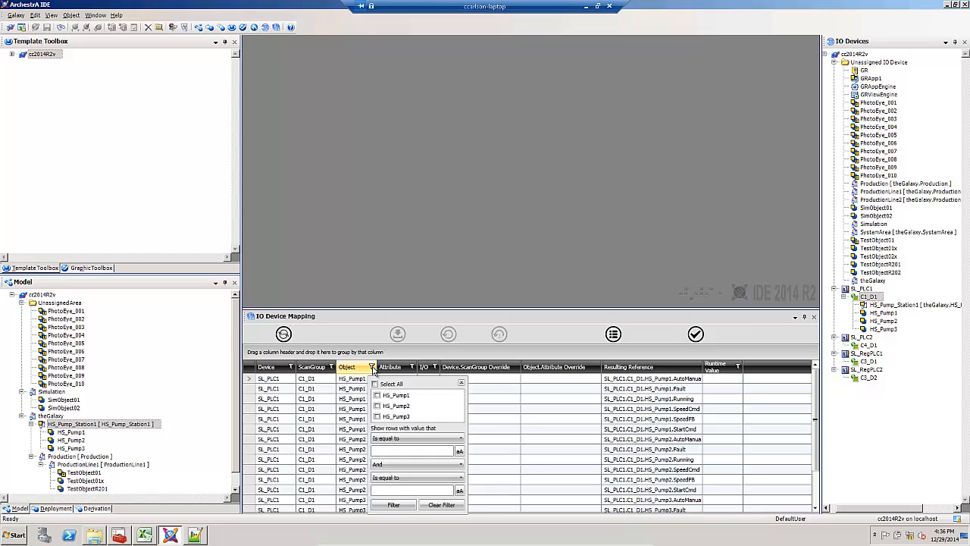
pyautogui.click(376, 395)
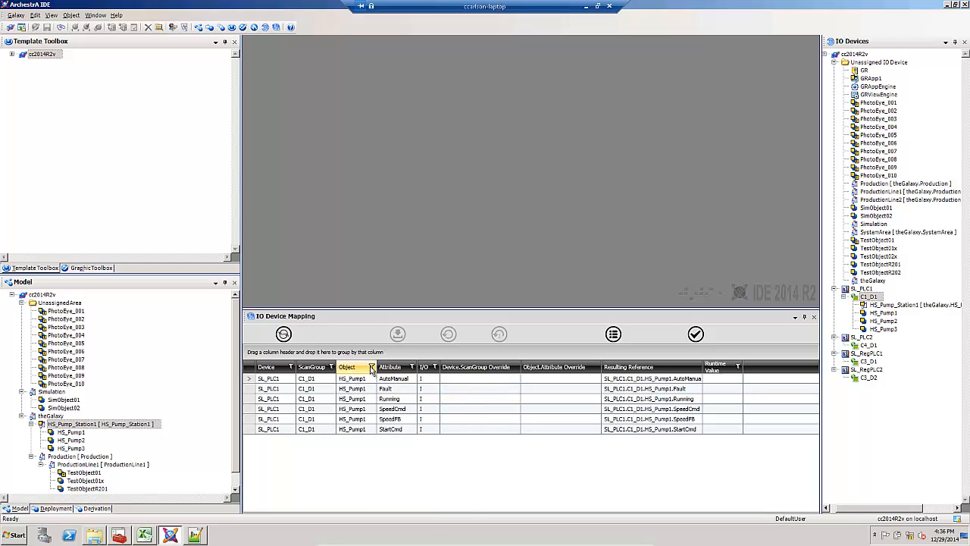
pyautogui.click(371, 367)
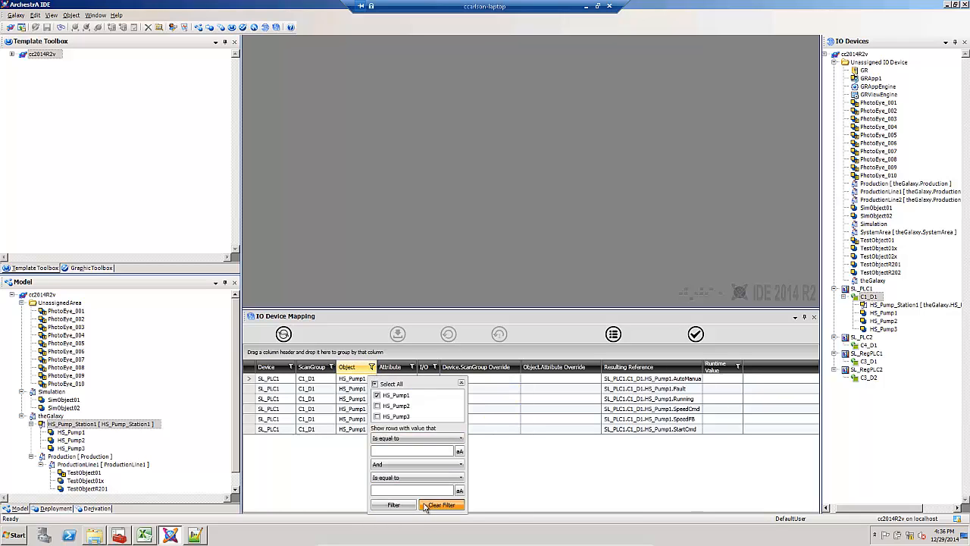
pyautogui.click(441, 505)
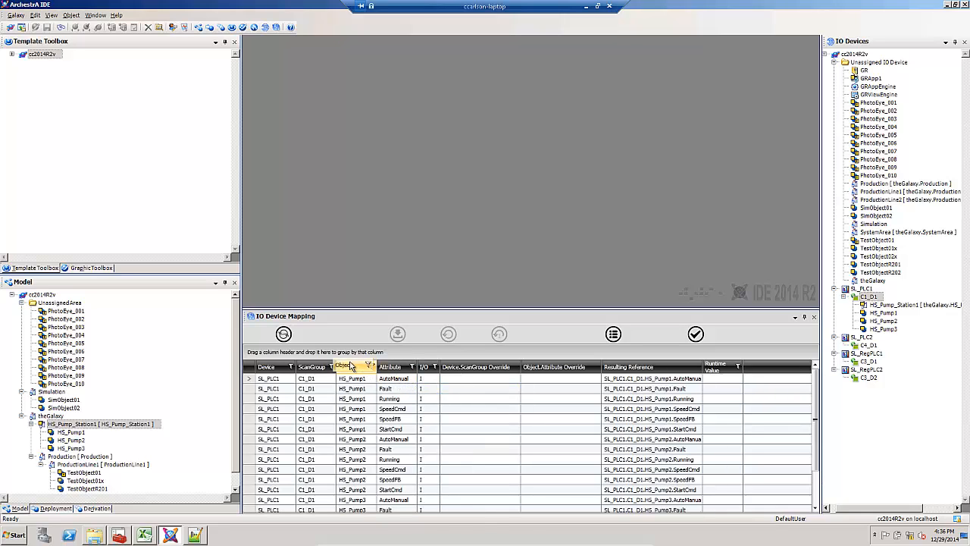
# Step: Group mapping rows by the Object column, then expand and collapse the HS_Pump2 group
pyautogui.moveTo(352, 367); pyautogui.dragTo(303, 352)
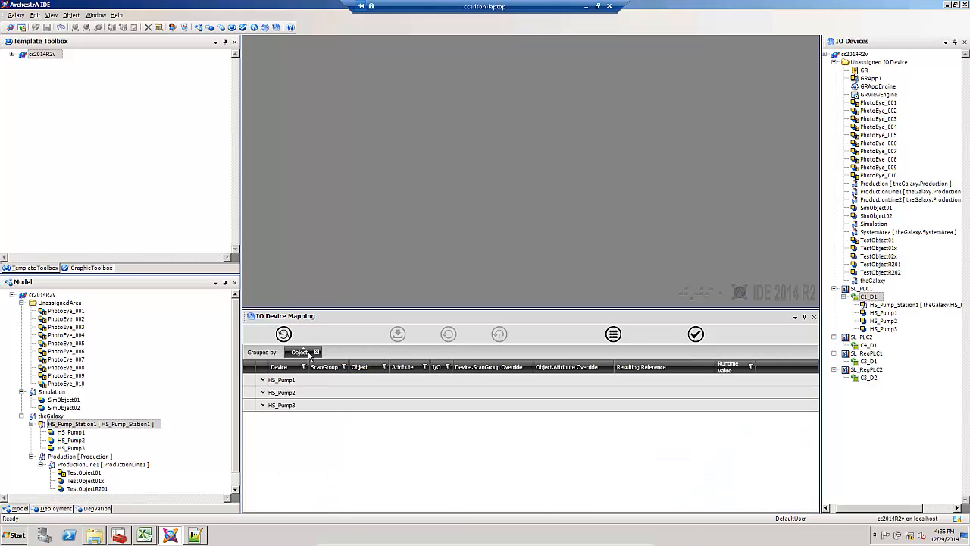
pyautogui.click(263, 380)
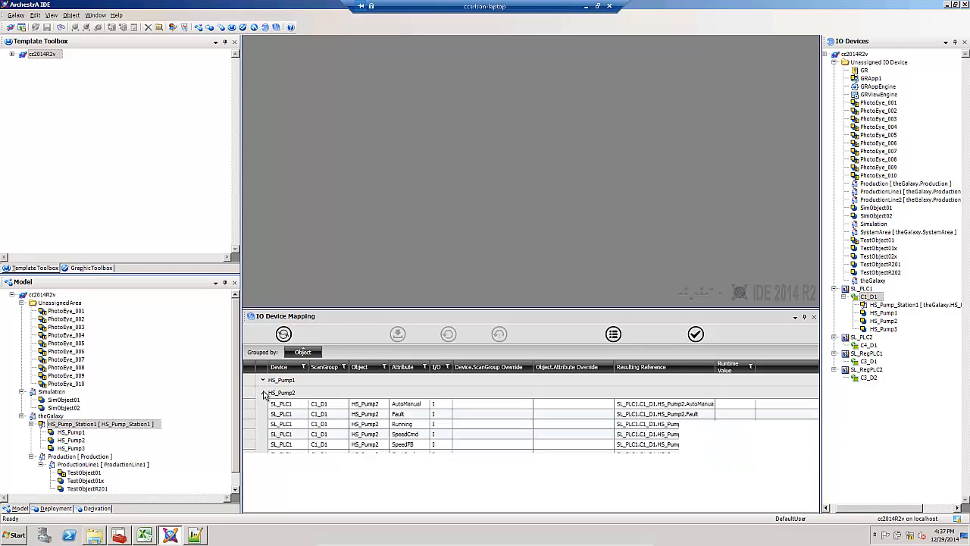
pyautogui.click(264, 392)
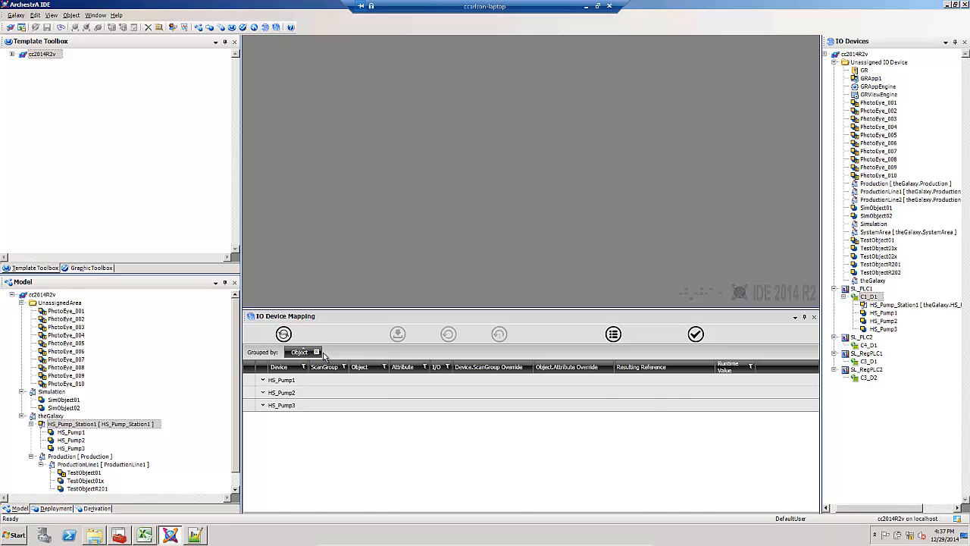
# Step: Remove the Object grouping and sort rows by Attribute, listing AutoManual, Fault, Running together
pyautogui.click(317, 352)
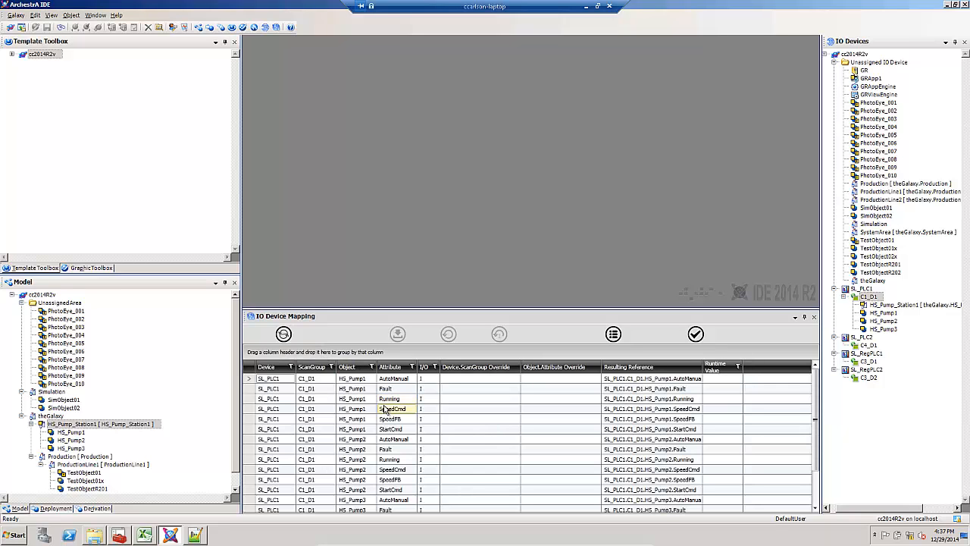
pyautogui.click(391, 367)
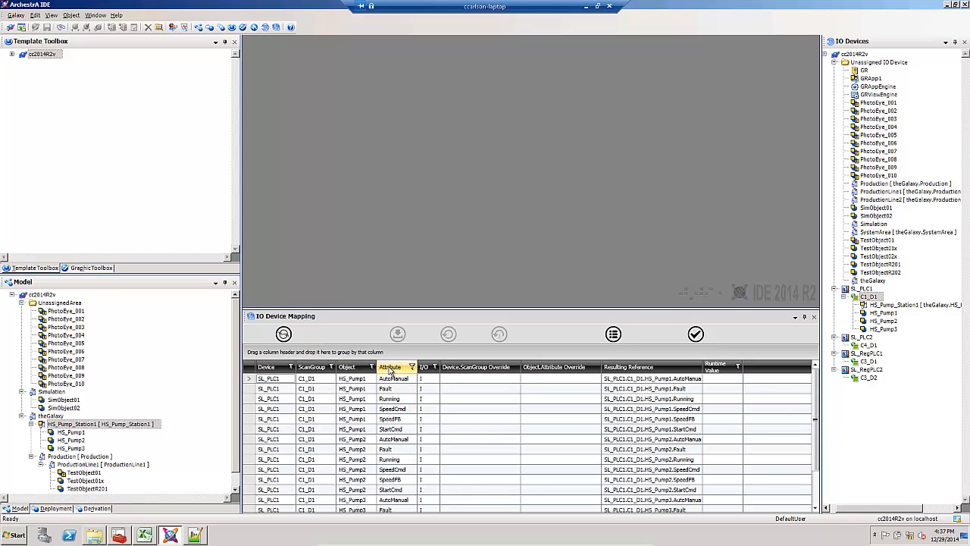
pyautogui.click(390, 367)
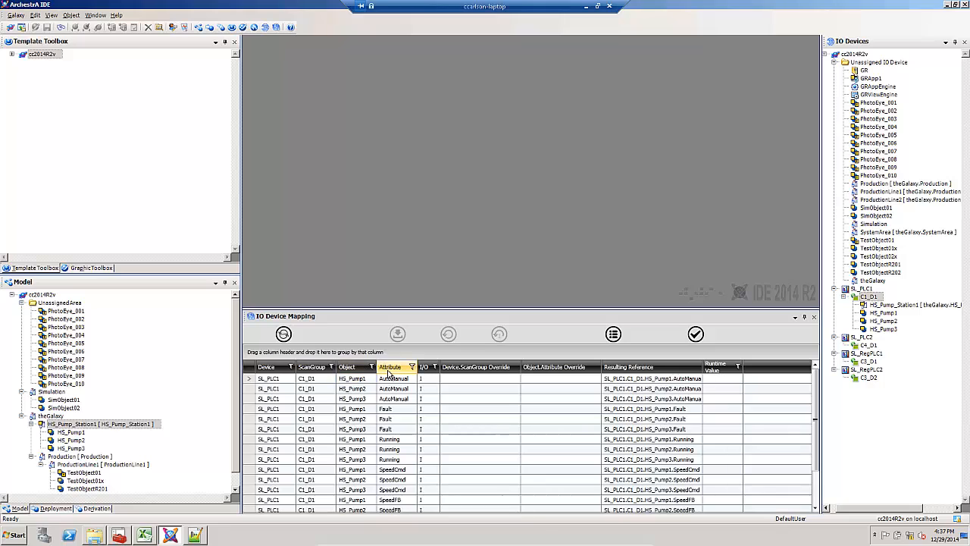
pyautogui.click(393, 398)
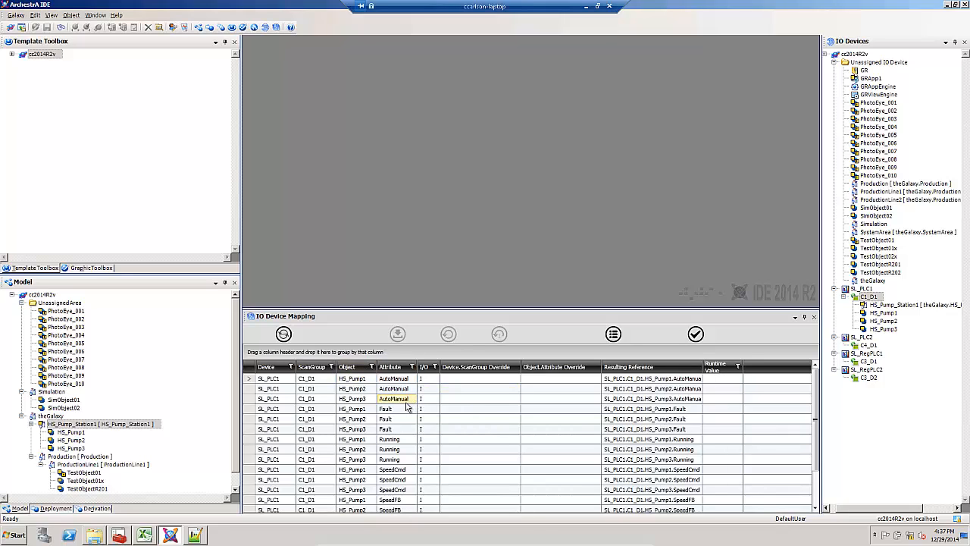
pyautogui.click(386, 408)
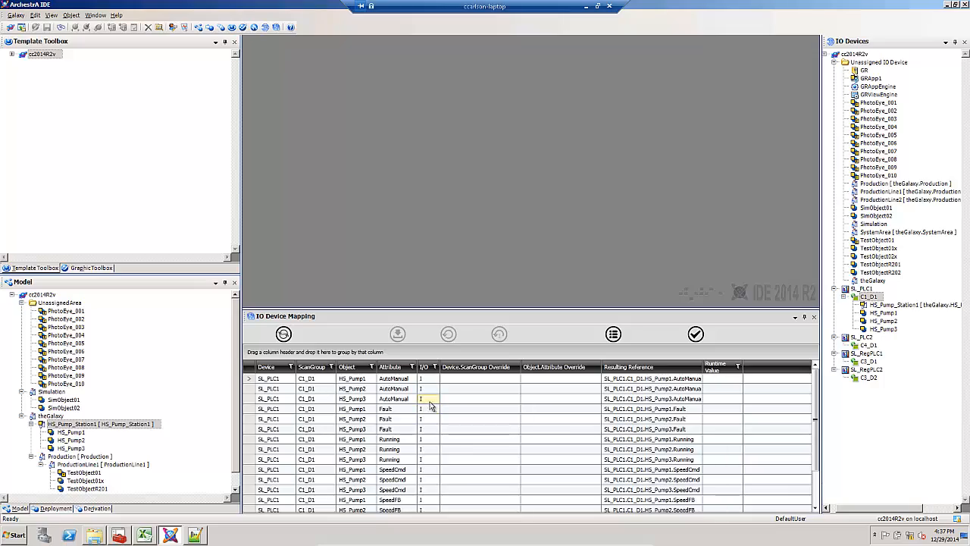
pyautogui.moveTo(439, 407)
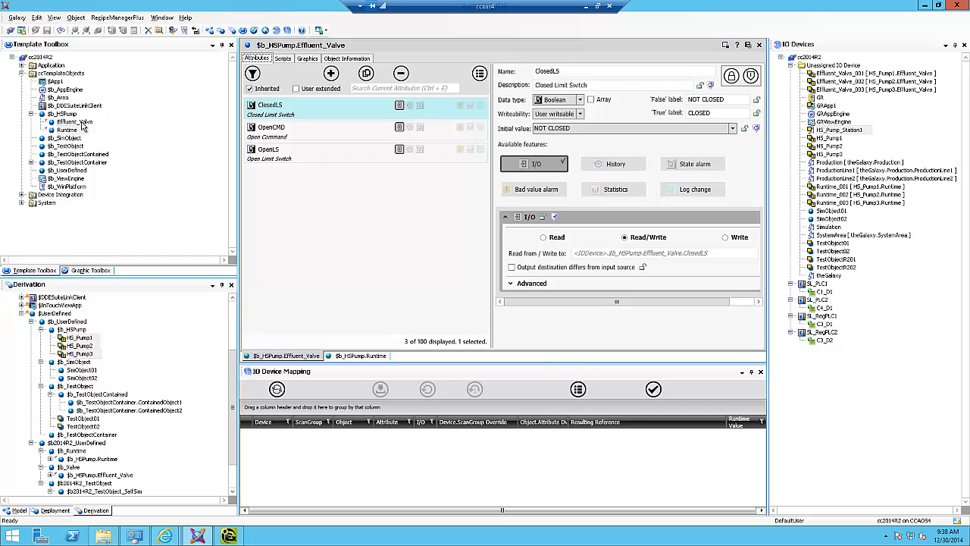
pyautogui.moveTo(83, 127)
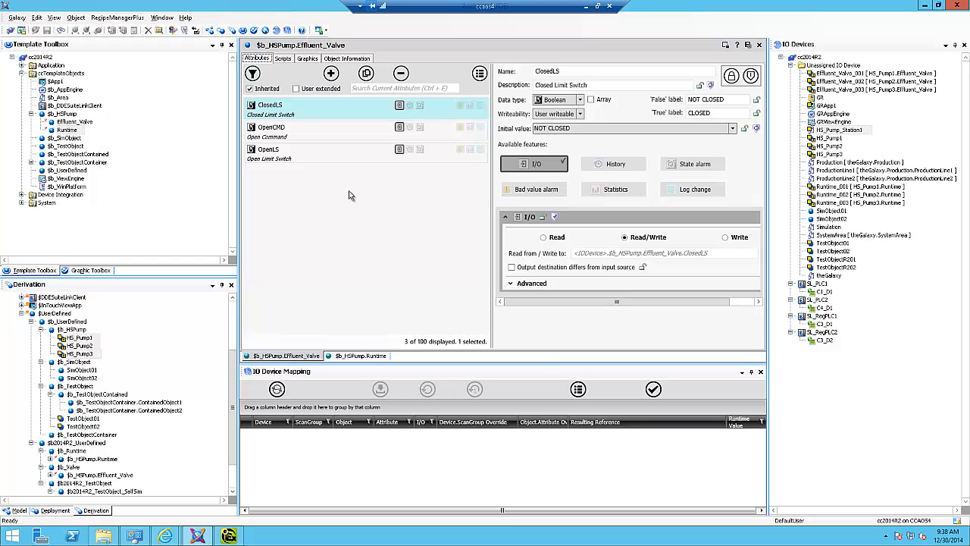
pyautogui.moveTo(288, 111)
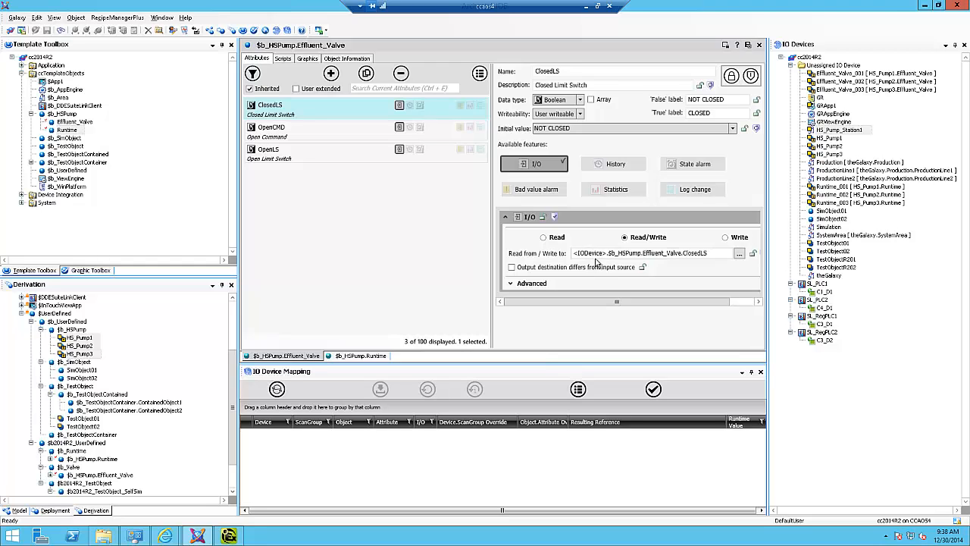
pyautogui.moveTo(389, 361)
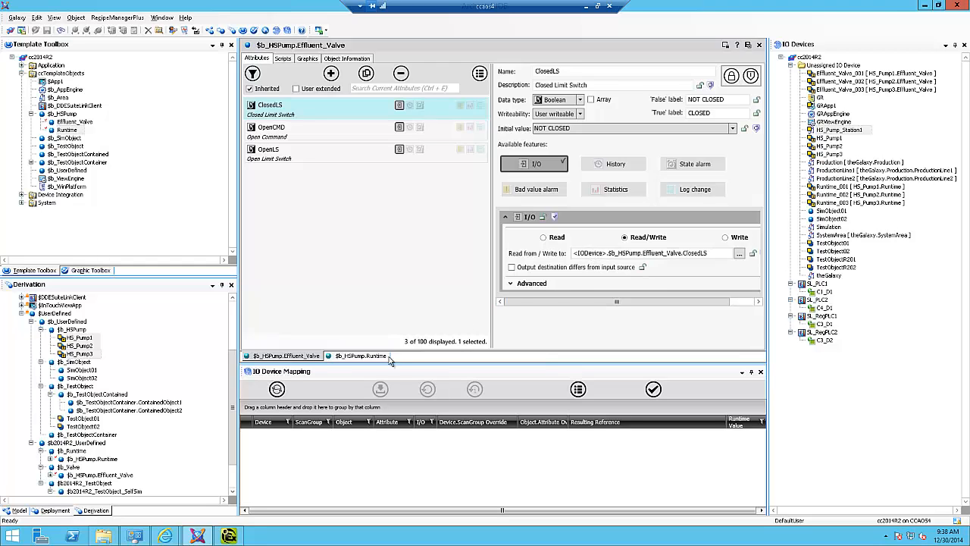
# Step: Review the $b_HSPump.Runtime attributes, then close the template editors
pyautogui.click(360, 355)
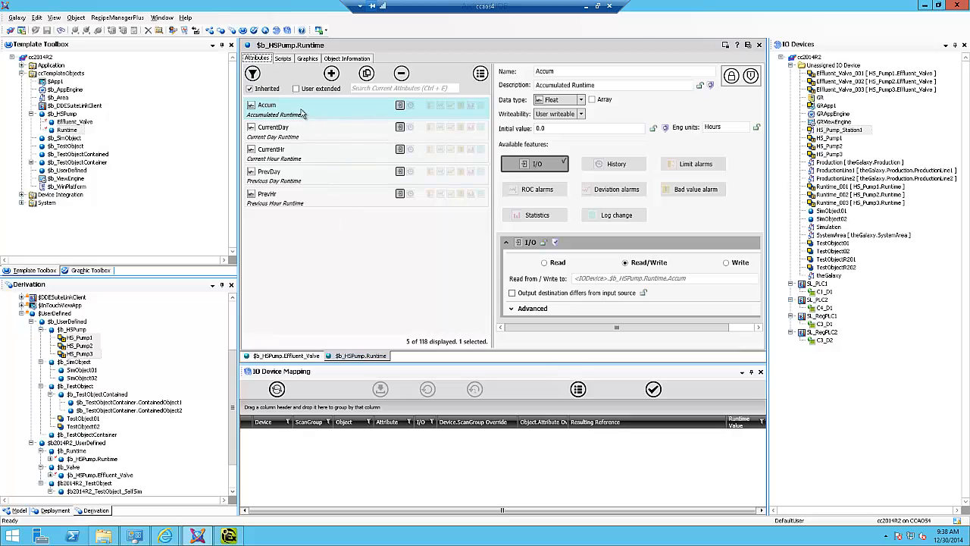
pyautogui.moveTo(310, 173)
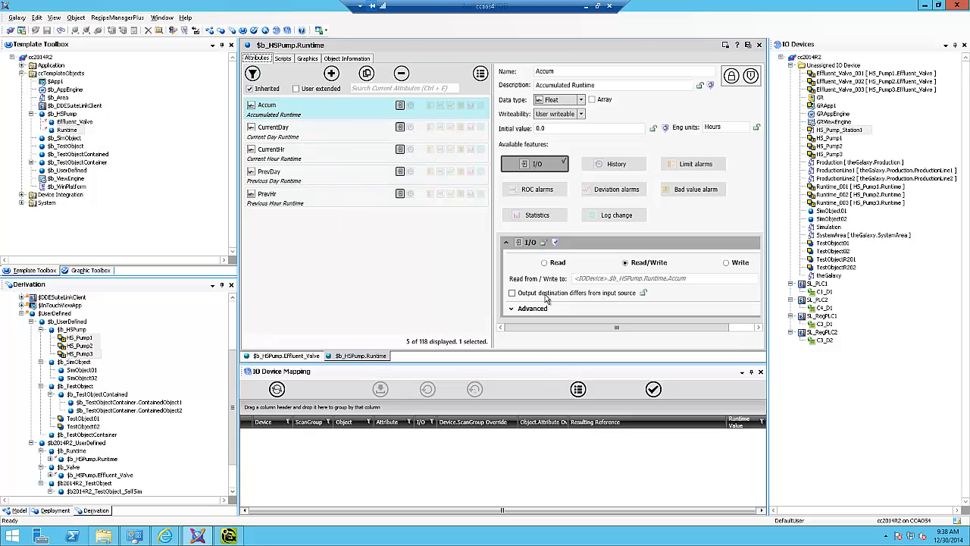
pyautogui.moveTo(587, 288)
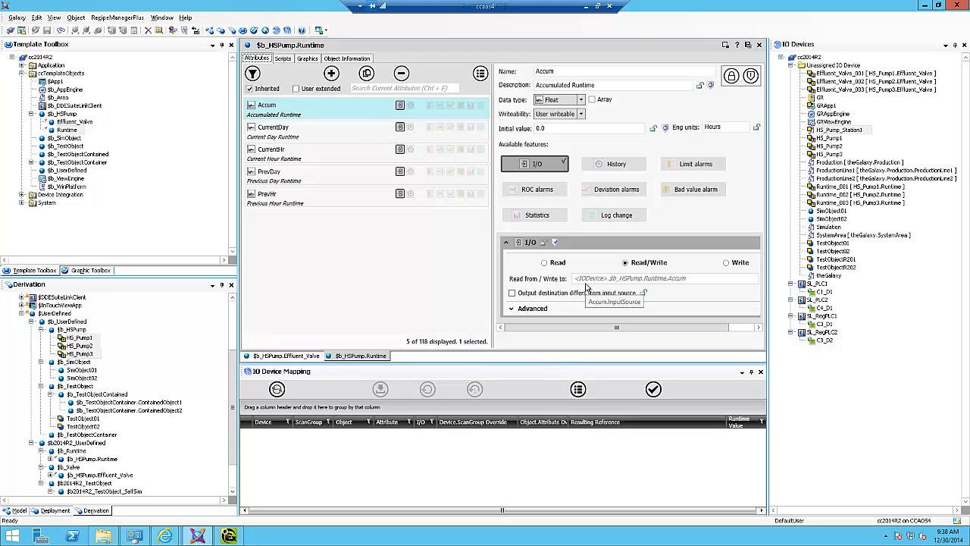
pyautogui.moveTo(764, 88)
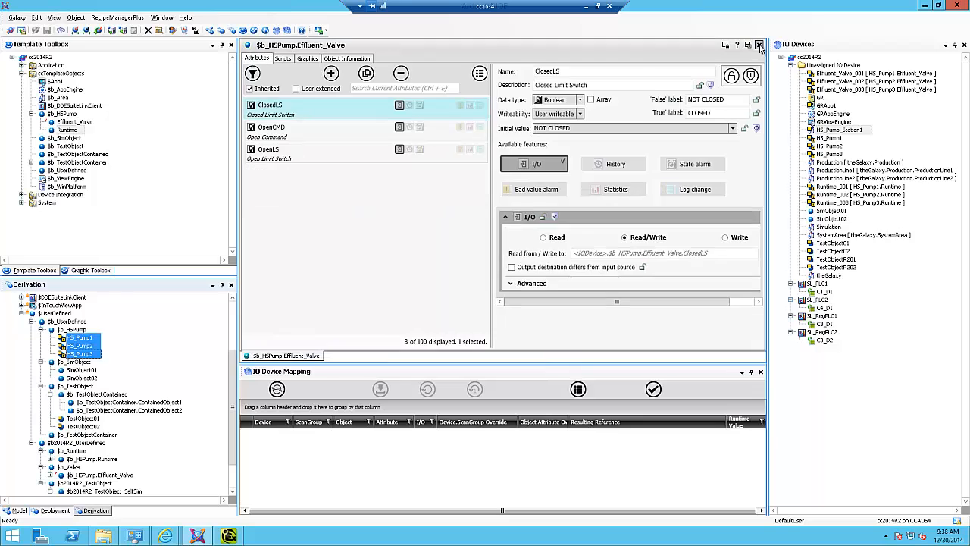
pyautogui.click(759, 45)
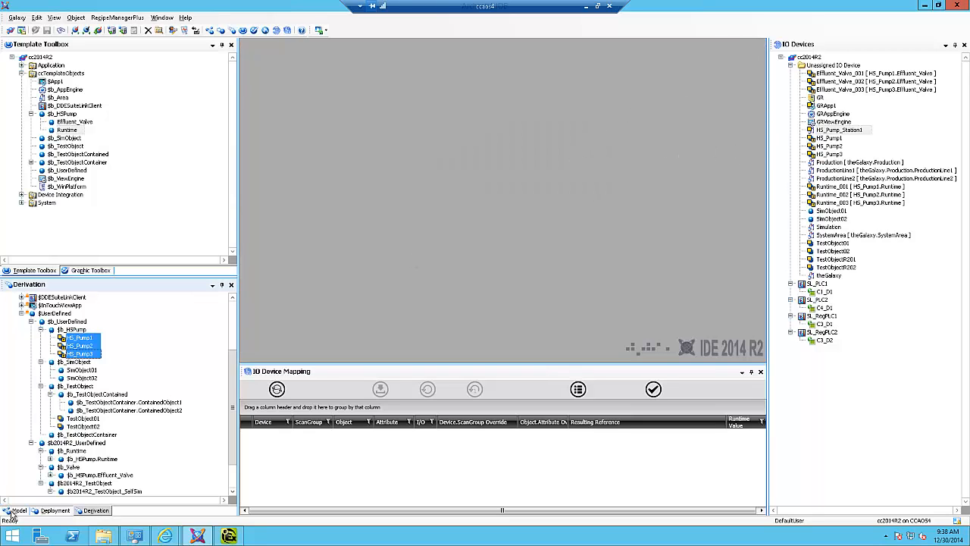
# Step: Put the pump objects under SL_PLC1's C1_D1 and validate its 42 mapped references
pyautogui.click(18, 510)
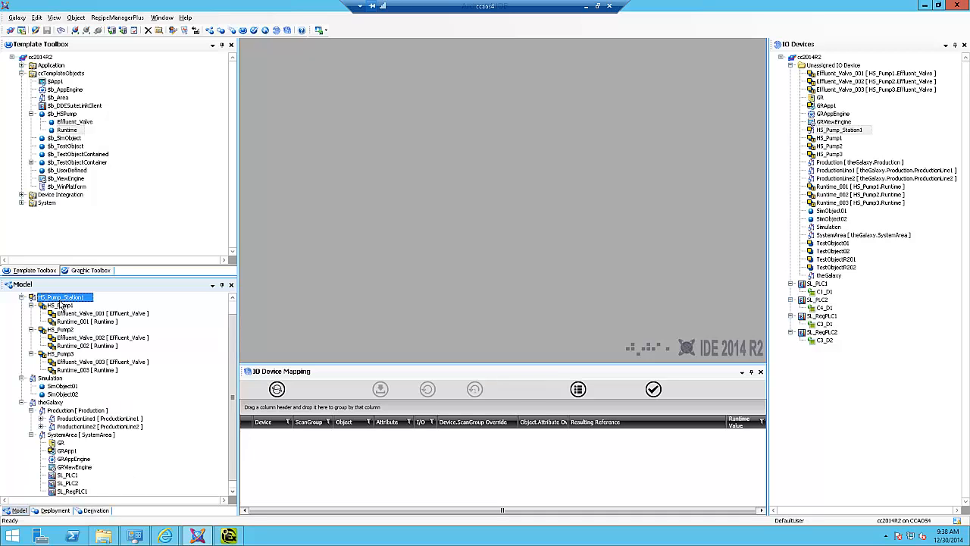
pyautogui.moveTo(65, 305)
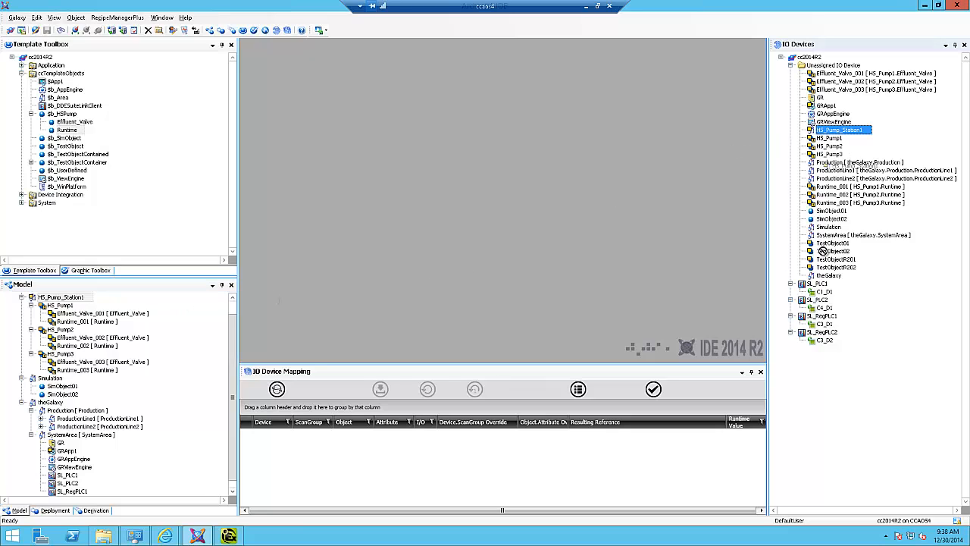
pyautogui.moveTo(801, 312)
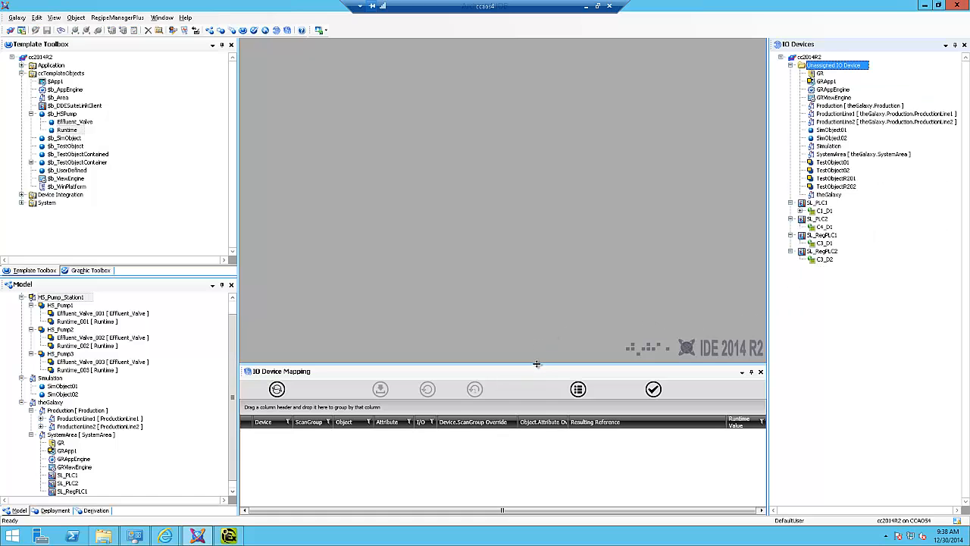
pyautogui.moveTo(835, 231)
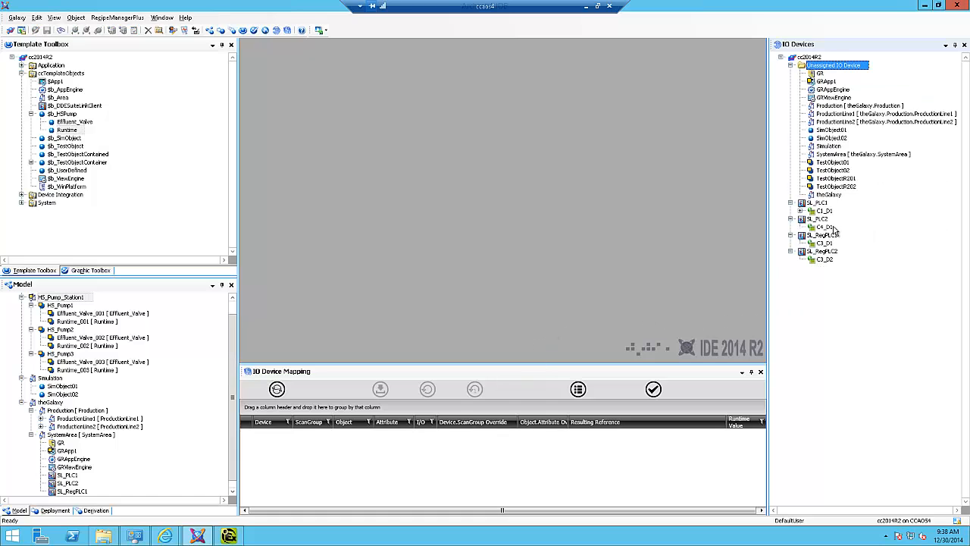
pyautogui.click(825, 210)
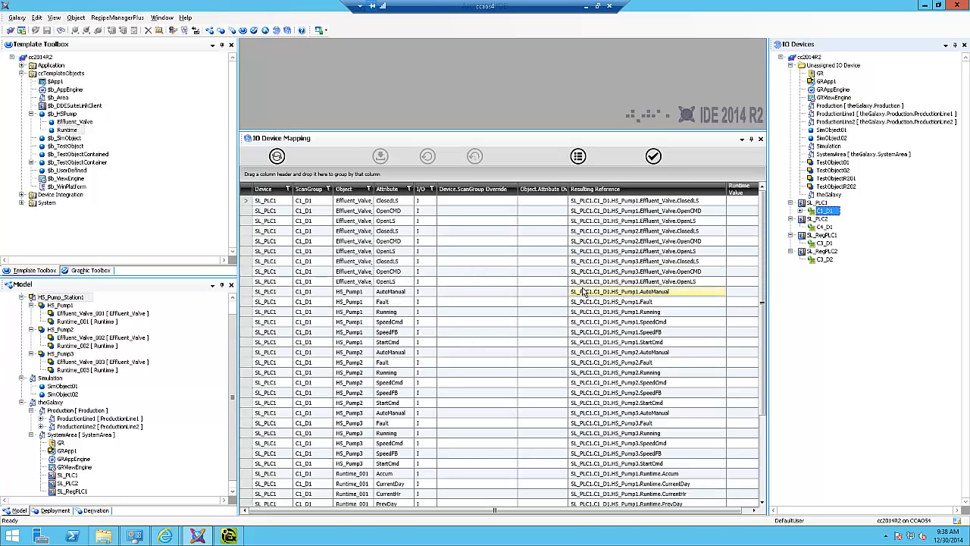
pyautogui.click(644, 200)
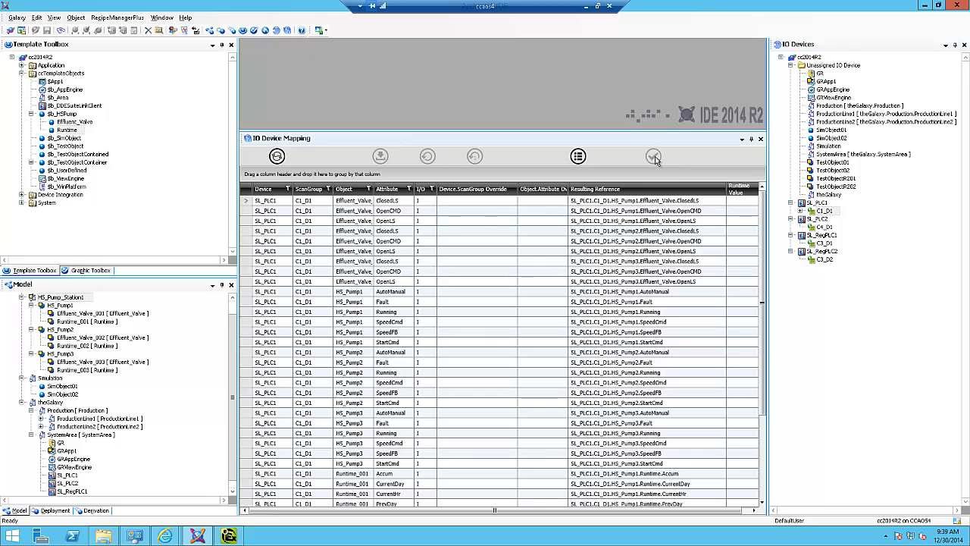
pyautogui.click(653, 156)
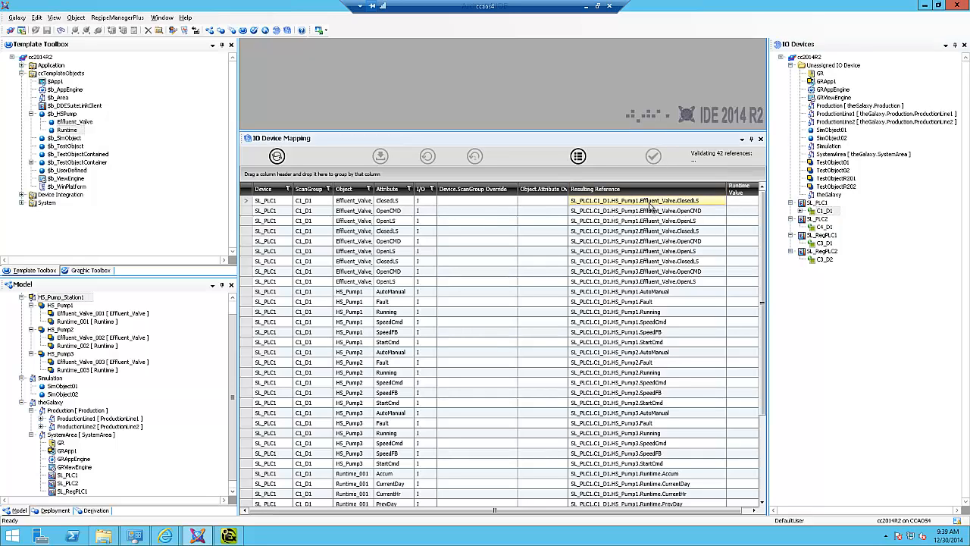
pyautogui.click(653, 156)
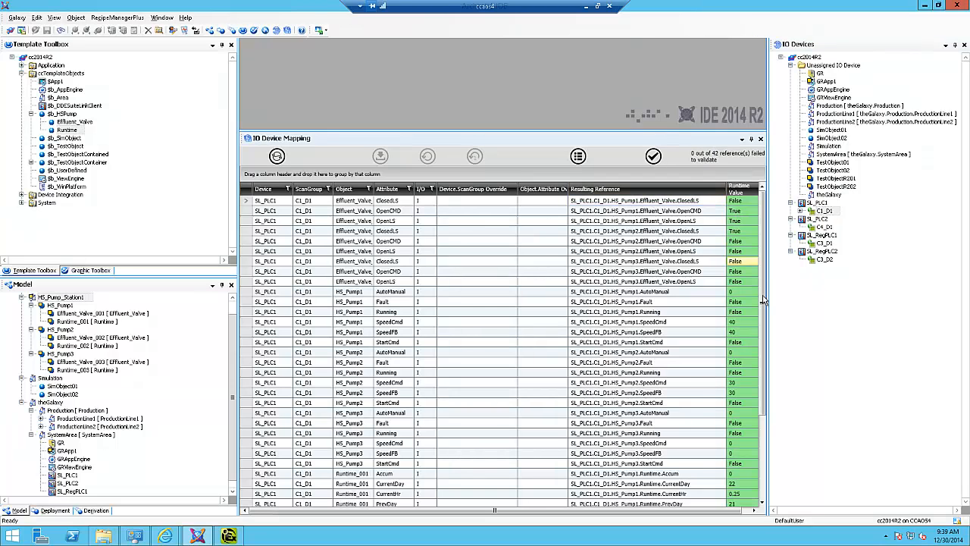
pyautogui.scroll(-3)
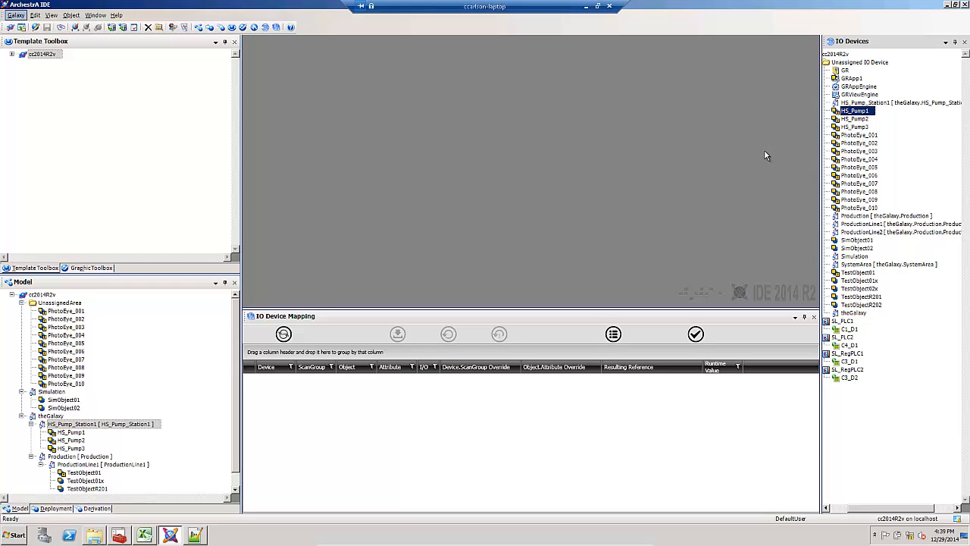
pyautogui.moveTo(786, 168)
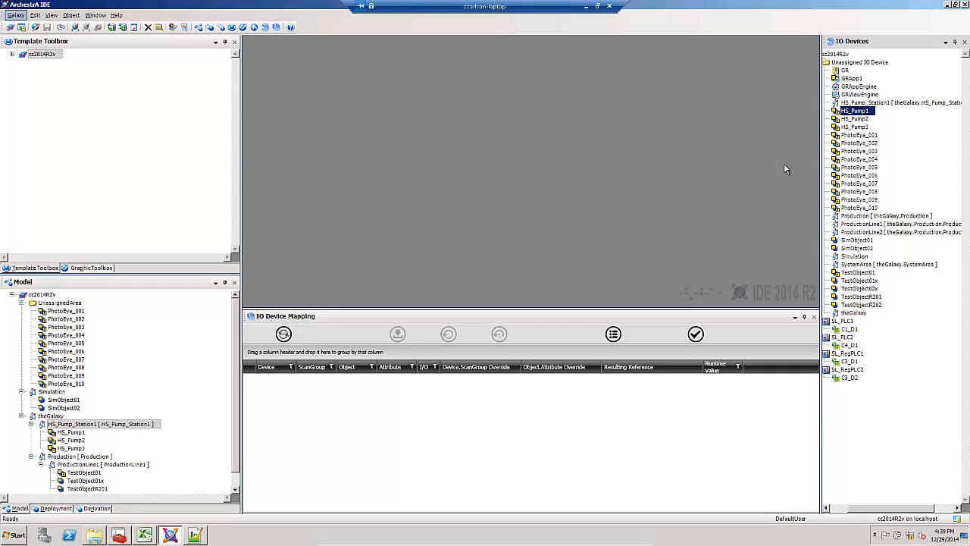
pyautogui.moveTo(852, 117)
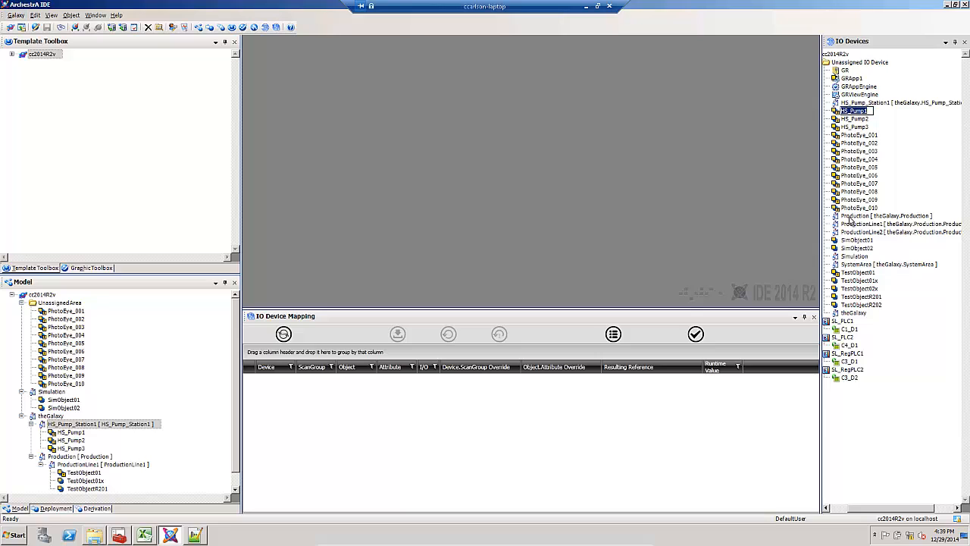
pyautogui.moveTo(851, 39)
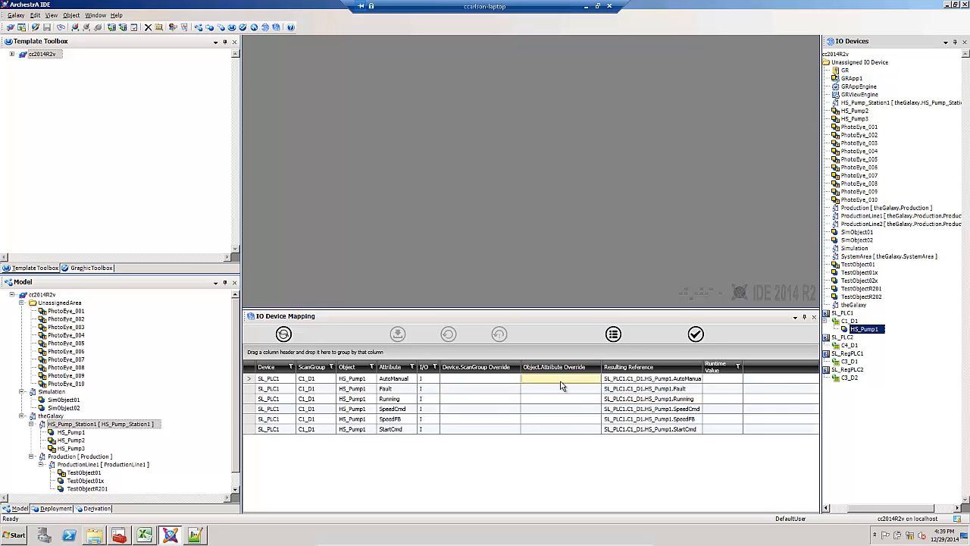
# Step: Override the Fault row's scan group to SL_RegPLC1.C3_D1 and attribute to B000200
pyautogui.click(480, 388)
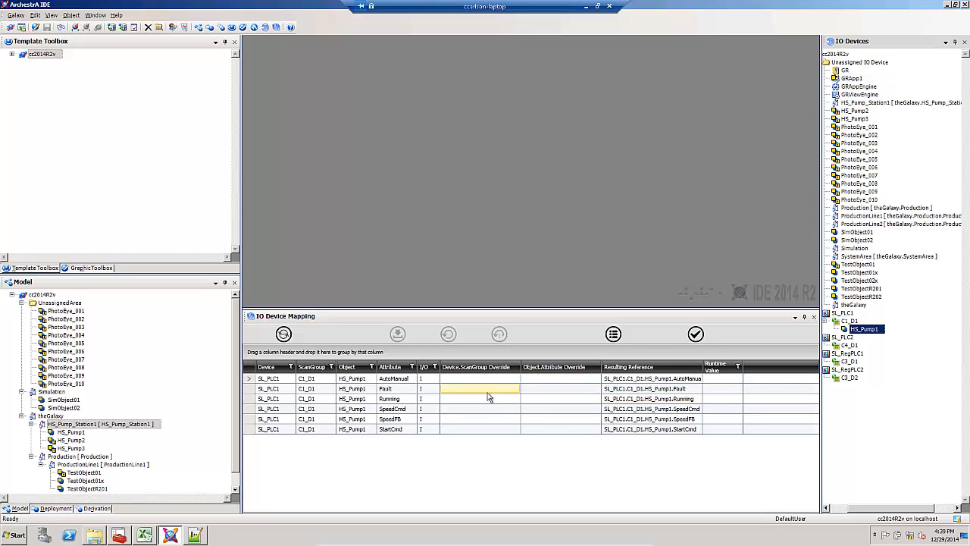
pyautogui.click(479, 388)
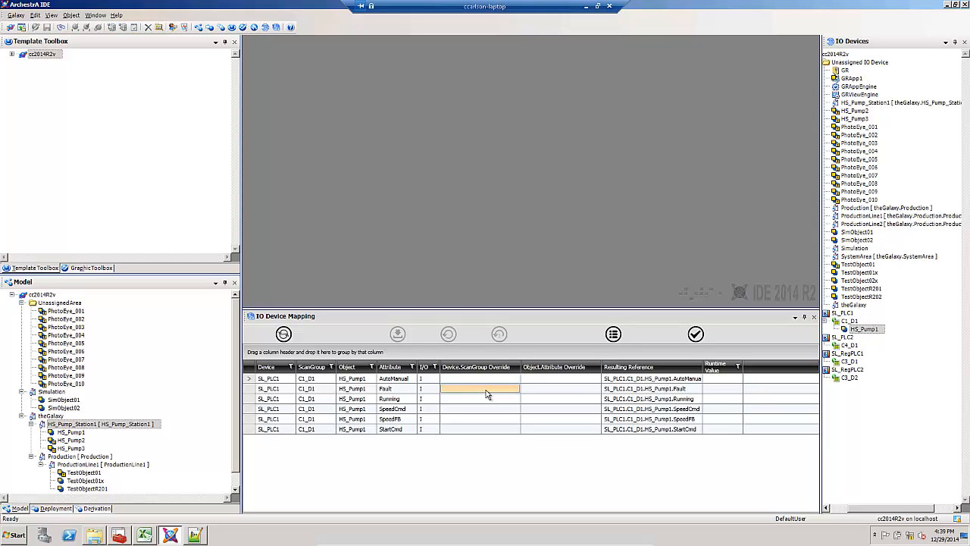
pyautogui.click(480, 390)
pyautogui.write('SL_RegPLC1.C3_D1')
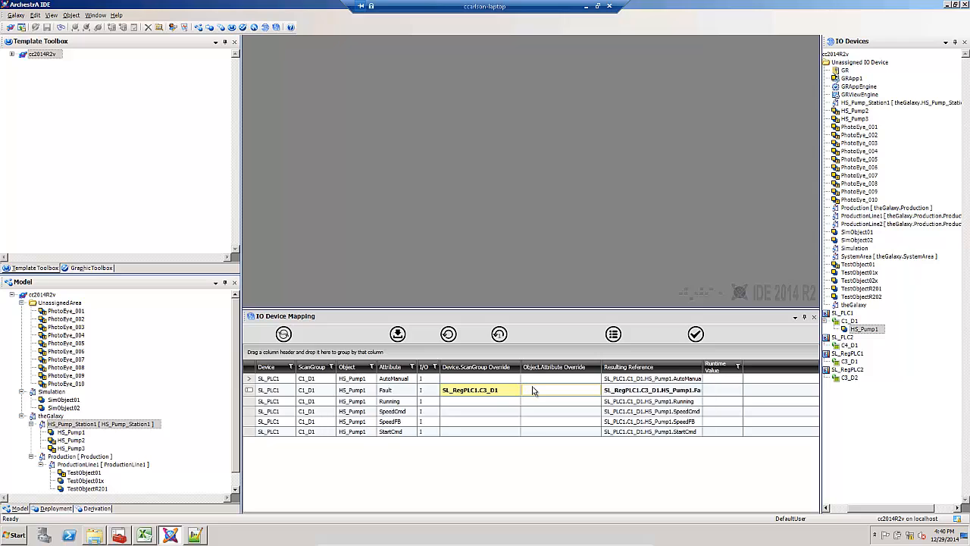
pyautogui.write('B00020')
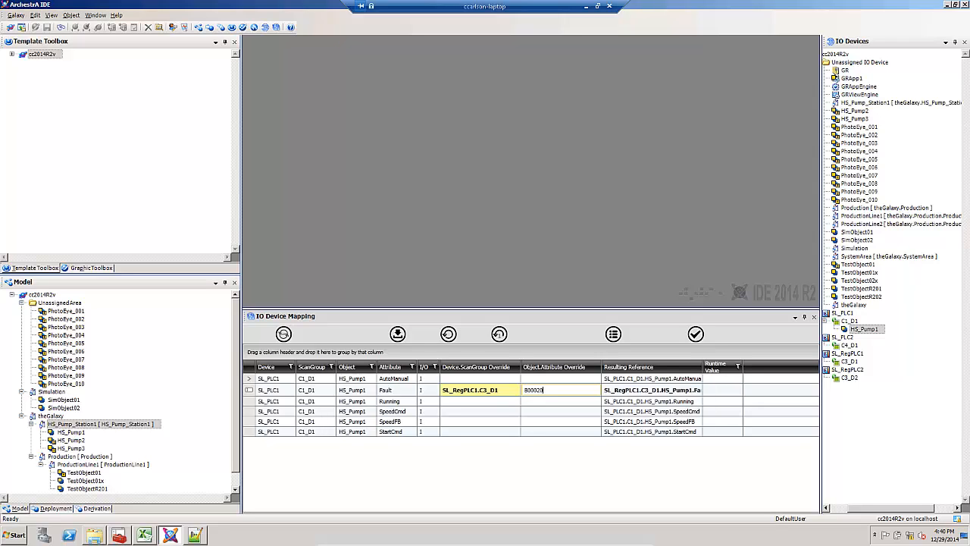
# Step: Validate the six HS_Pump1 references and apply the pending Fault overrides
pyautogui.click(695, 334)
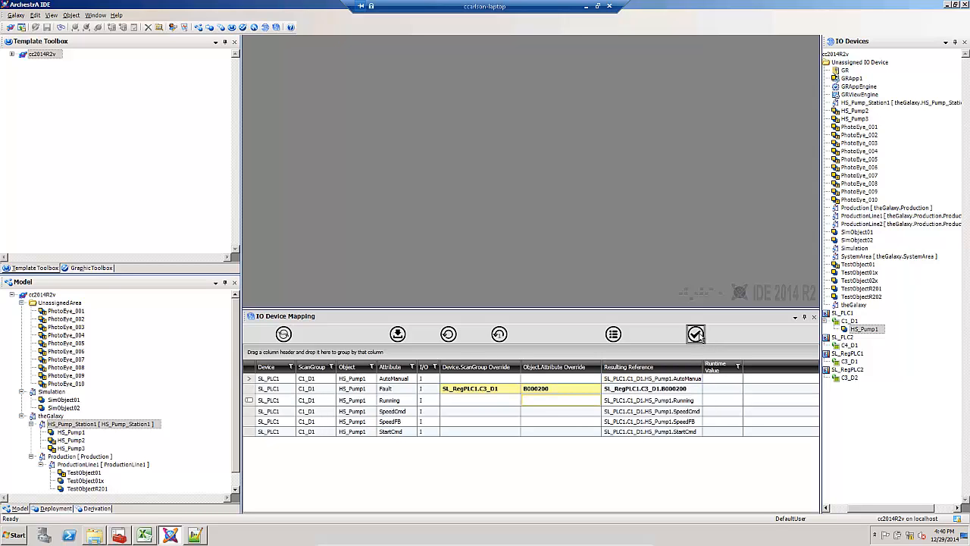
pyautogui.click(695, 335)
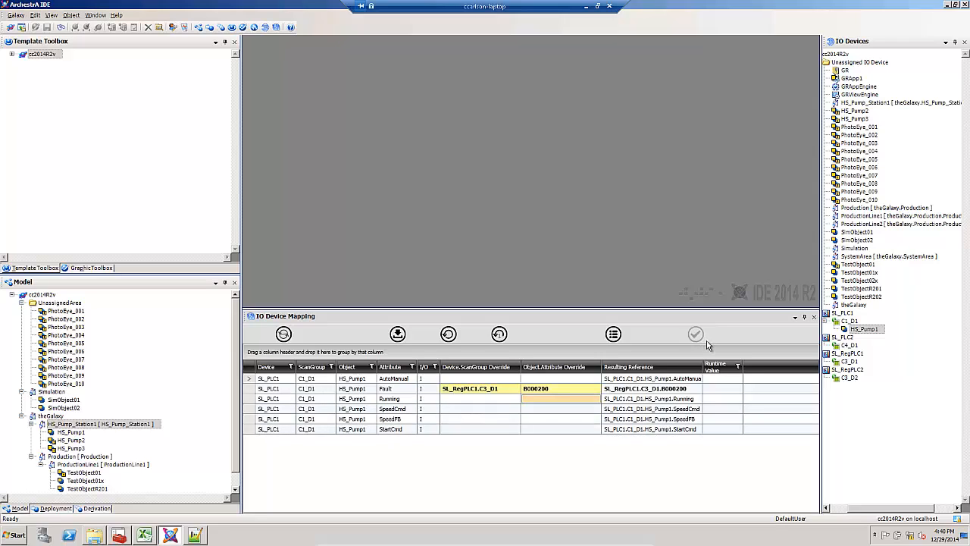
pyautogui.click(696, 334)
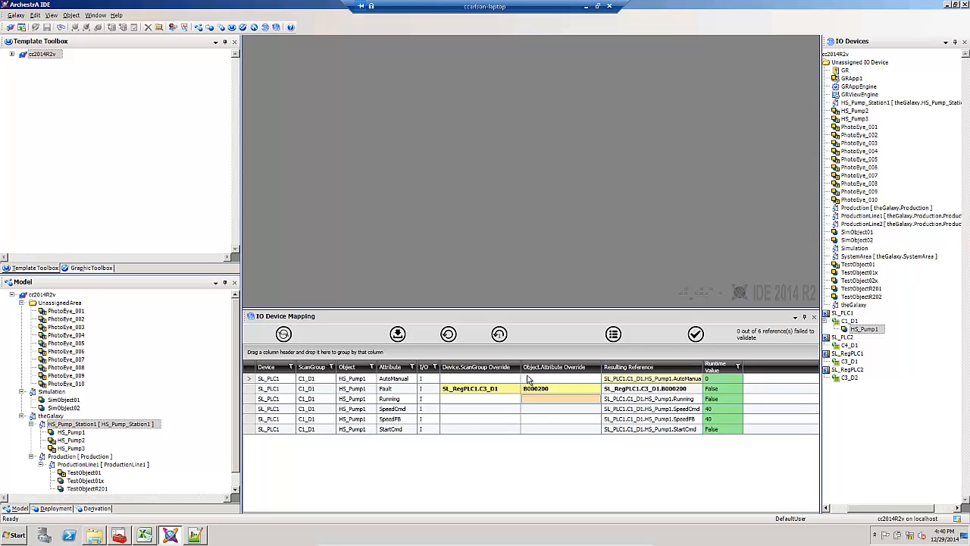
pyautogui.moveTo(398, 334)
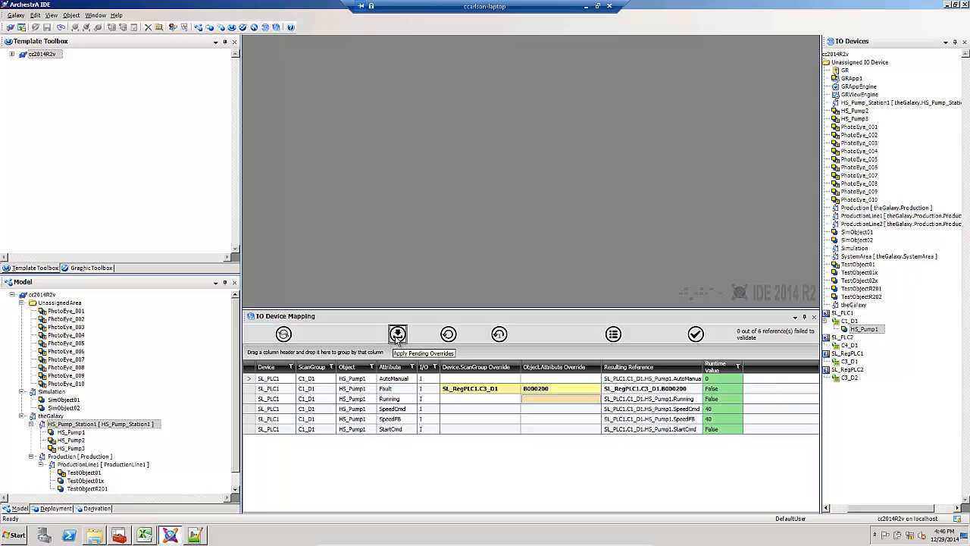
pyautogui.moveTo(398, 334)
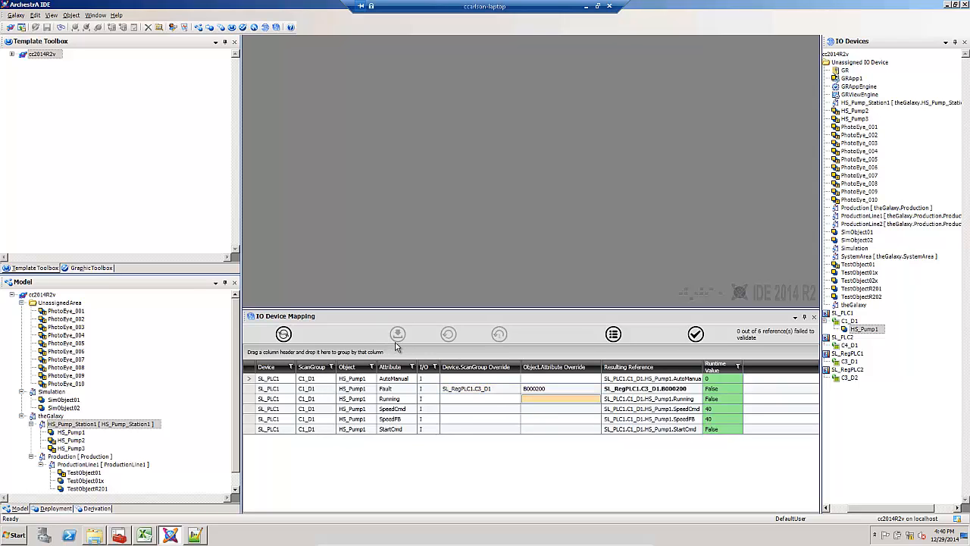
pyautogui.click(467, 388)
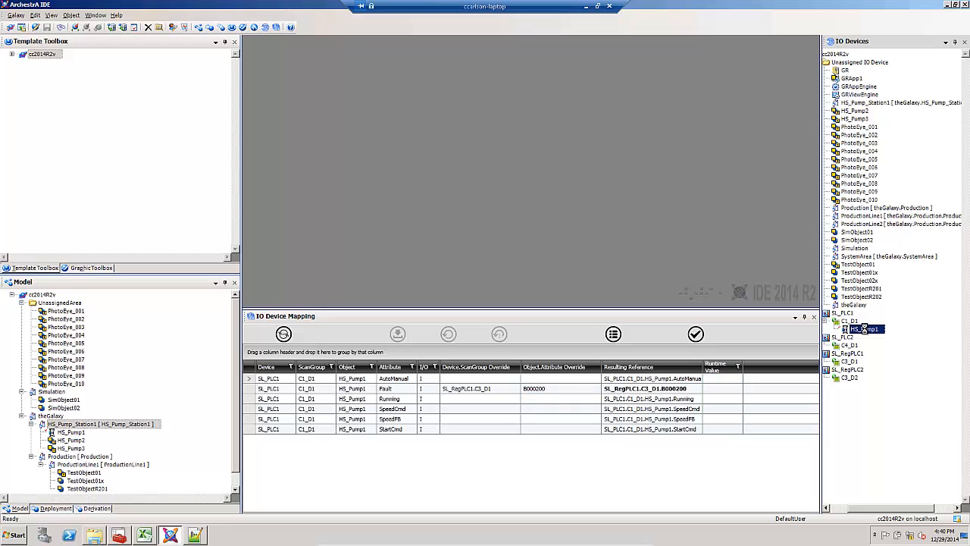
# Step: Open HS_Pump1's object editor from C1_D1 in the IO Devices pane
pyautogui.doubleClick(864, 329)
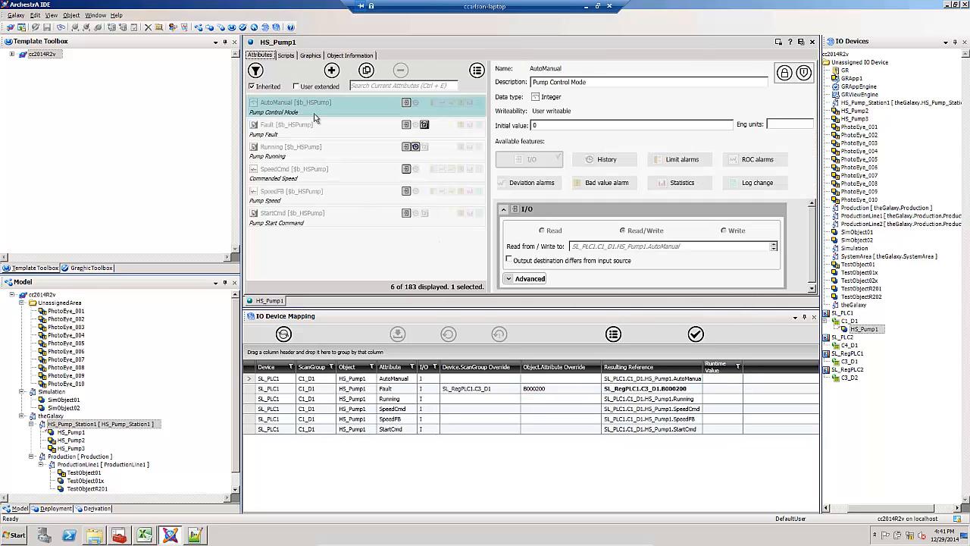
pyautogui.moveTo(287, 124)
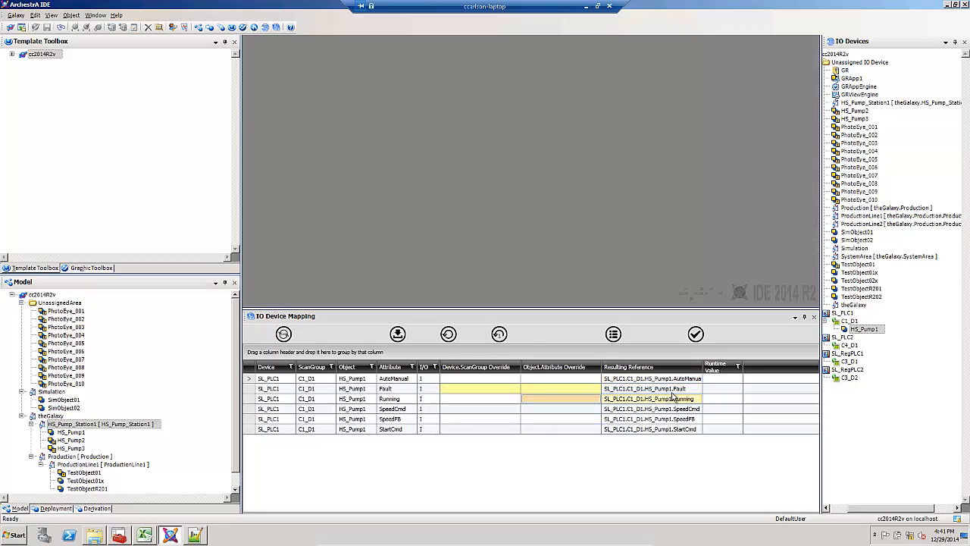
pyautogui.moveTo(696, 334)
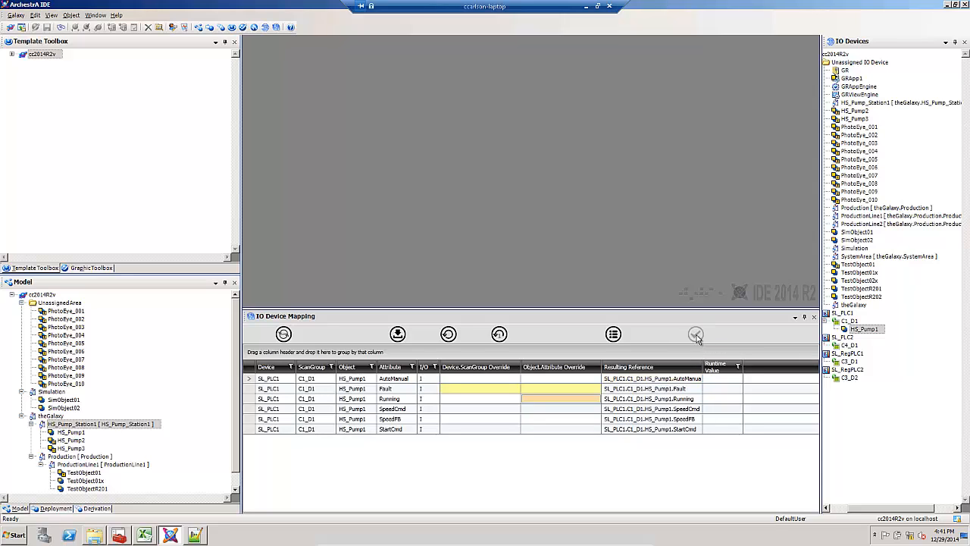
# Step: Open HS_Pump1 for editing from the IO Device Mapping view
pyautogui.click(696, 334)
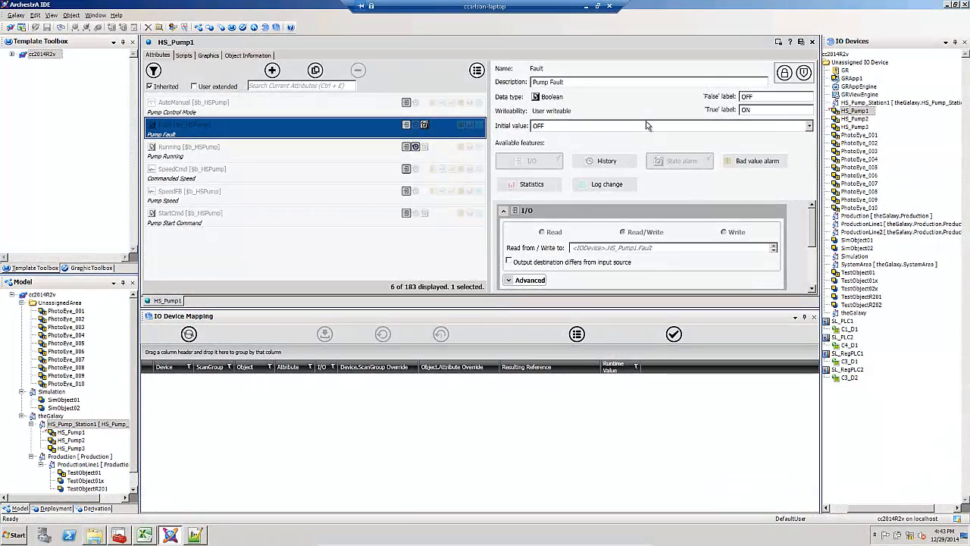
pyautogui.moveTo(645, 137)
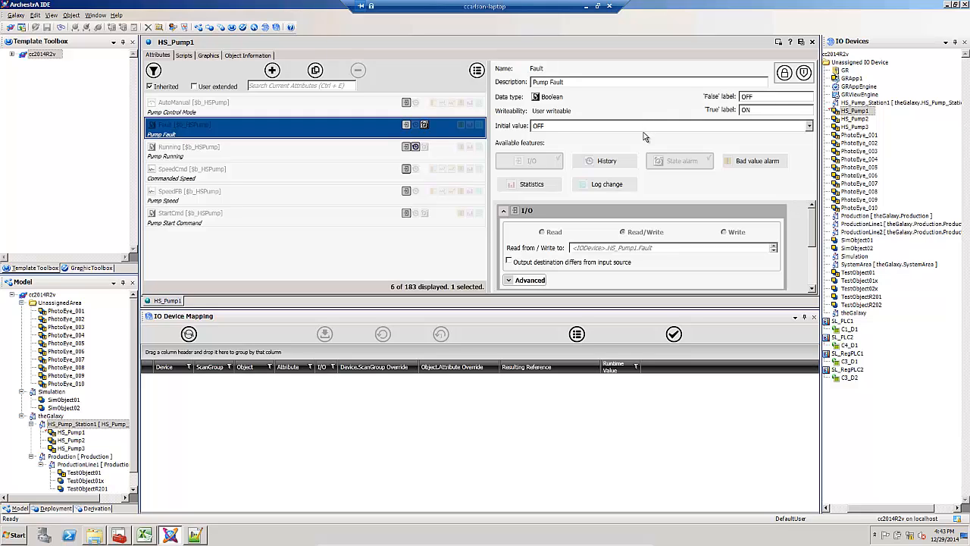
pyautogui.moveTo(614, 205)
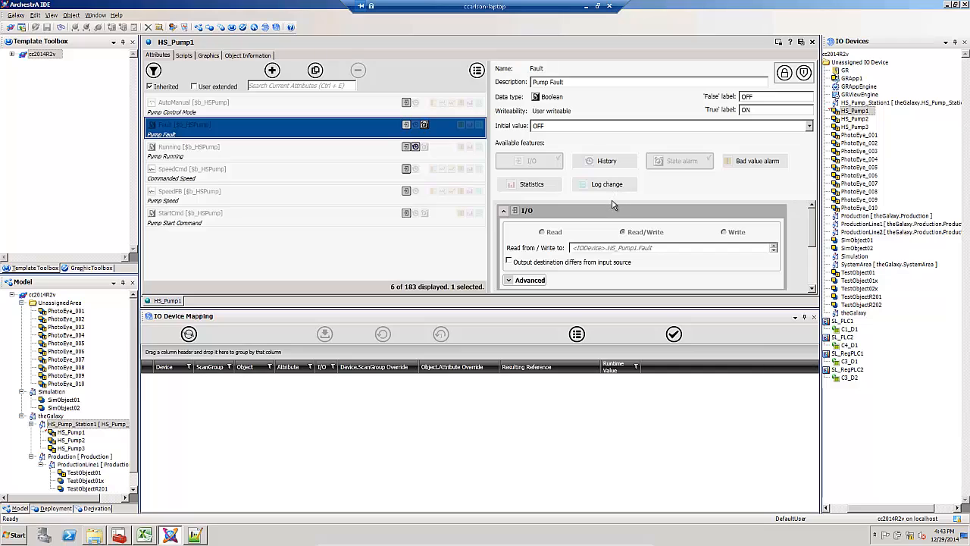
pyautogui.moveTo(613, 214)
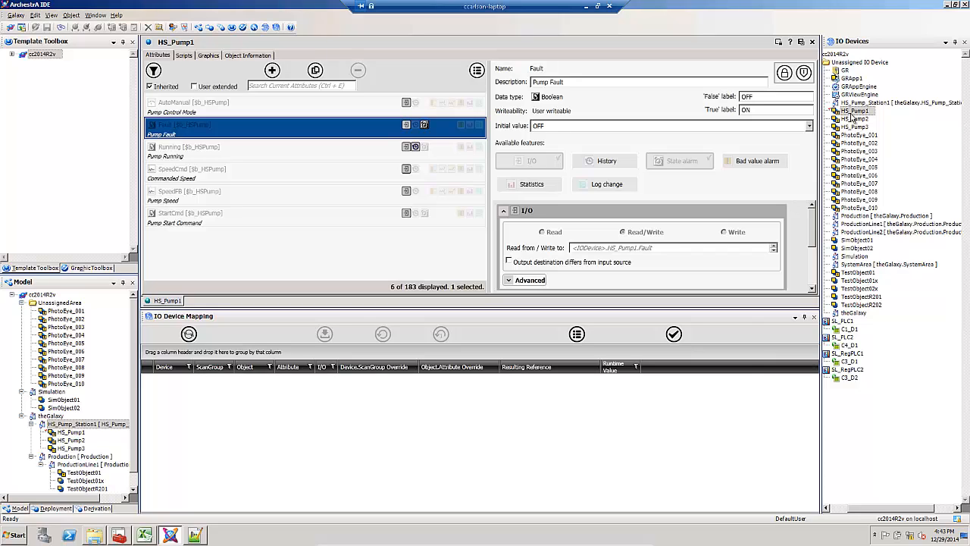
pyautogui.moveTo(309, 195)
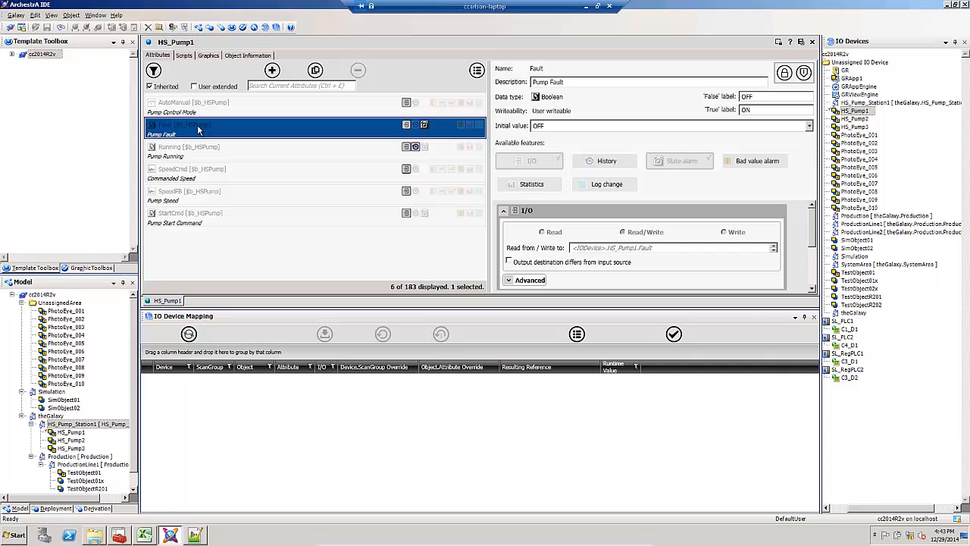
pyautogui.moveTo(542, 254)
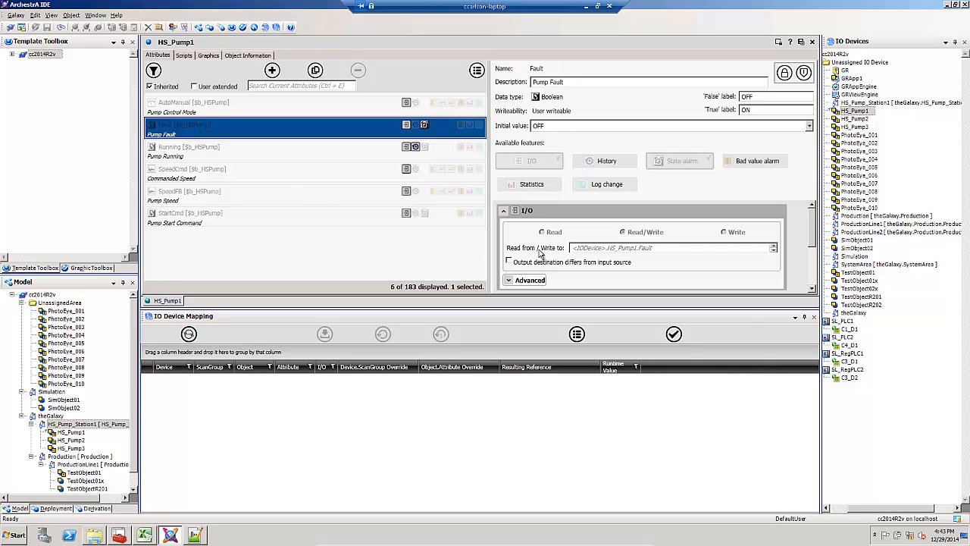
pyautogui.moveTo(588, 255)
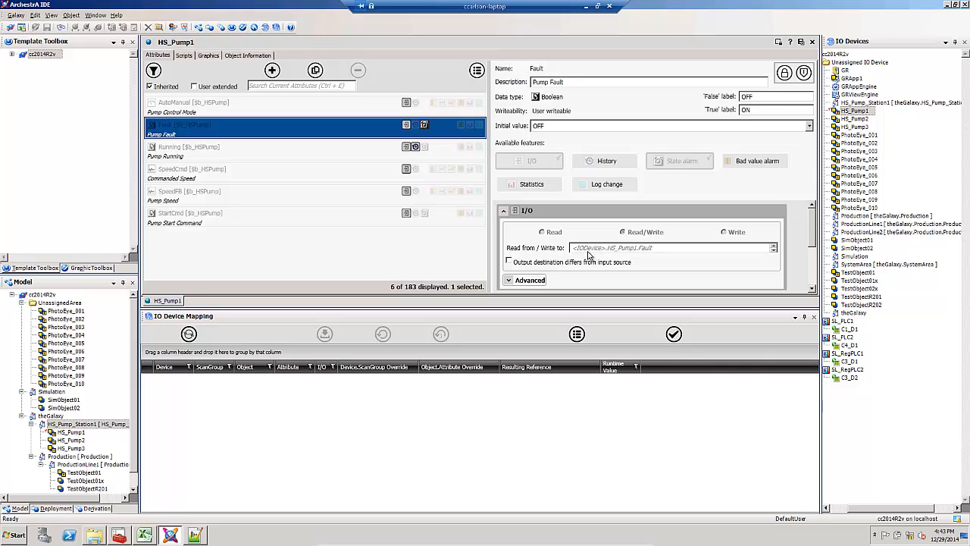
# Step: Set Fault's Read from/Write to SL_RegPLC1.C3_D1.B000200, then save and close, accepting warnings
pyautogui.click(659, 247)
pyautogui.write('SL_RegPLC1.C')
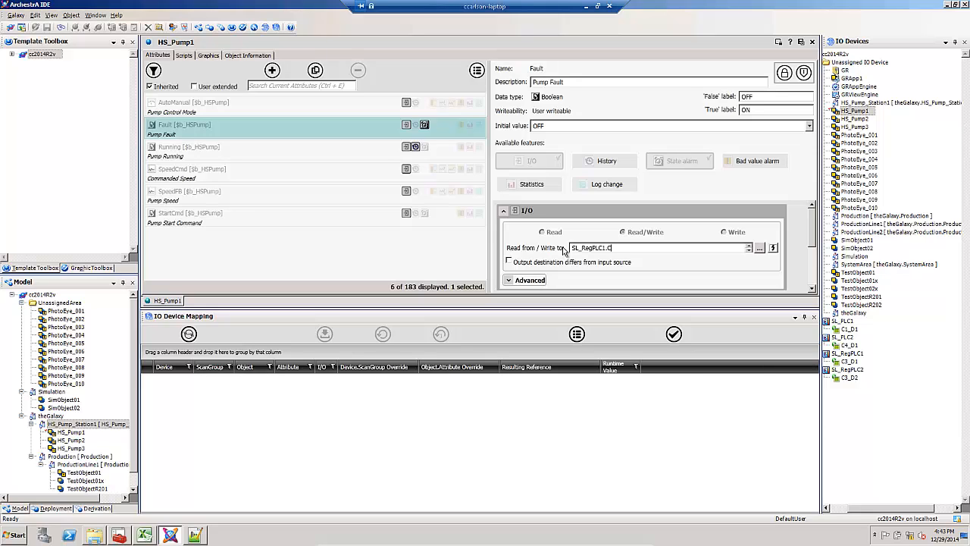
pyautogui.click(801, 42)
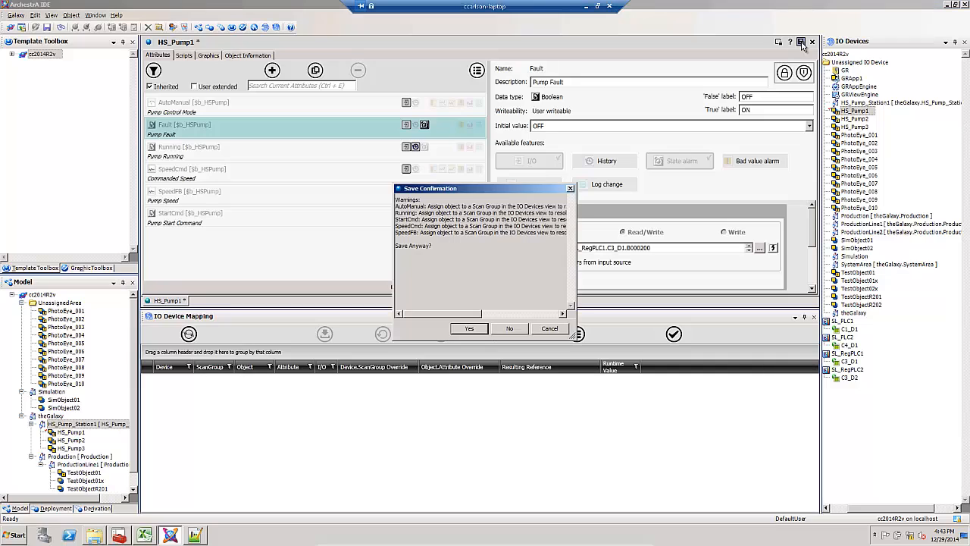
pyautogui.moveTo(431, 248)
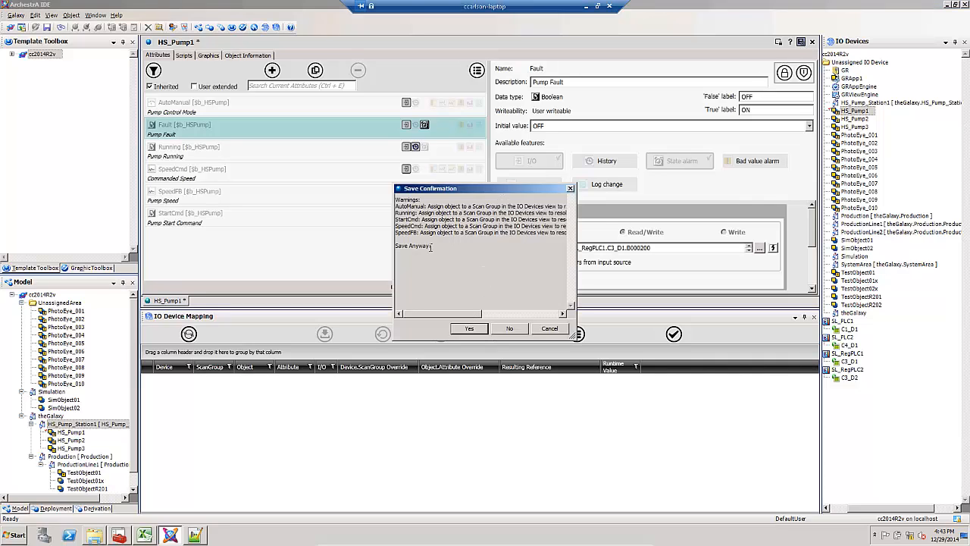
pyautogui.moveTo(521, 236)
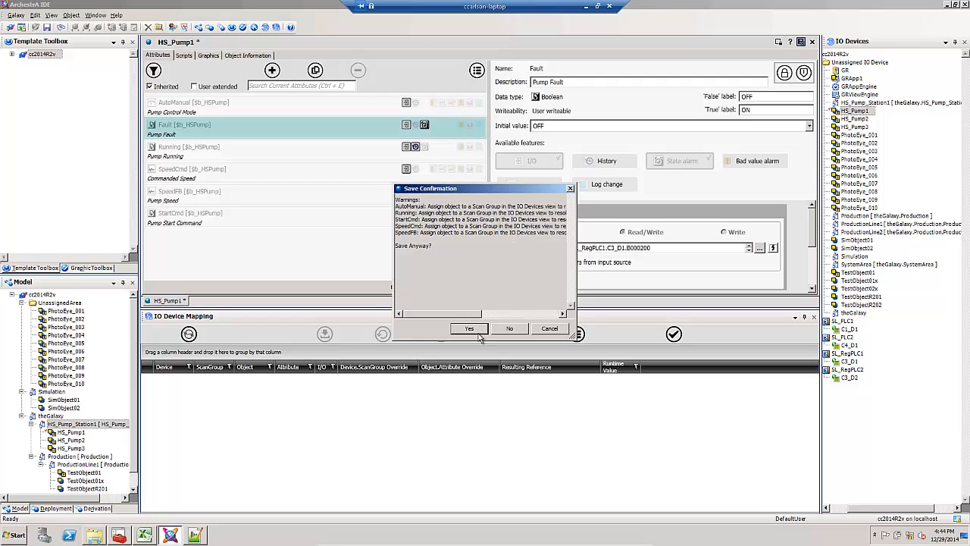
pyautogui.click(469, 329)
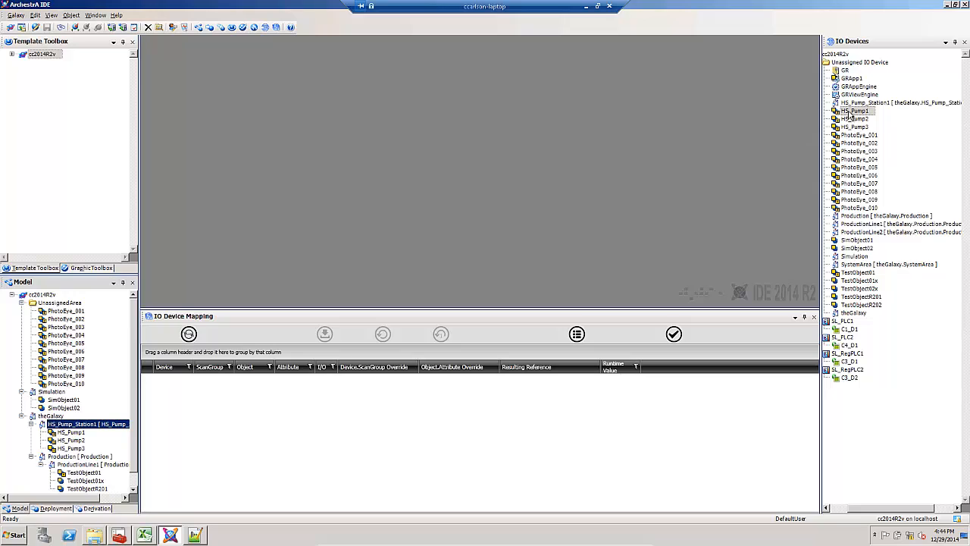
# Step: Select and expand SL_PLC1's C1_D1, then validate HS_Pump1's five mapped references
pyautogui.click(855, 111)
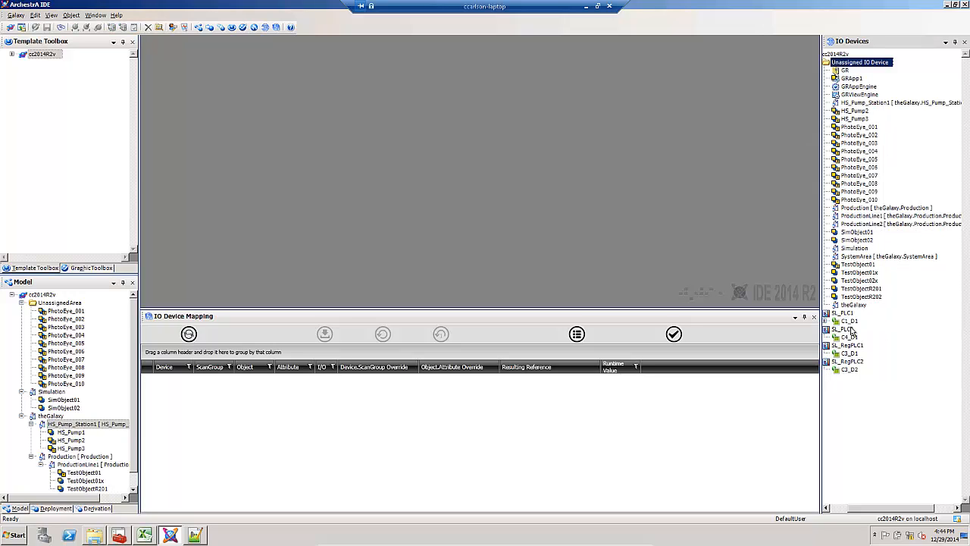
pyautogui.click(849, 320)
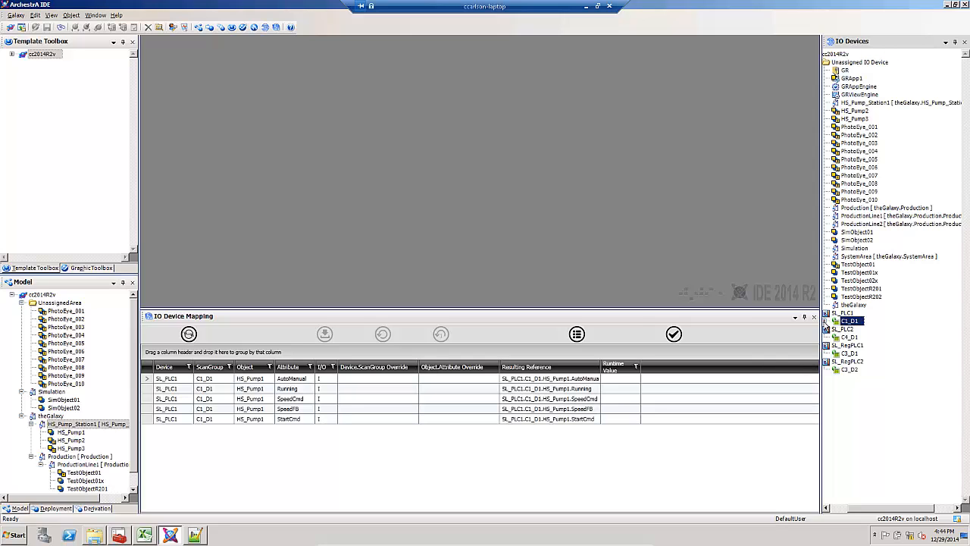
pyautogui.click(858, 328)
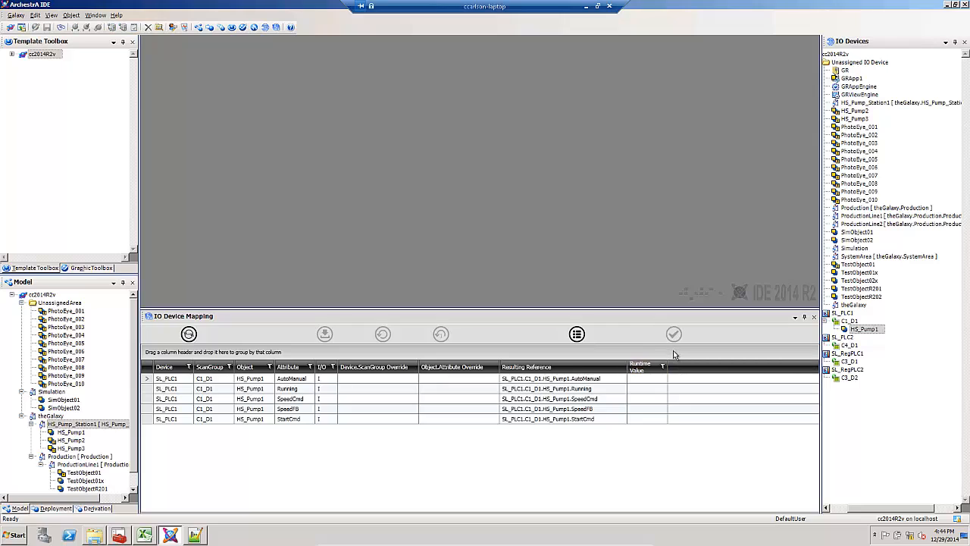
pyautogui.click(674, 334)
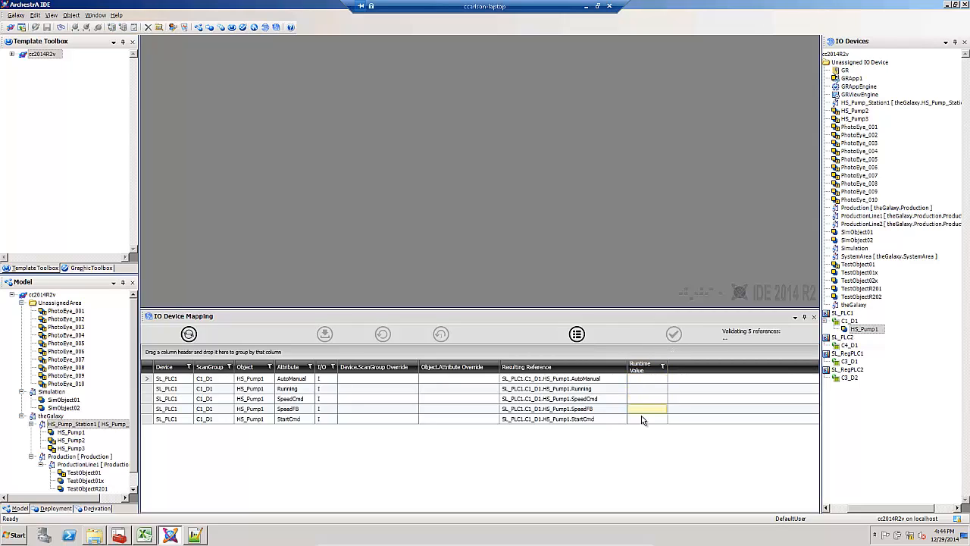
pyautogui.click(674, 334)
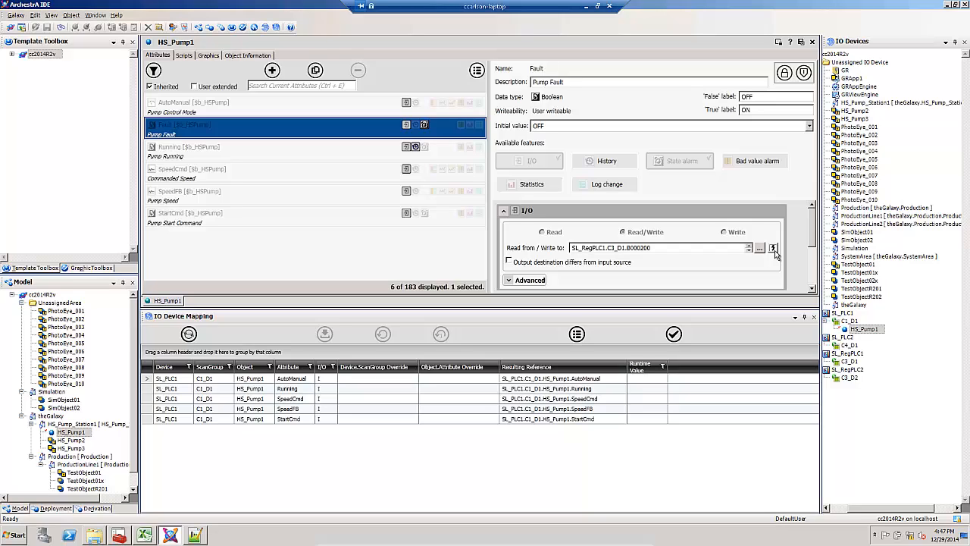
pyautogui.moveTo(215, 162)
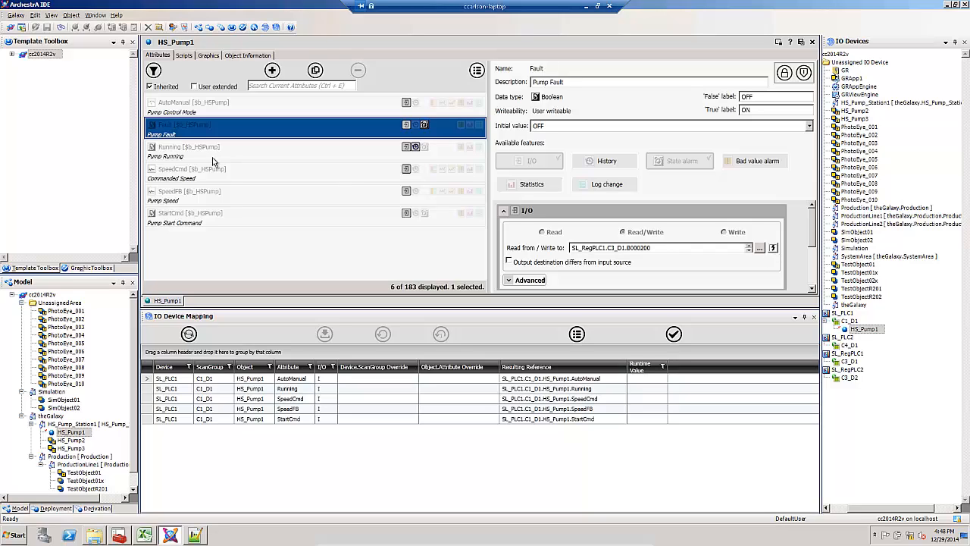
pyautogui.moveTo(527, 227)
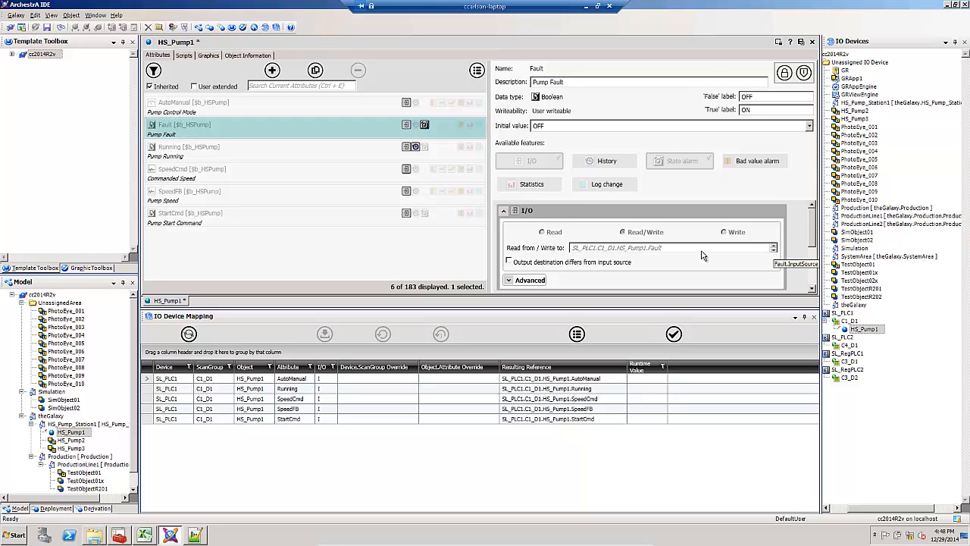
pyautogui.moveTo(576, 258)
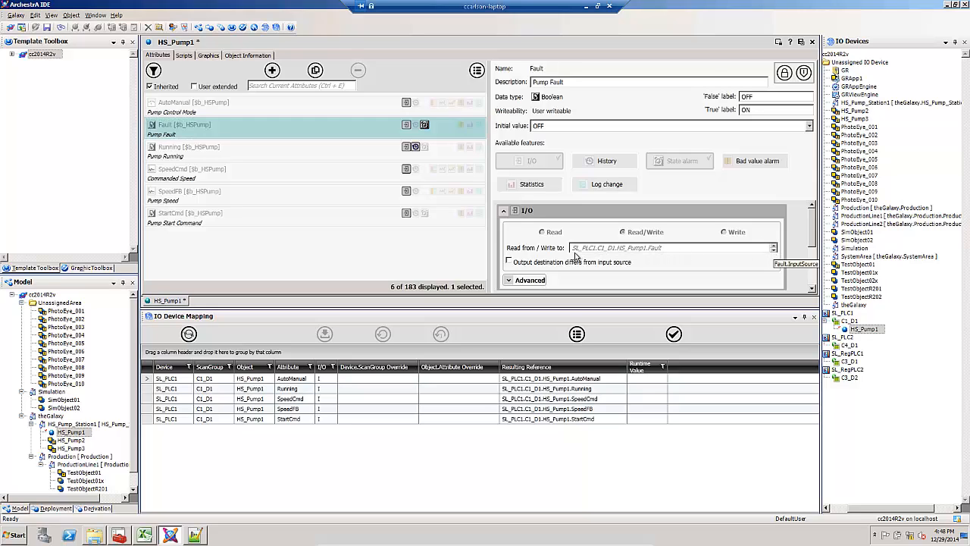
pyautogui.moveTo(654, 258)
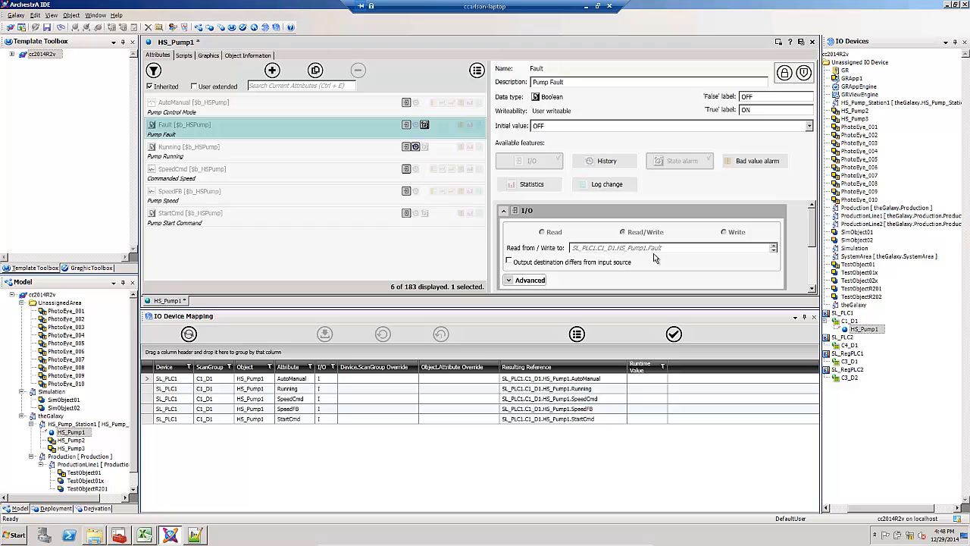
pyautogui.moveTo(621, 258)
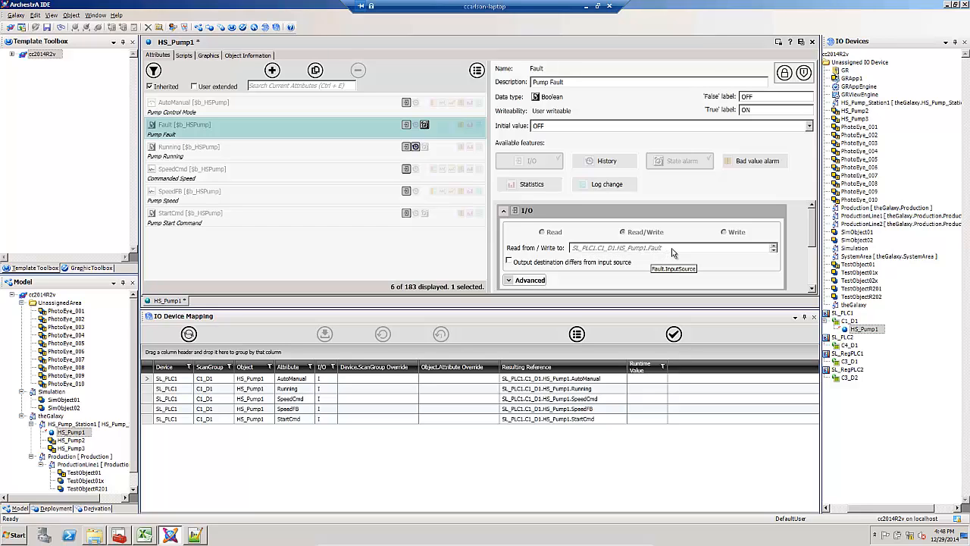
pyautogui.moveTo(671, 253)
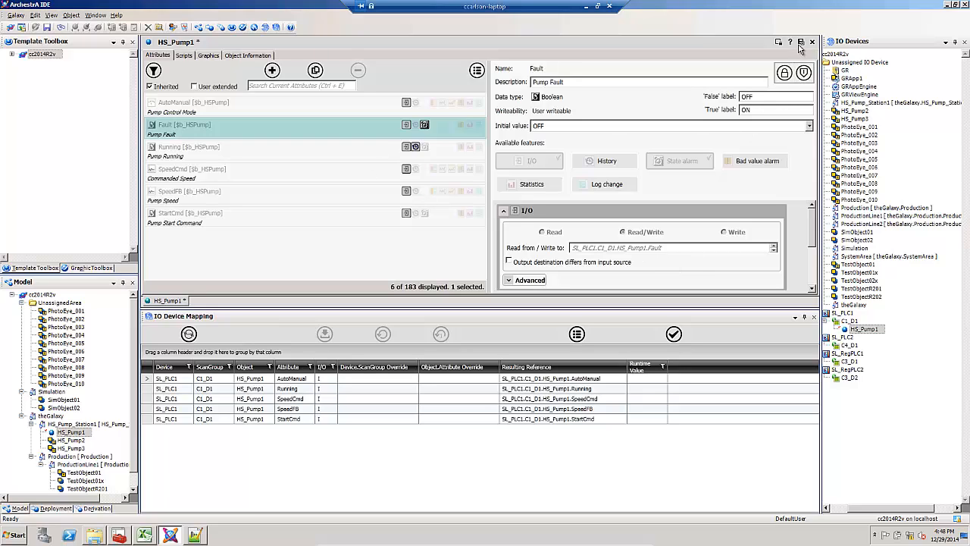
# Step: Save the reset HS_Pump1 and view its C1_D1 mappings with Fault included
pyautogui.click(812, 41)
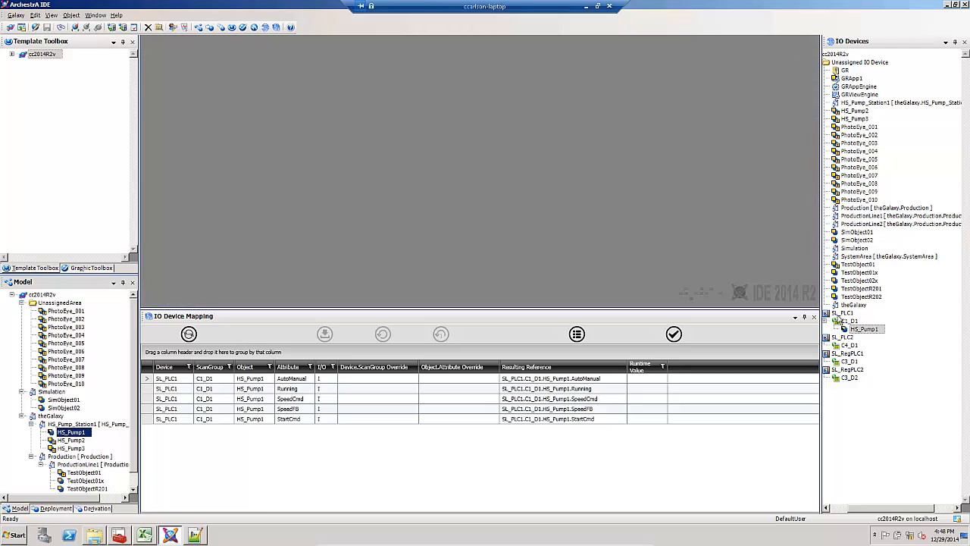
pyautogui.moveTo(861, 331)
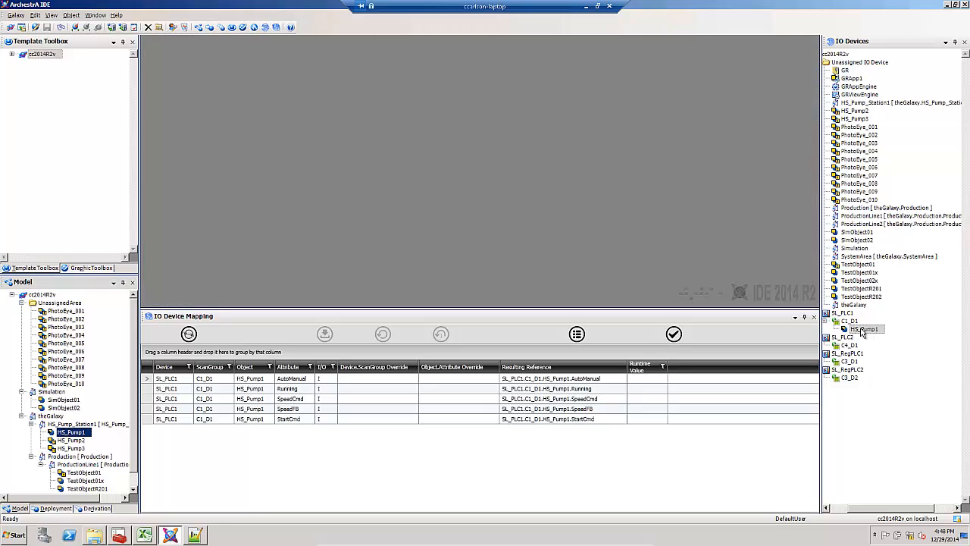
pyautogui.click(849, 321)
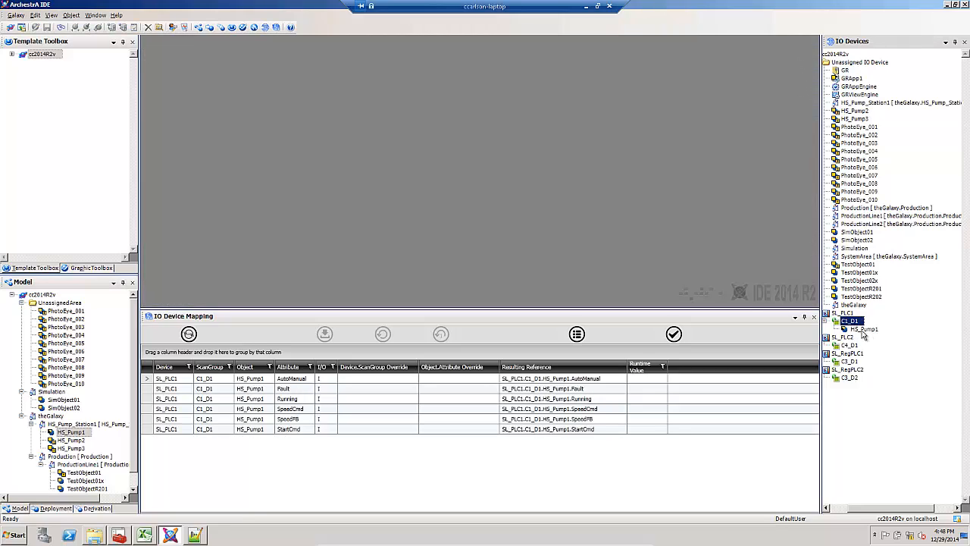
pyautogui.click(860, 328)
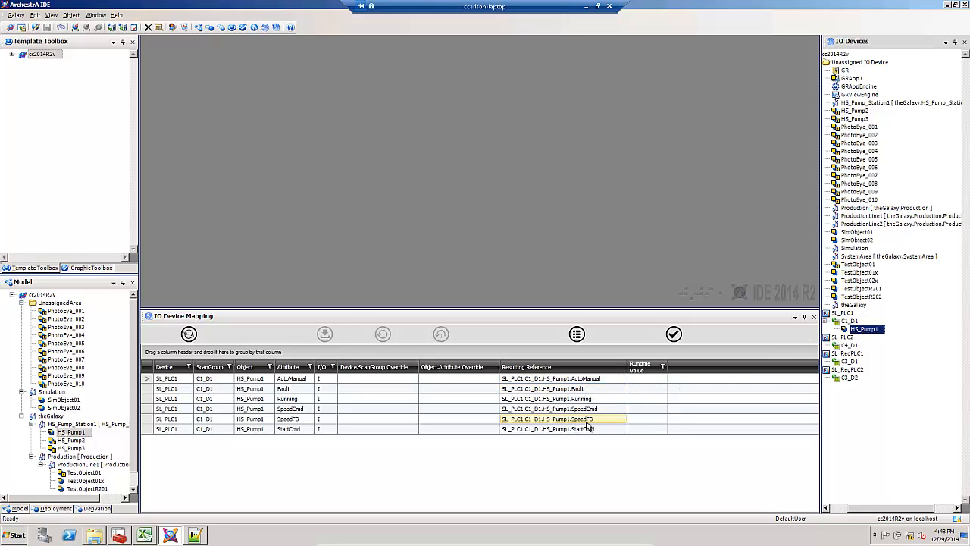
pyautogui.click(563, 388)
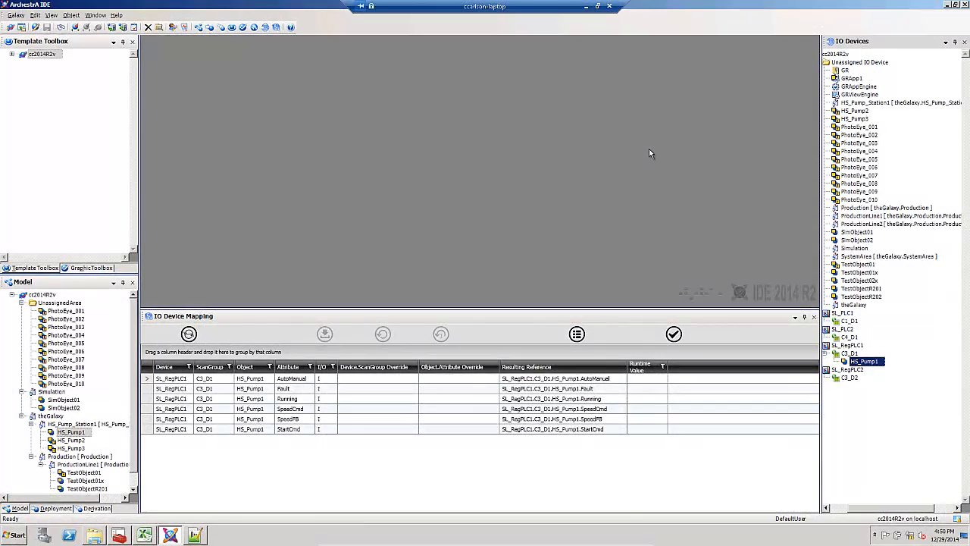
pyautogui.moveTo(811, 177)
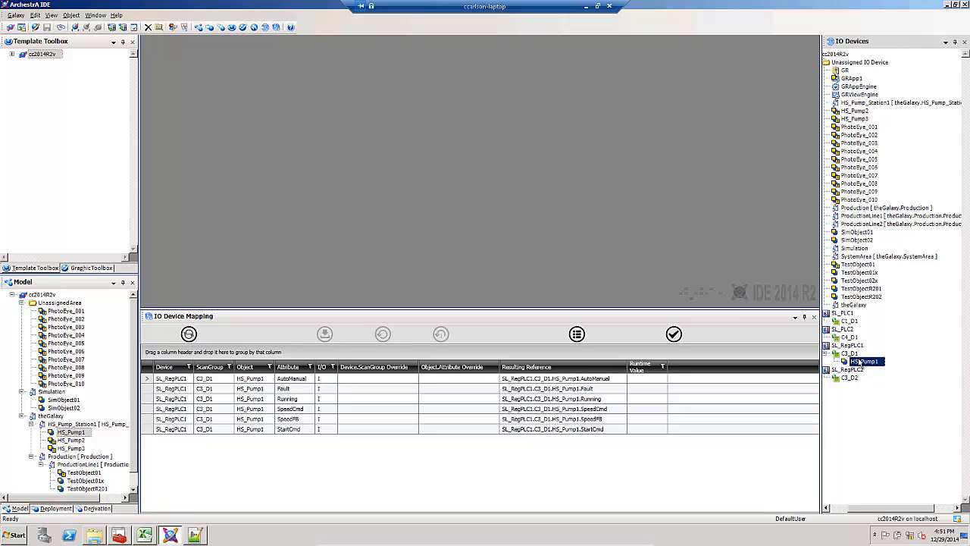
pyautogui.moveTo(587, 436)
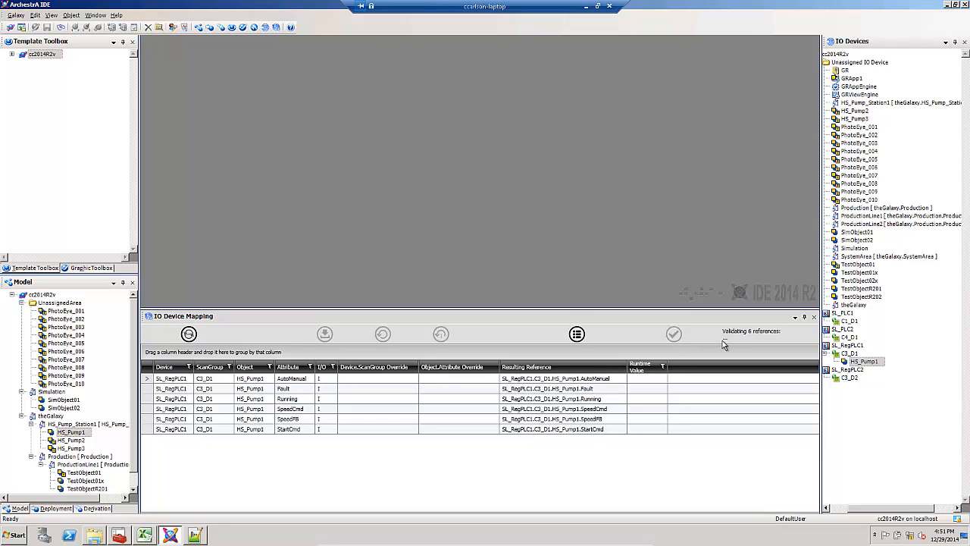
# Step: Validate HS_Pump1's six C3_D1 references, relink it to SL_PLC1's C1_D1, and revalidate
pyautogui.click(673, 333)
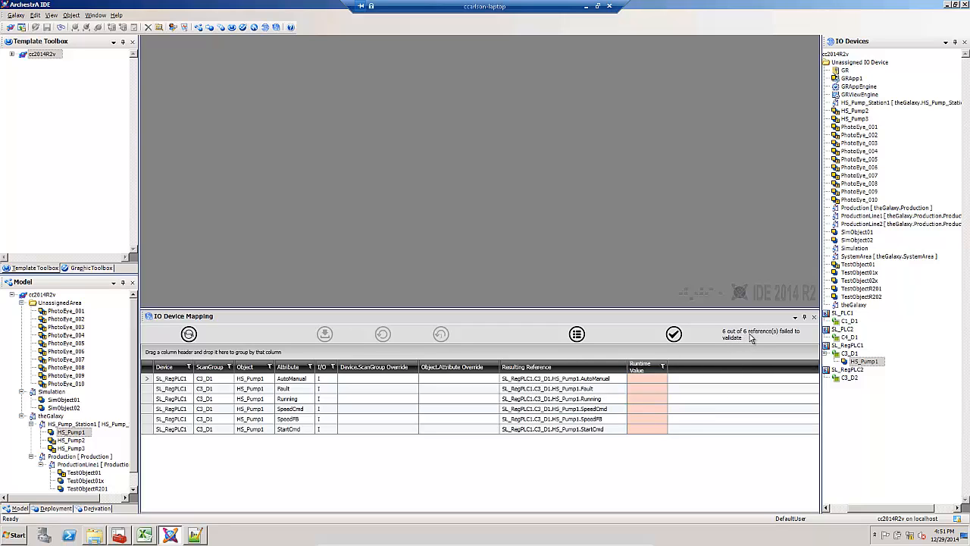
pyautogui.moveTo(762, 341)
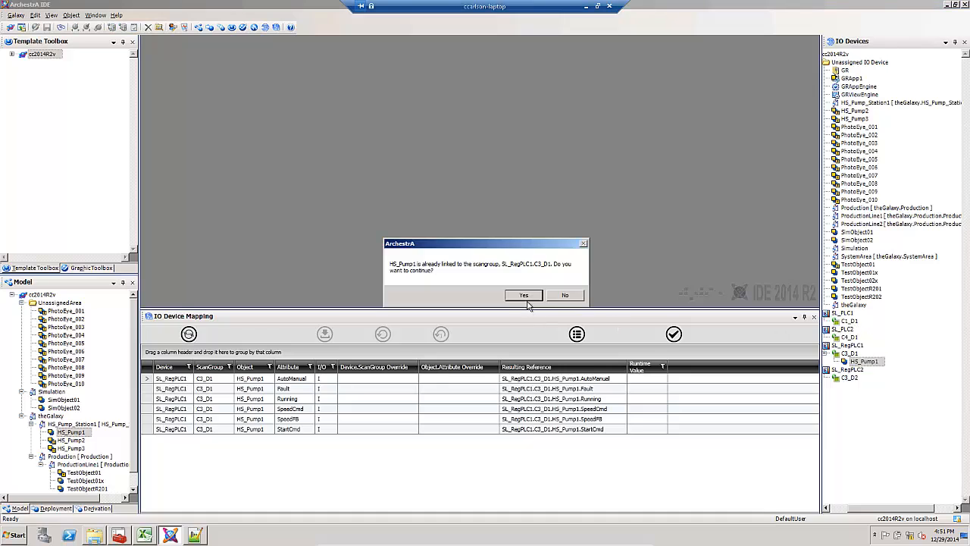
pyautogui.click(524, 295)
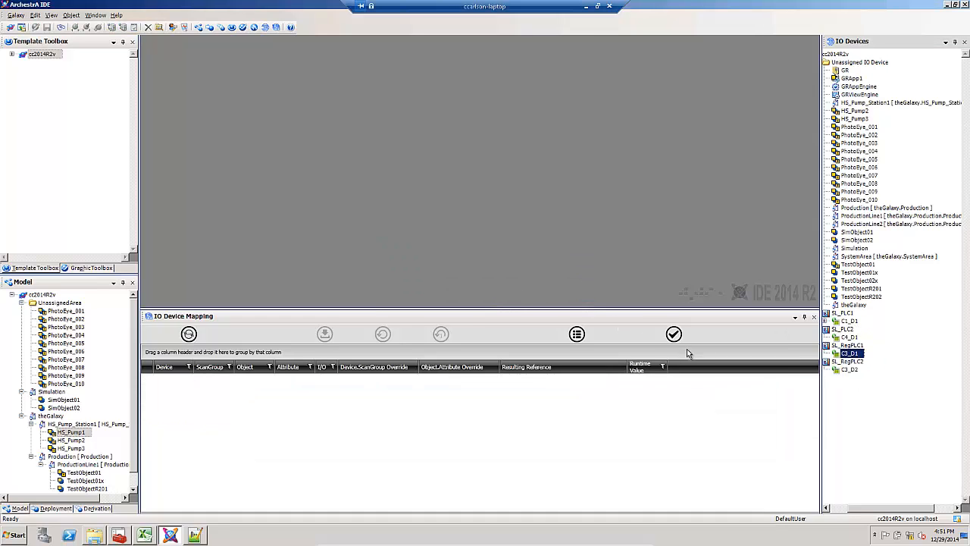
pyautogui.click(825, 321)
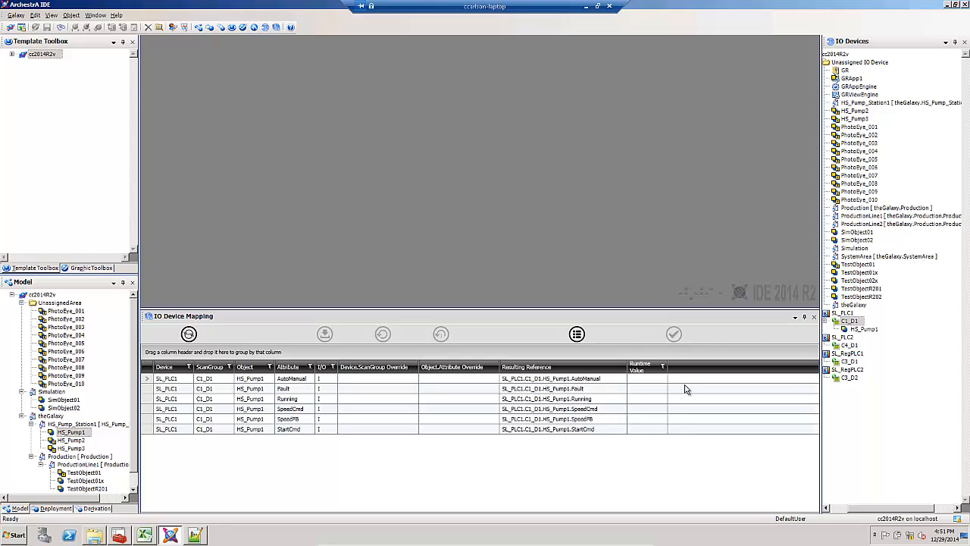
pyautogui.click(673, 333)
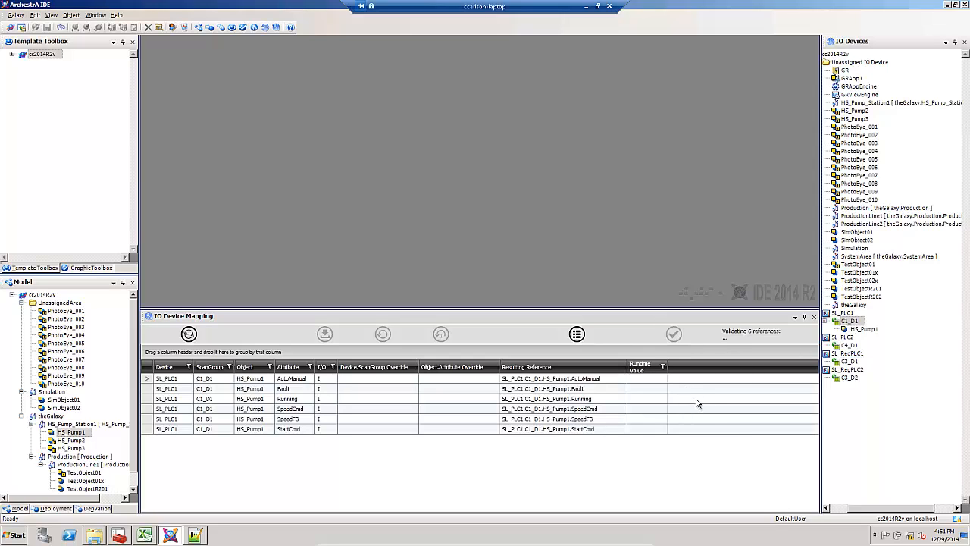
pyautogui.click(673, 334)
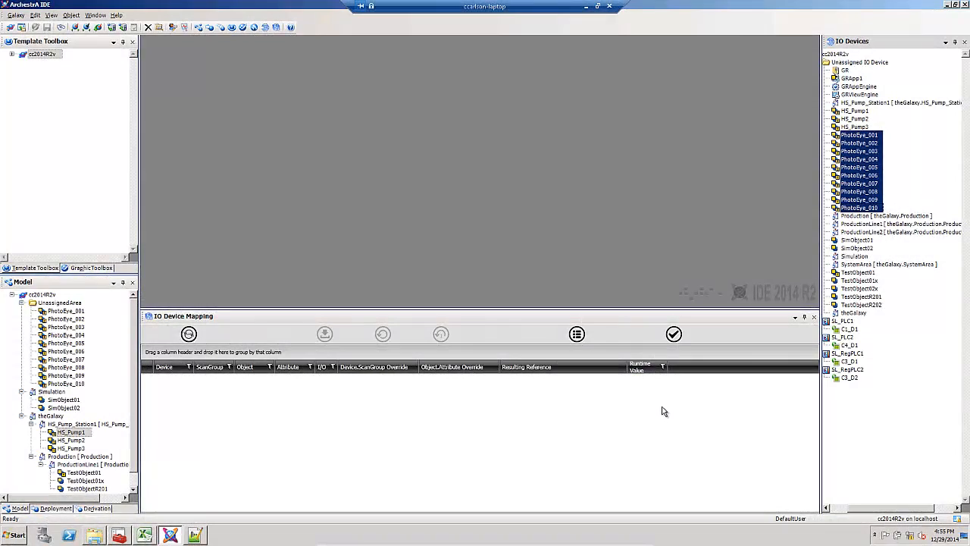
pyautogui.moveTo(670, 404)
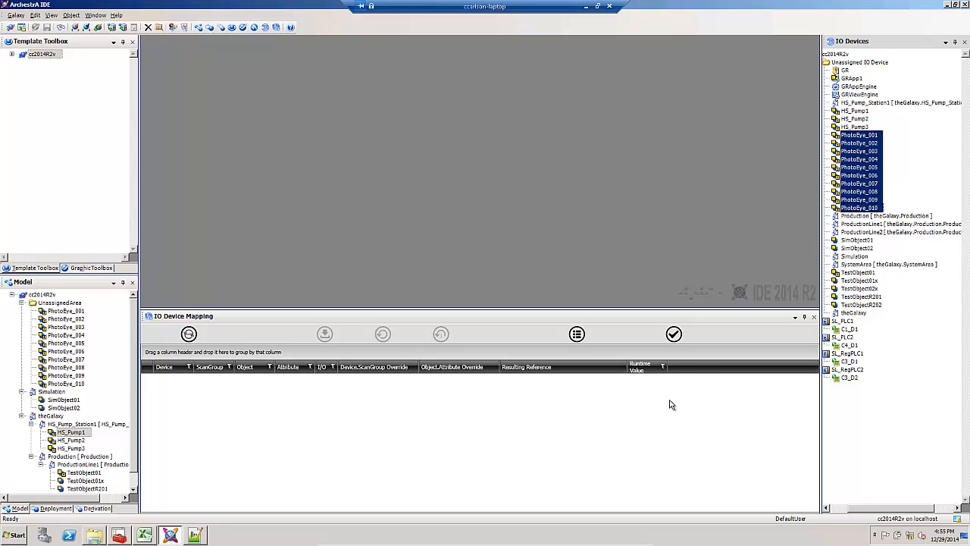
# Step: Move PhotoEye_001–010 onto SL_RegPLC1's C3_D1 and export their ten mappings to Excel
pyautogui.click(859, 135)
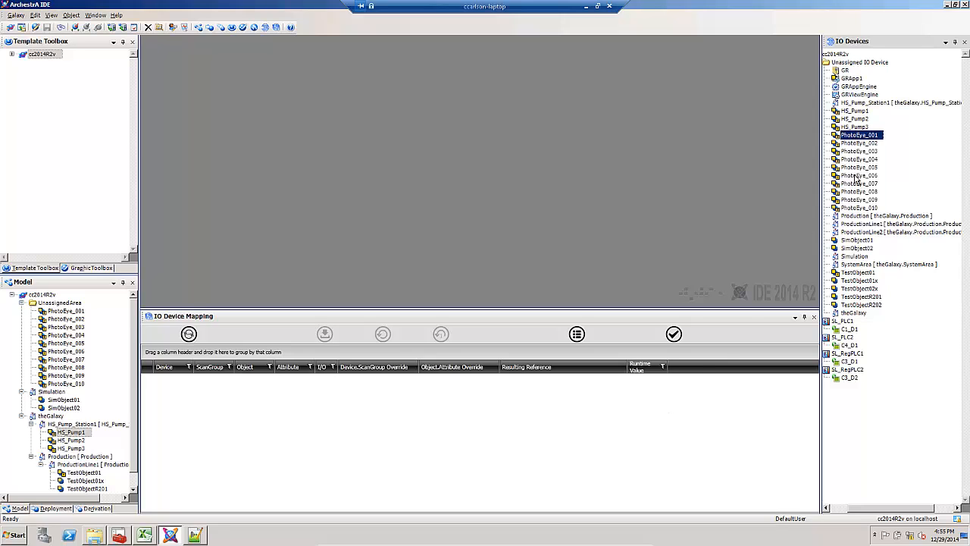
pyautogui.moveTo(860, 214)
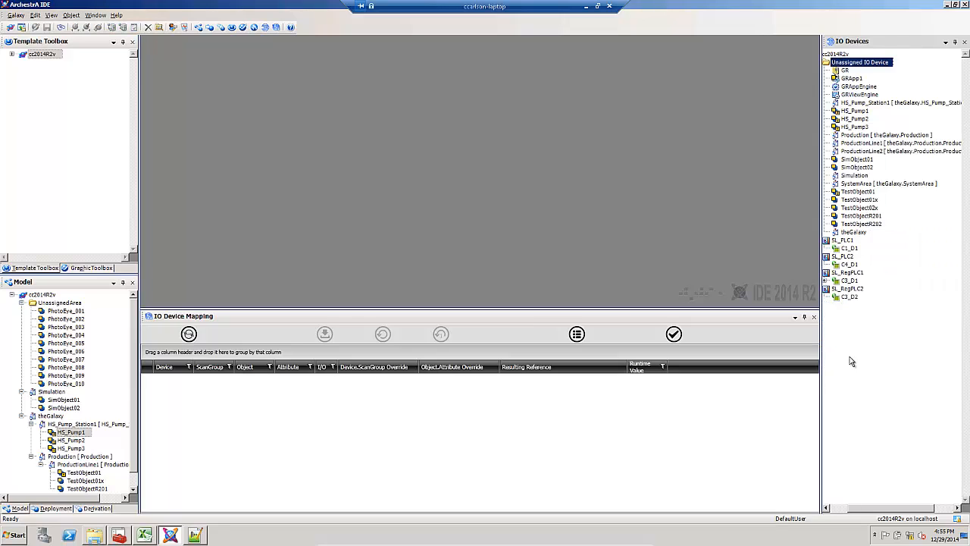
pyautogui.click(849, 280)
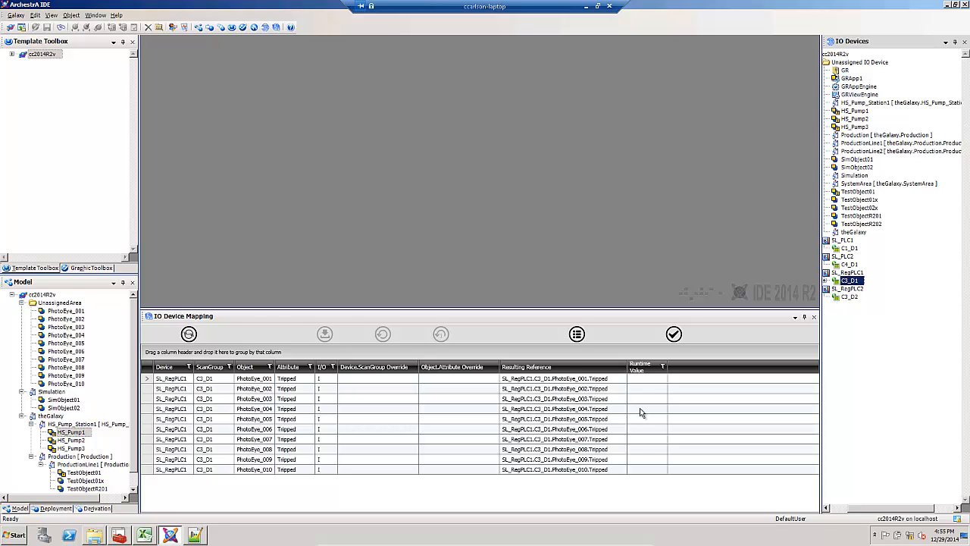
pyautogui.moveTo(428, 452)
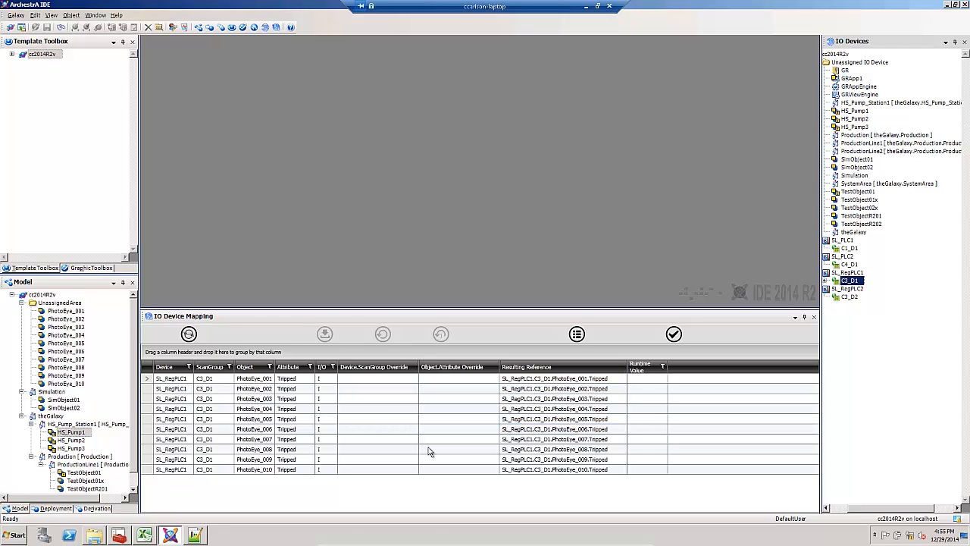
pyautogui.click(171, 378)
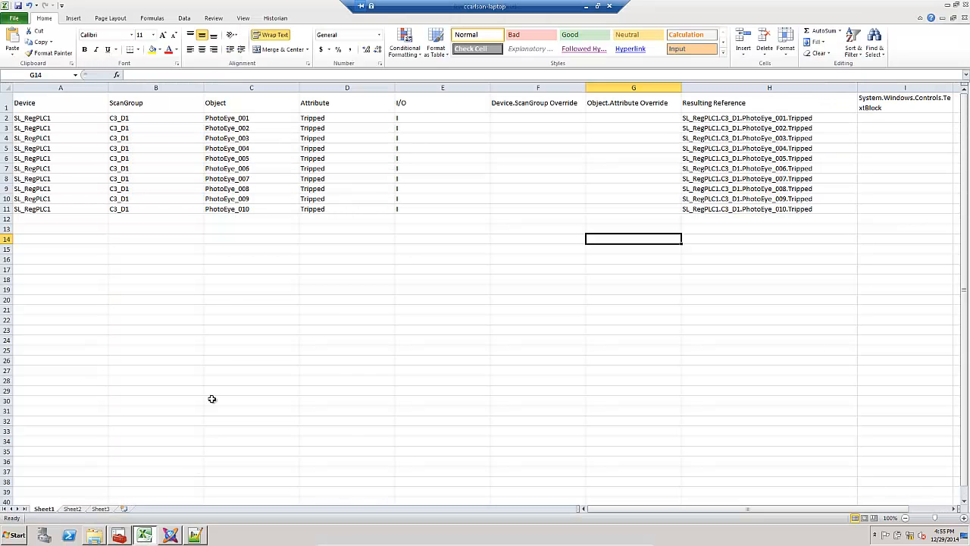
# Step: Enter B000201 in G2 and fill down through G11 to give B000201–B000210
pyautogui.click(61, 117)
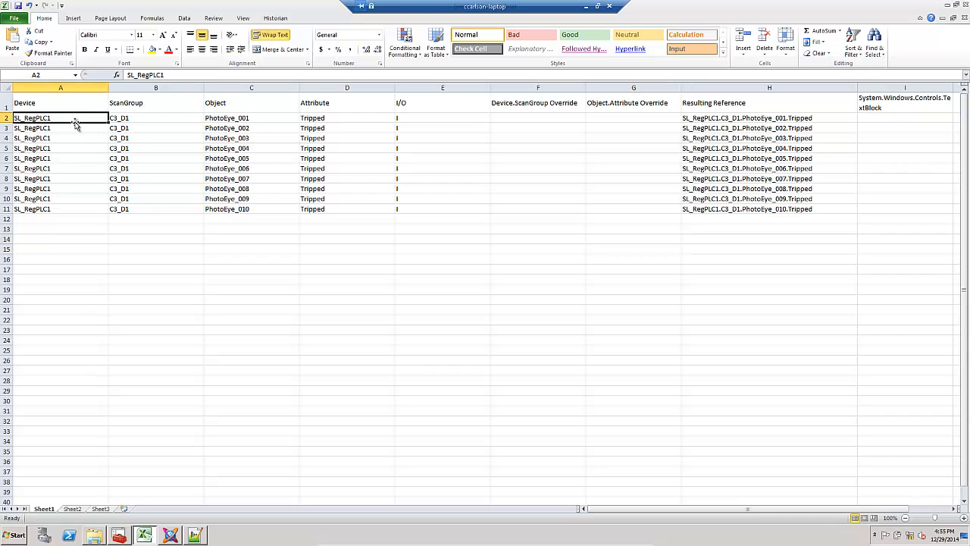
pyautogui.moveTo(377, 201)
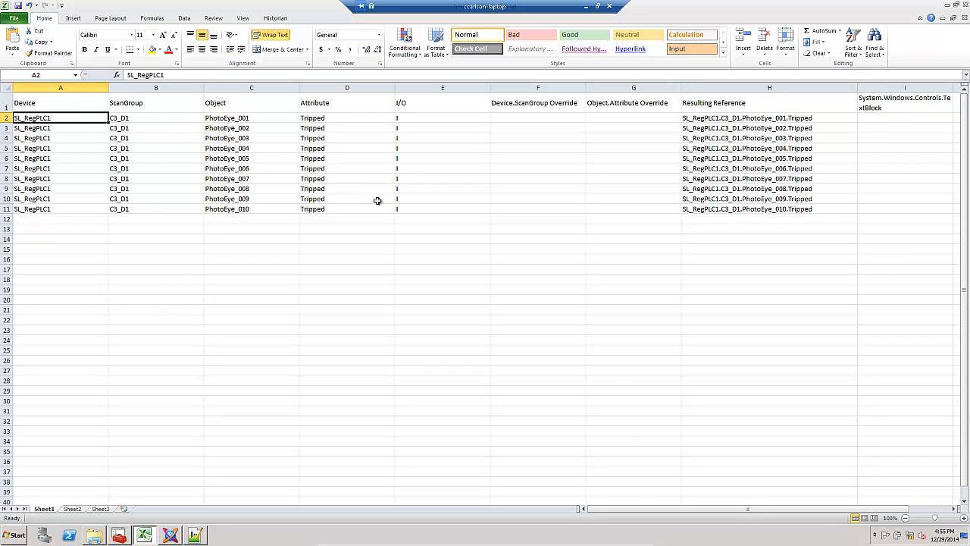
pyautogui.moveTo(489, 199)
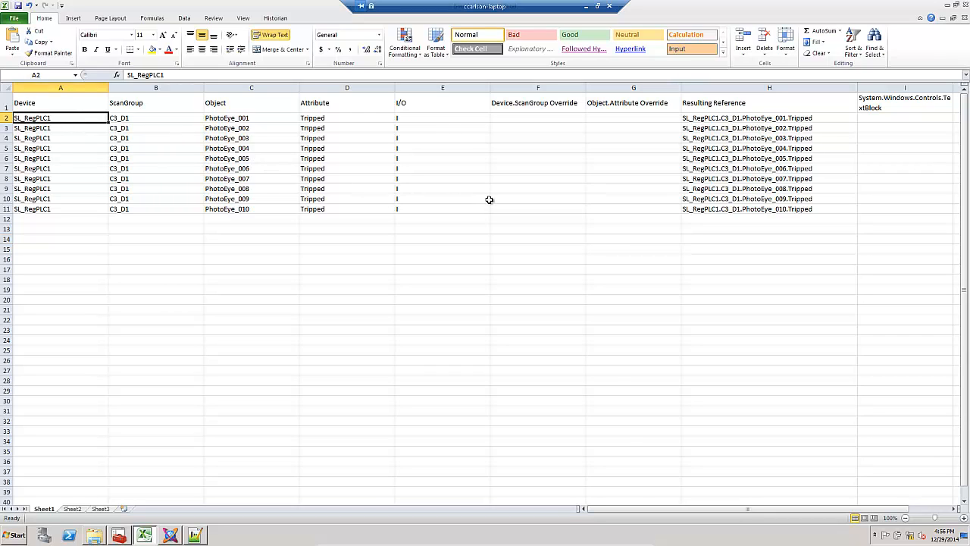
pyautogui.moveTo(556, 111)
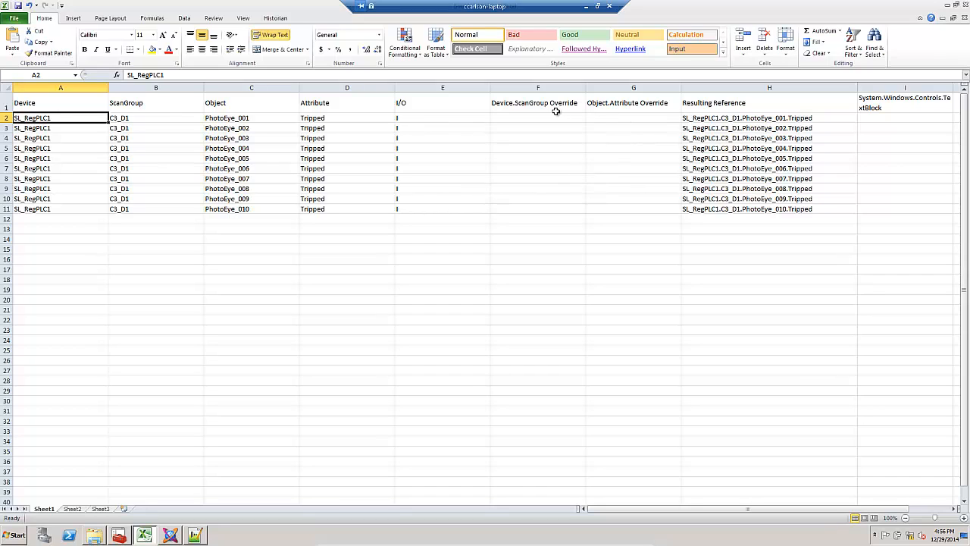
pyautogui.moveTo(618, 117)
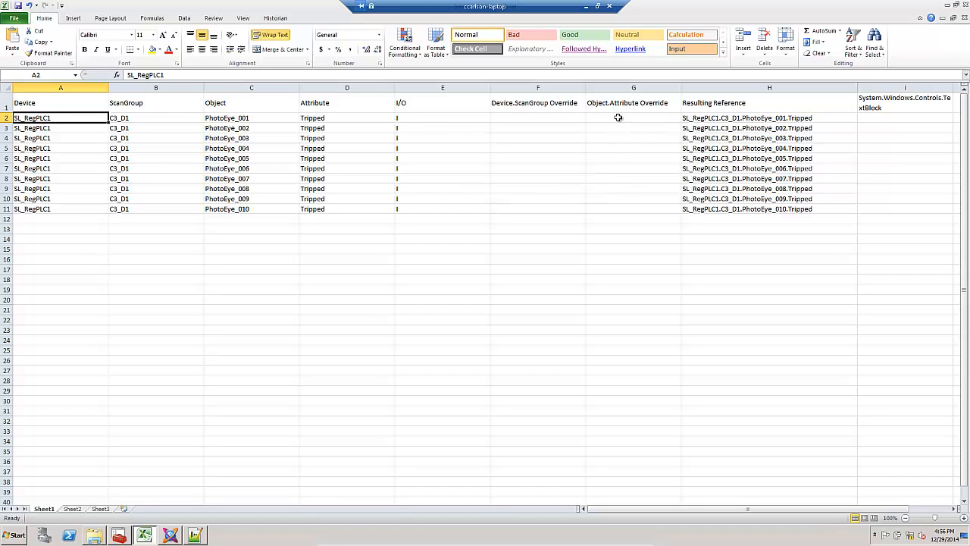
pyautogui.click(634, 117)
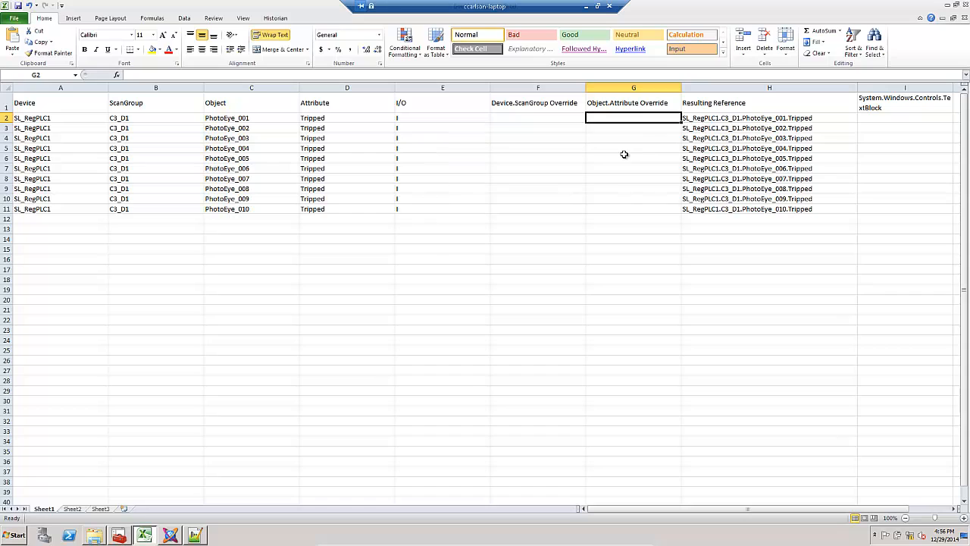
pyautogui.write('B000201')
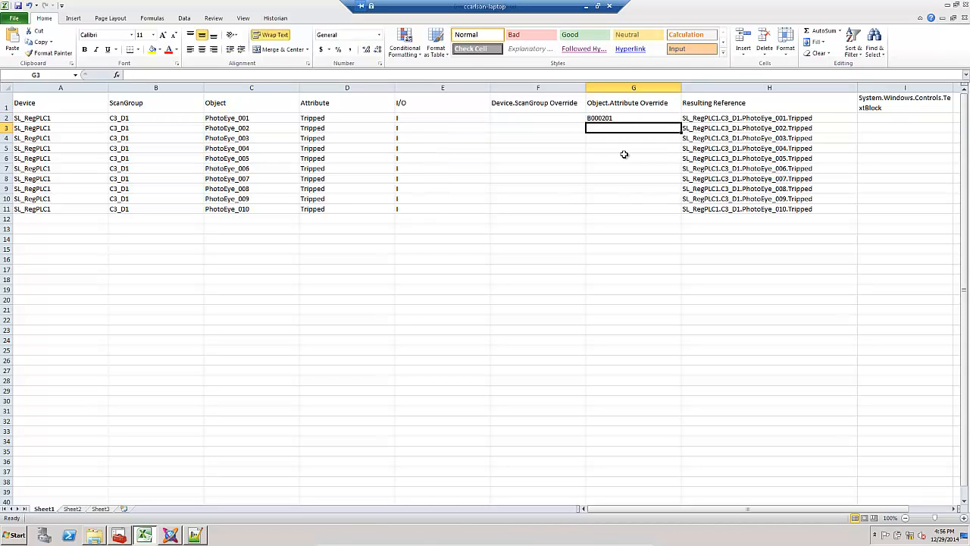
pyautogui.click(634, 117)
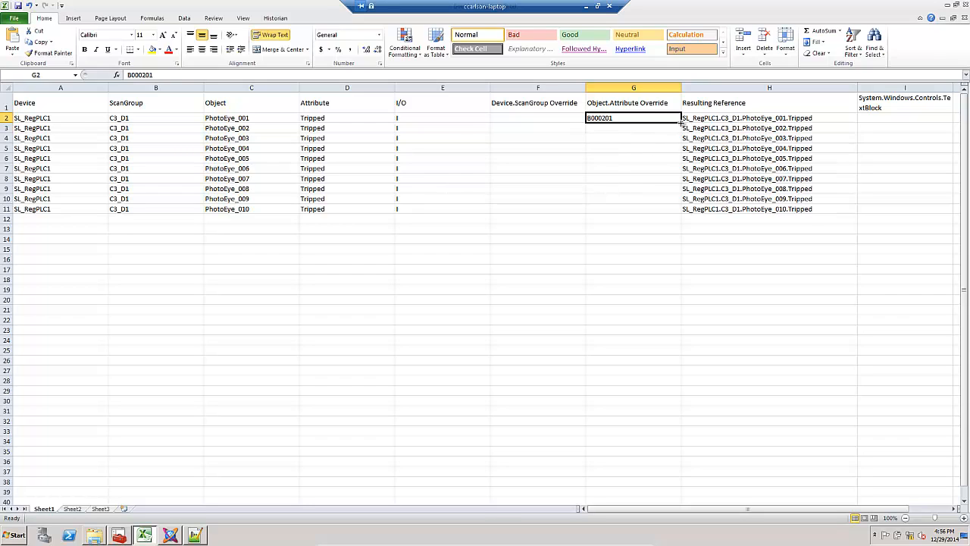
pyautogui.moveTo(680, 121); pyautogui.dragTo(680, 214)
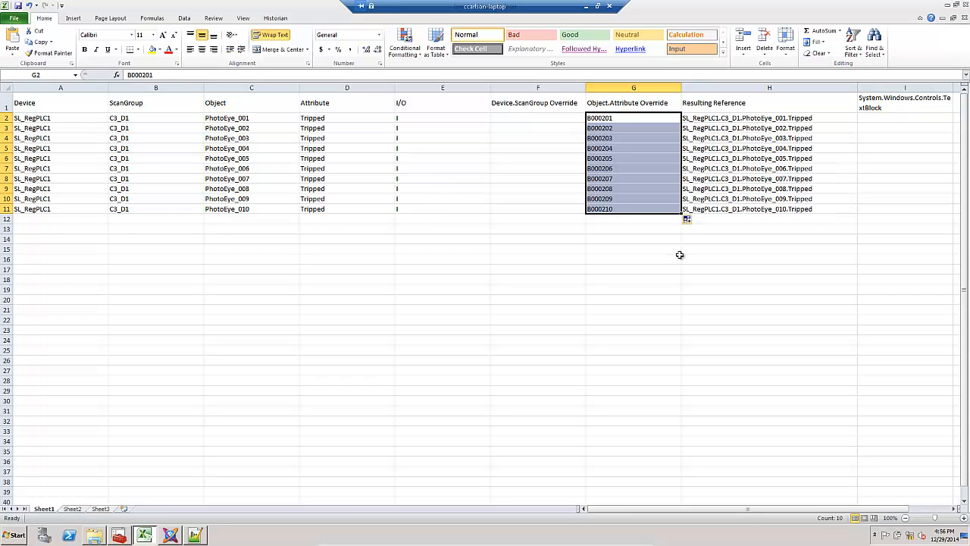
pyautogui.press('ctrl+c')
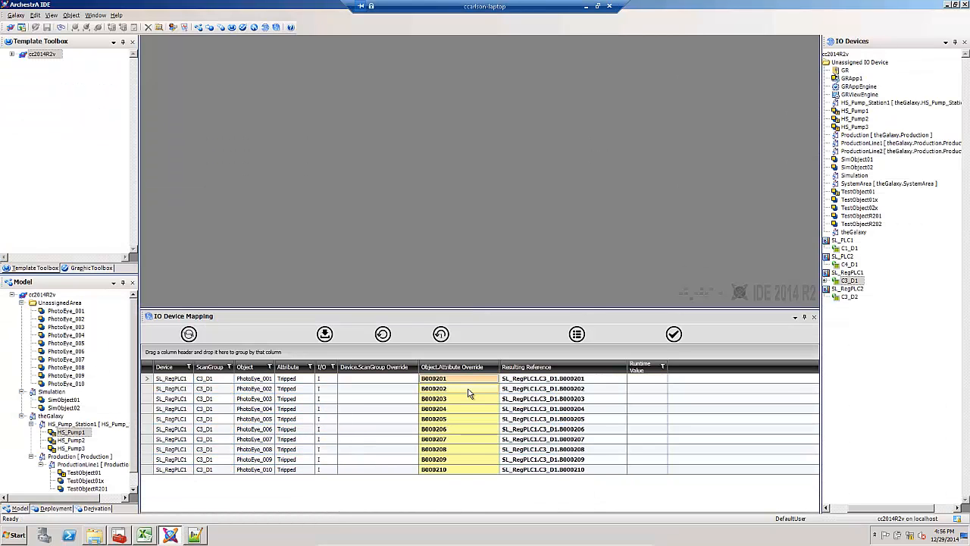
pyautogui.moveTo(673, 335)
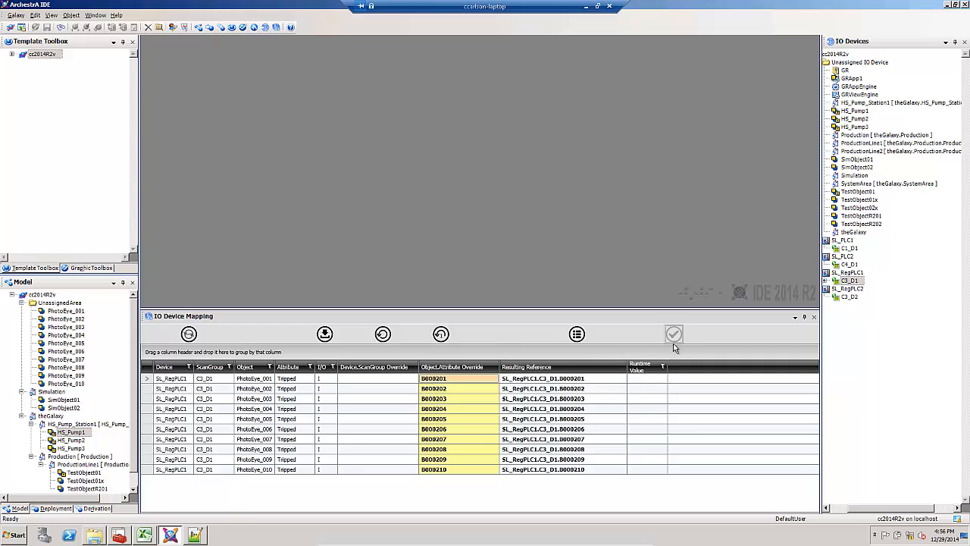
pyautogui.moveTo(696, 366)
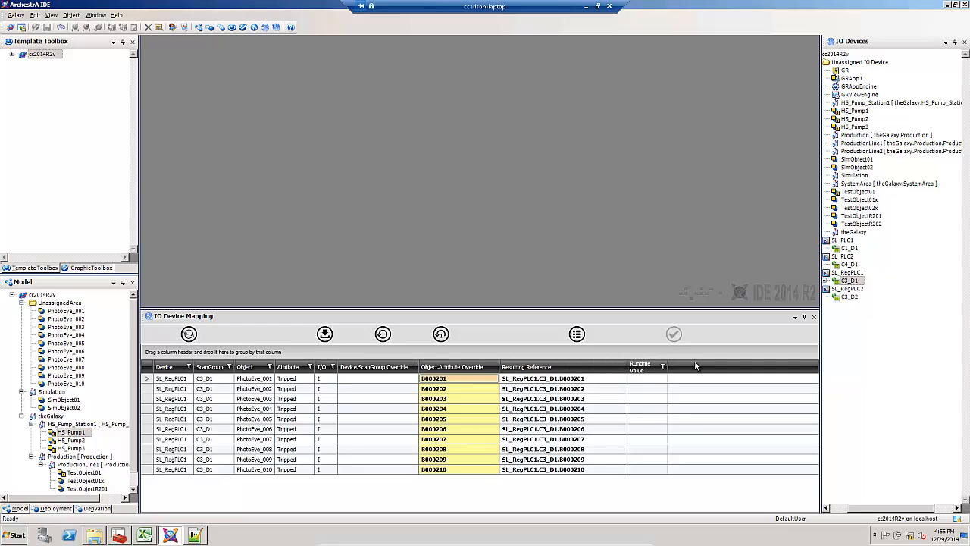
# Step: Save the ten validated PhotoEye_001–010 overrides, each reading False
pyautogui.click(673, 334)
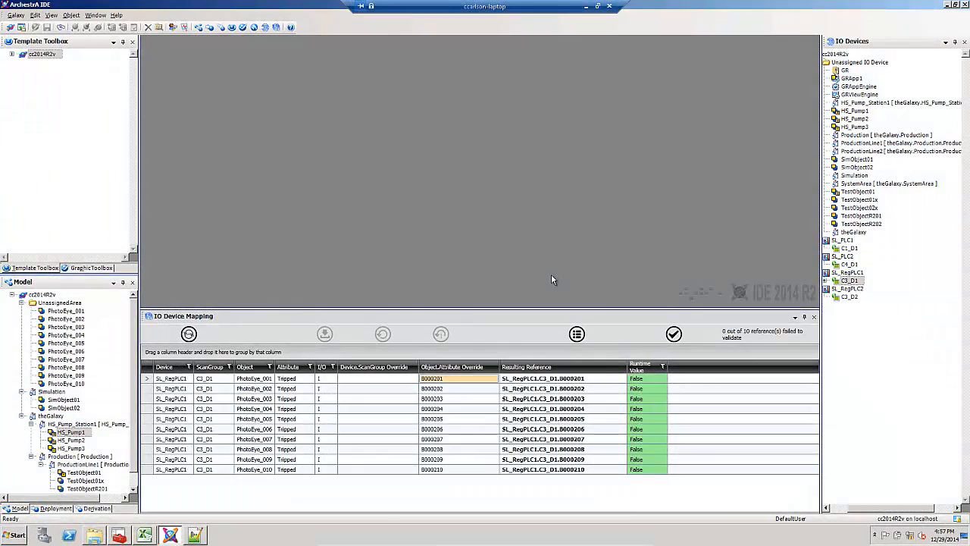
pyautogui.moveTo(497, 357)
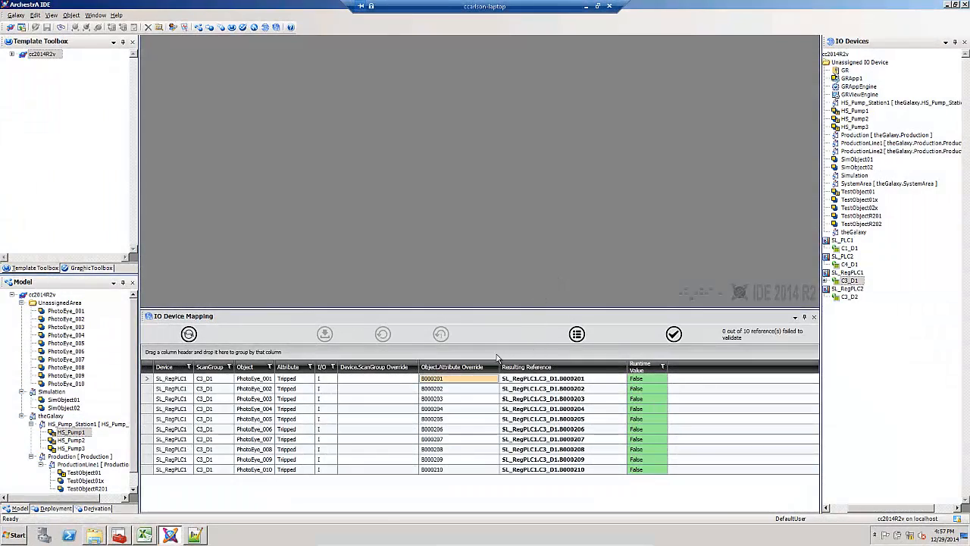
pyautogui.moveTo(467, 383)
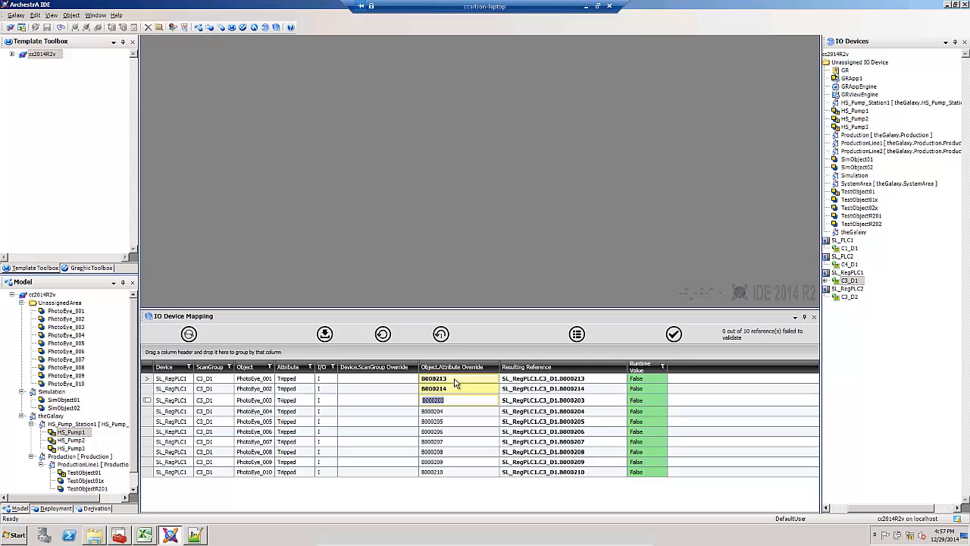
pyautogui.moveTo(438, 353)
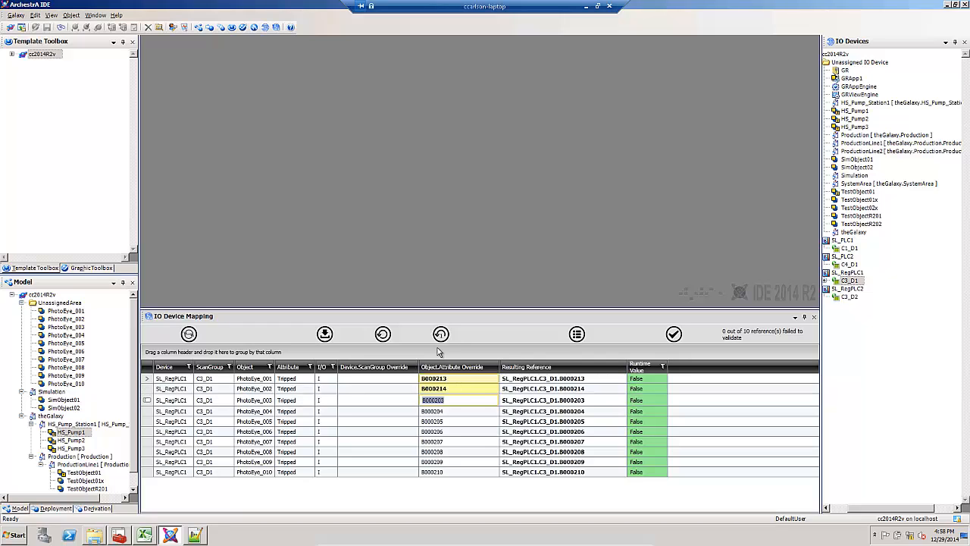
pyautogui.moveTo(441, 333)
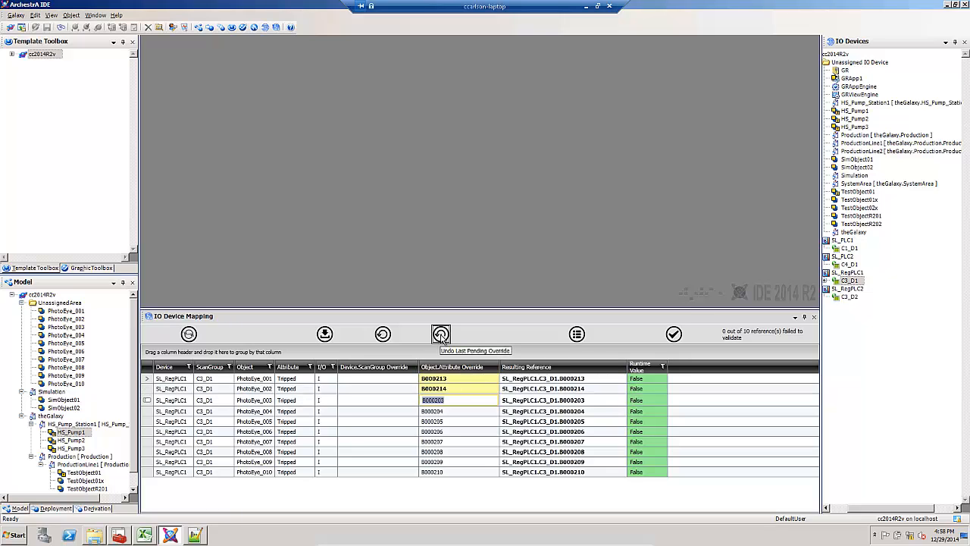
# Step: Undo the last address override and discard all pending IO mapping changes
pyautogui.click(442, 333)
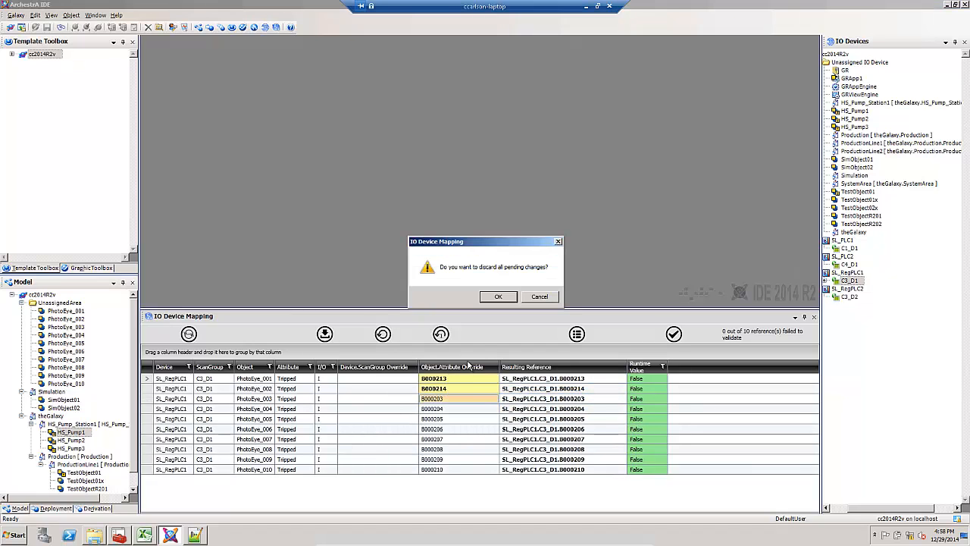
pyautogui.click(498, 296)
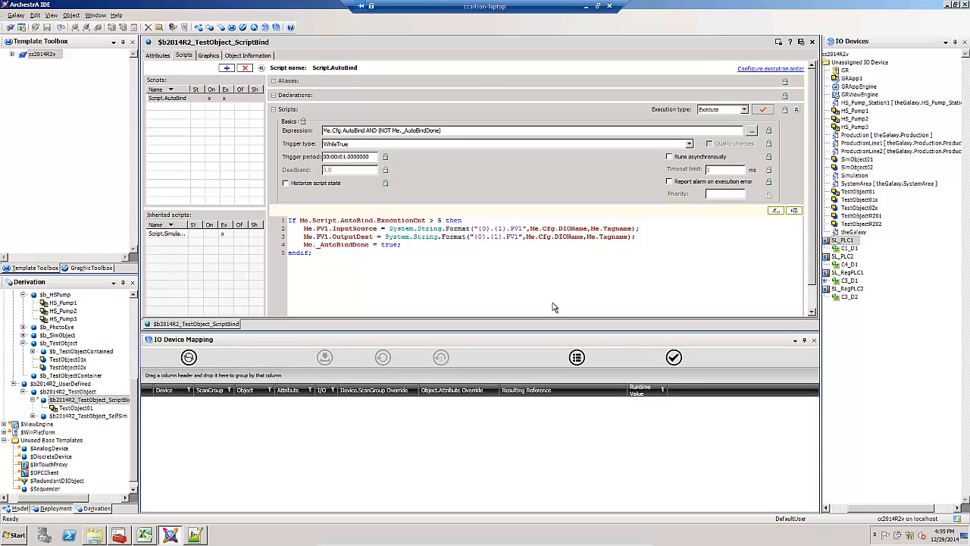
pyautogui.moveTo(495, 303)
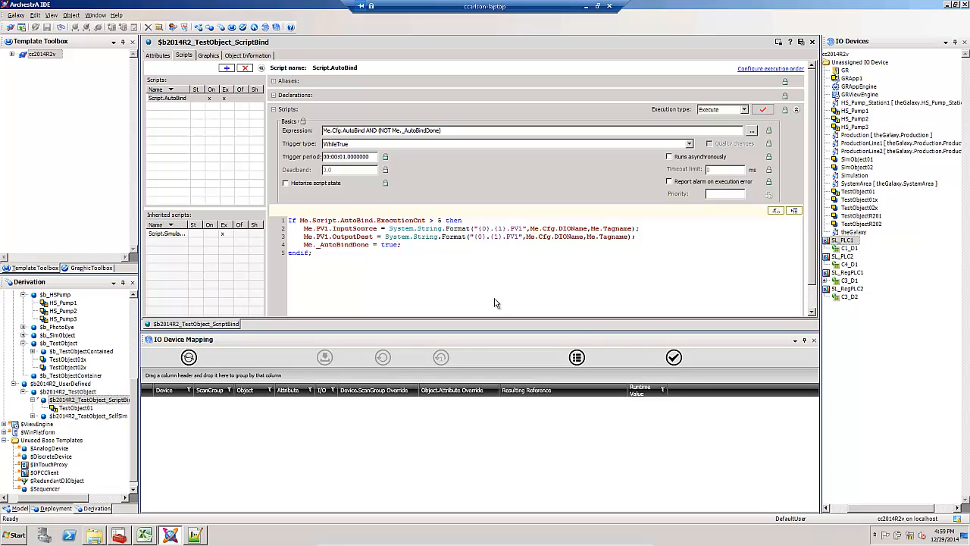
pyautogui.moveTo(485, 307)
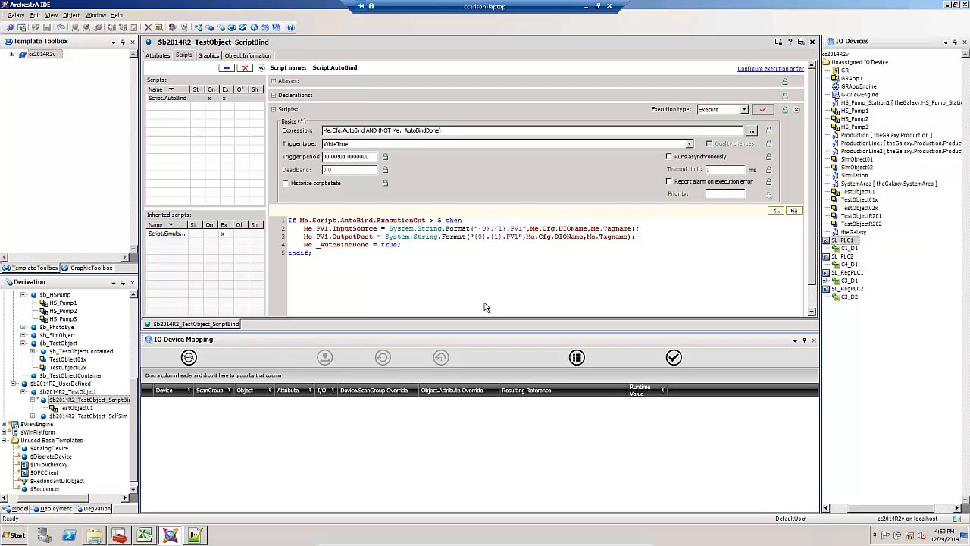
pyautogui.moveTo(481, 304)
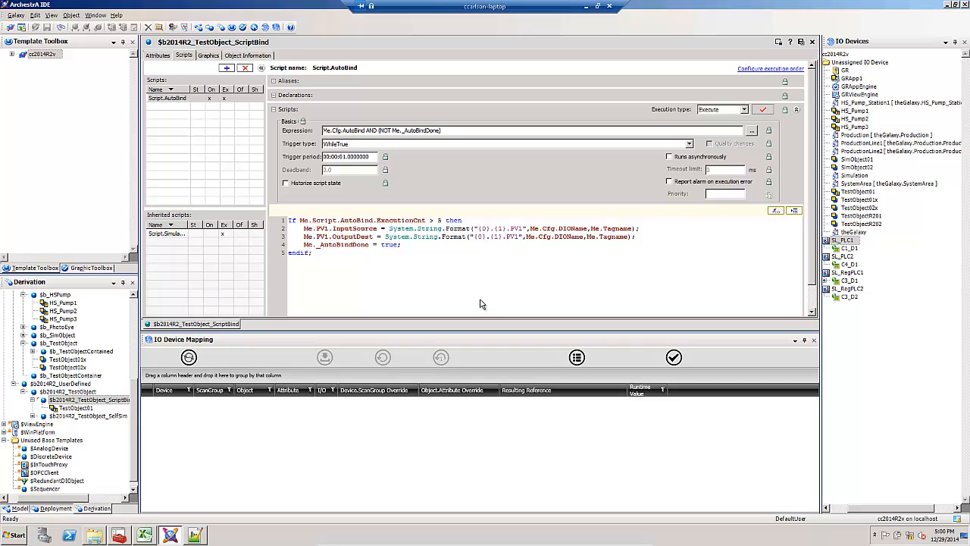
pyautogui.moveTo(325, 237)
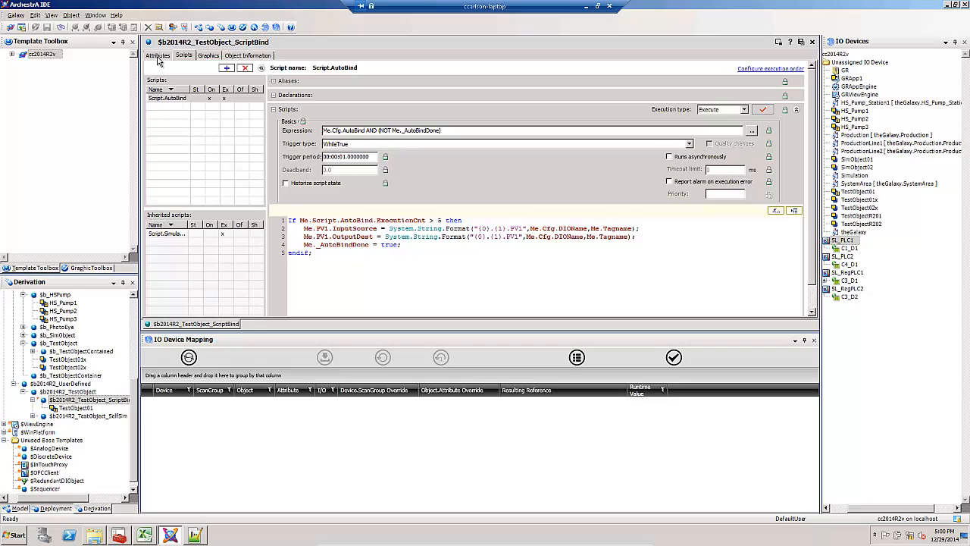
# Step: Inspect STAT1's <IODevice> reference on the Attributes tab, then close the ScriptBind template
pyautogui.click(157, 54)
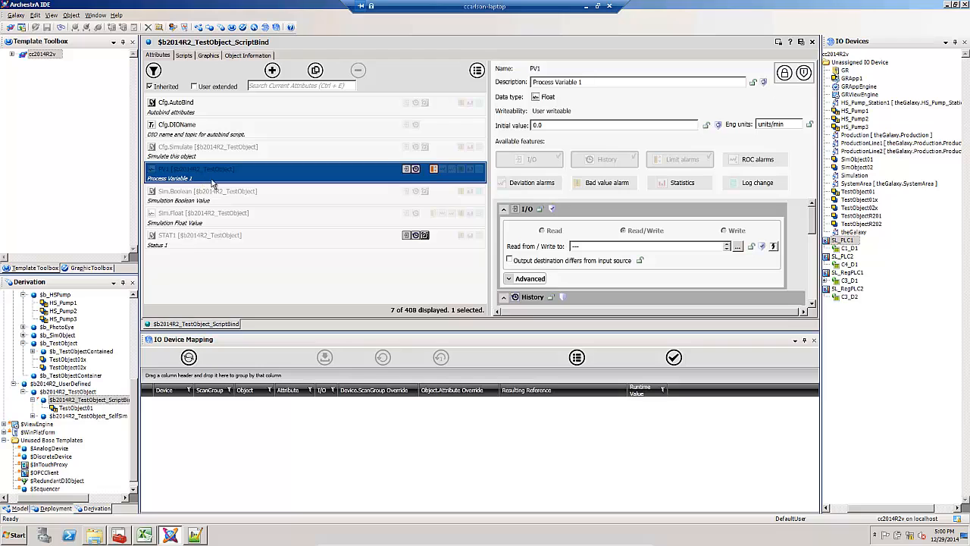
pyautogui.moveTo(600, 251)
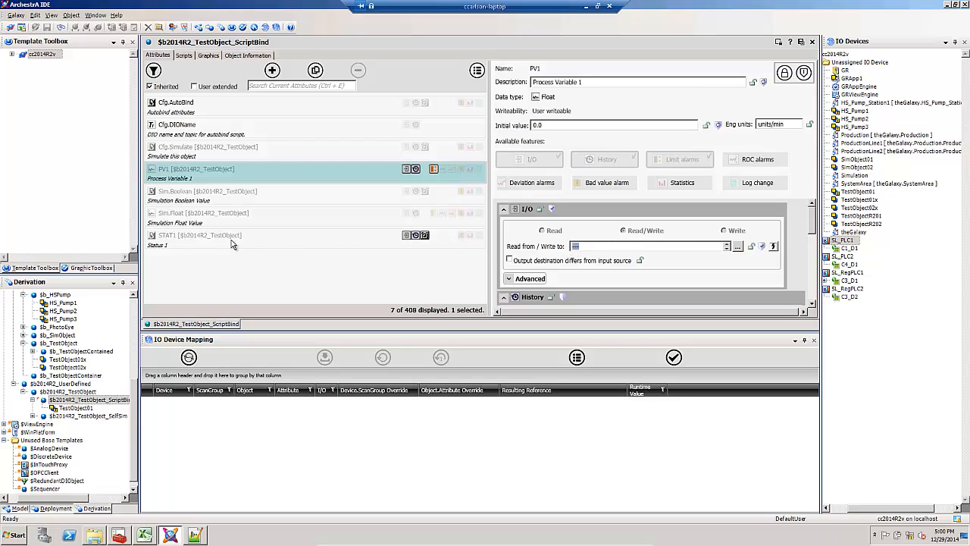
pyautogui.click(197, 238)
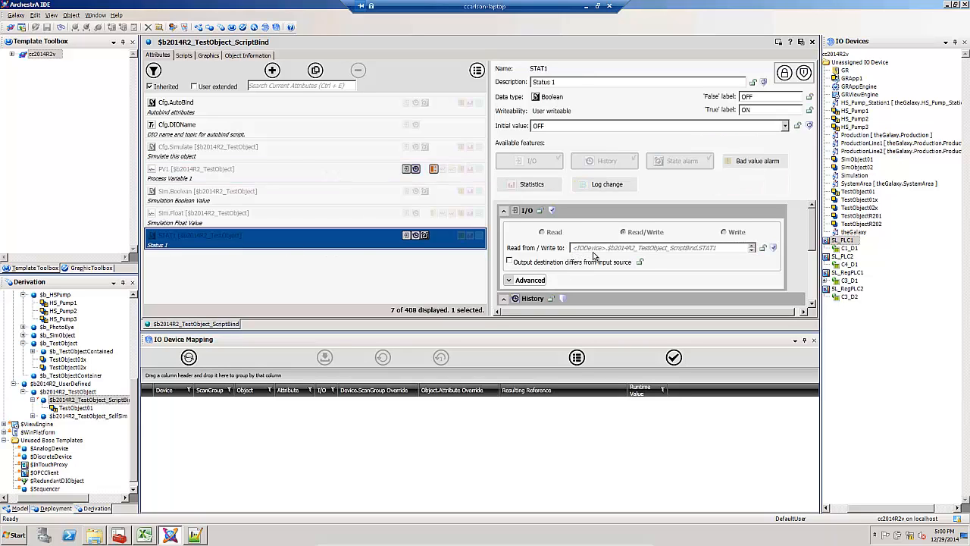
pyautogui.moveTo(595, 257)
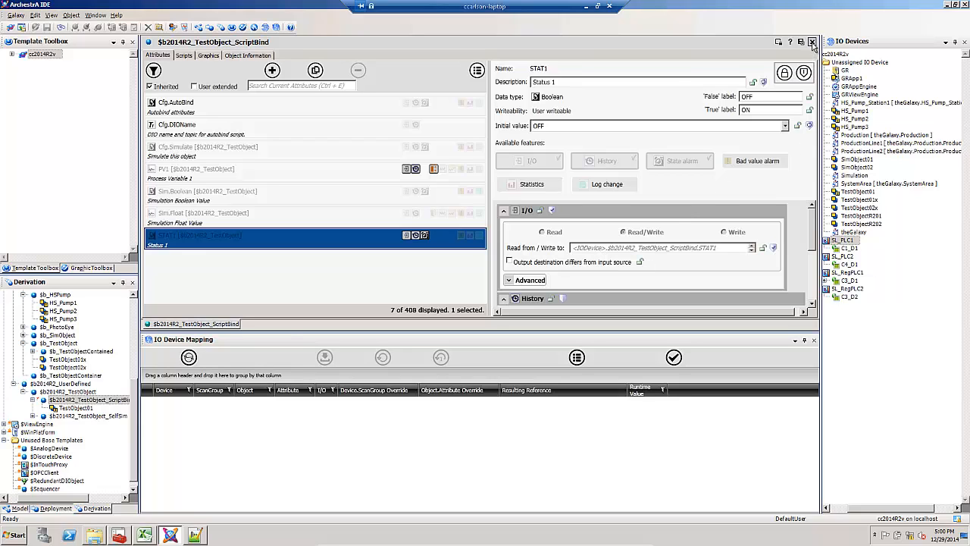
pyautogui.click(811, 42)
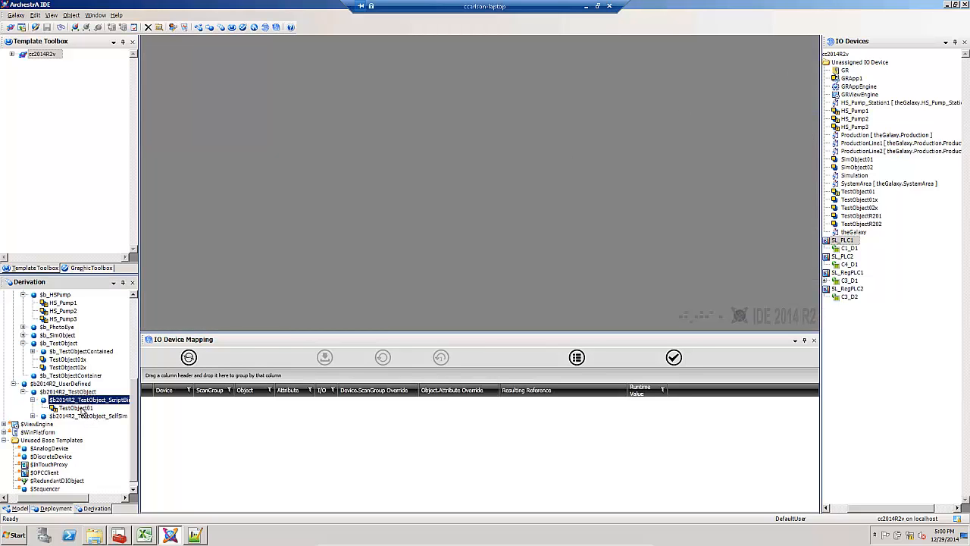
# Step: Place TestObject01 under SL_PLC1's C1_D1 and validate its STAT1 reference (False)
pyautogui.click(74, 408)
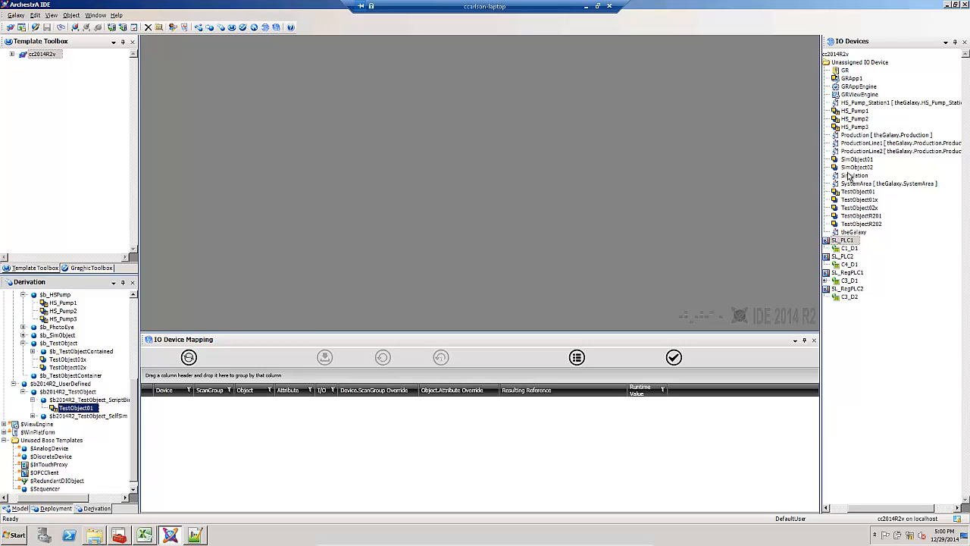
pyautogui.click(857, 192)
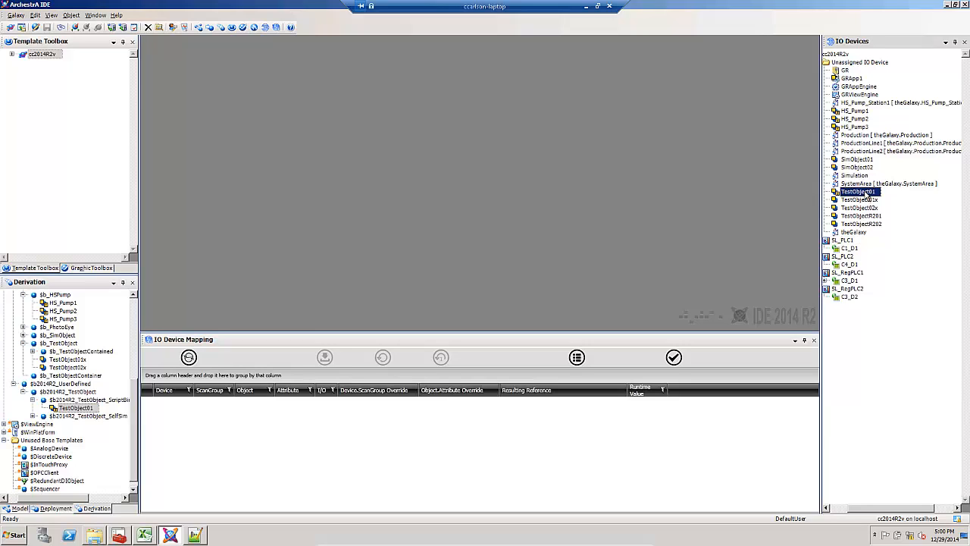
pyautogui.moveTo(852, 262)
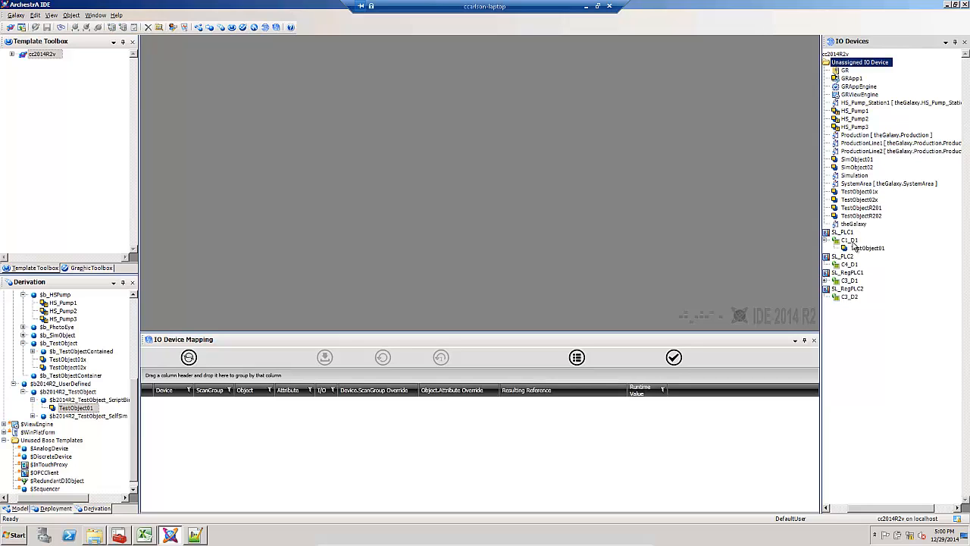
pyautogui.click(851, 240)
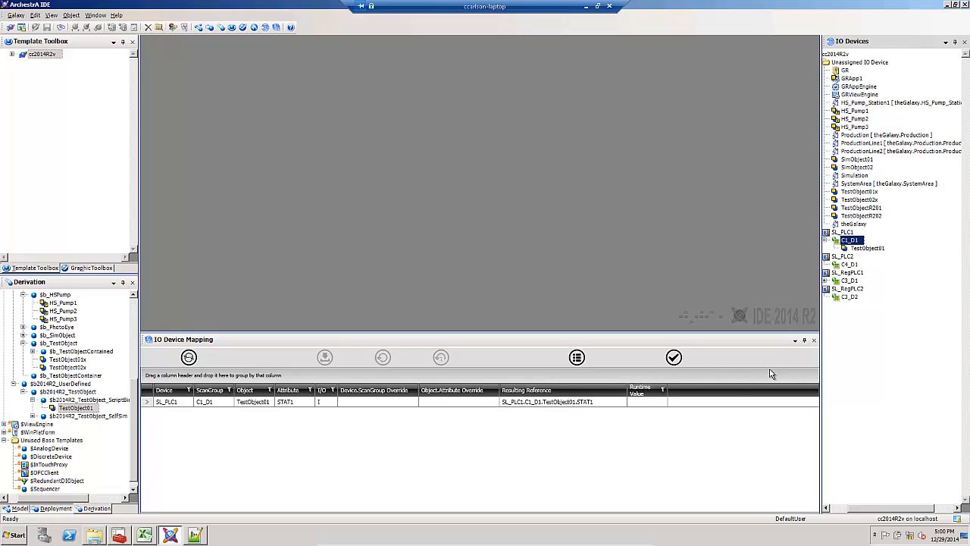
pyautogui.click(563, 402)
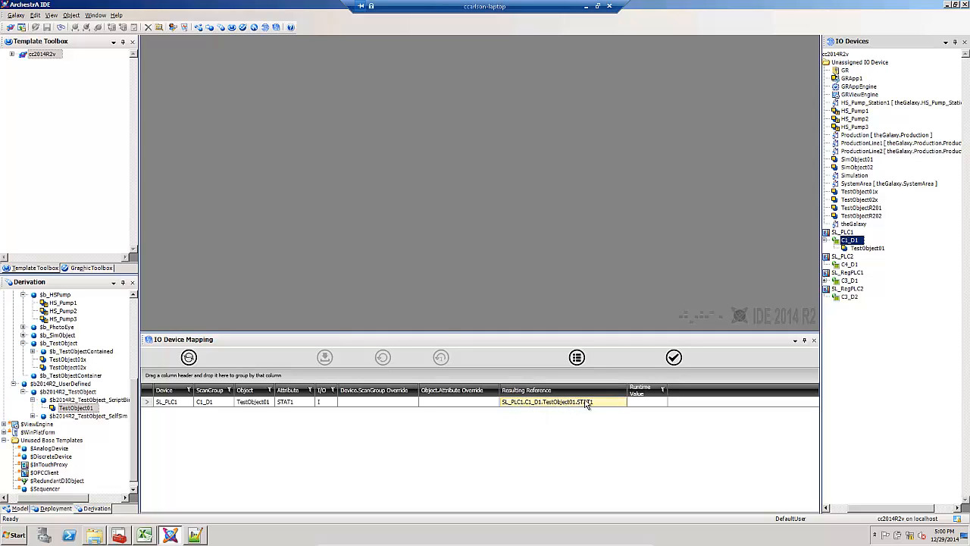
pyautogui.click(563, 402)
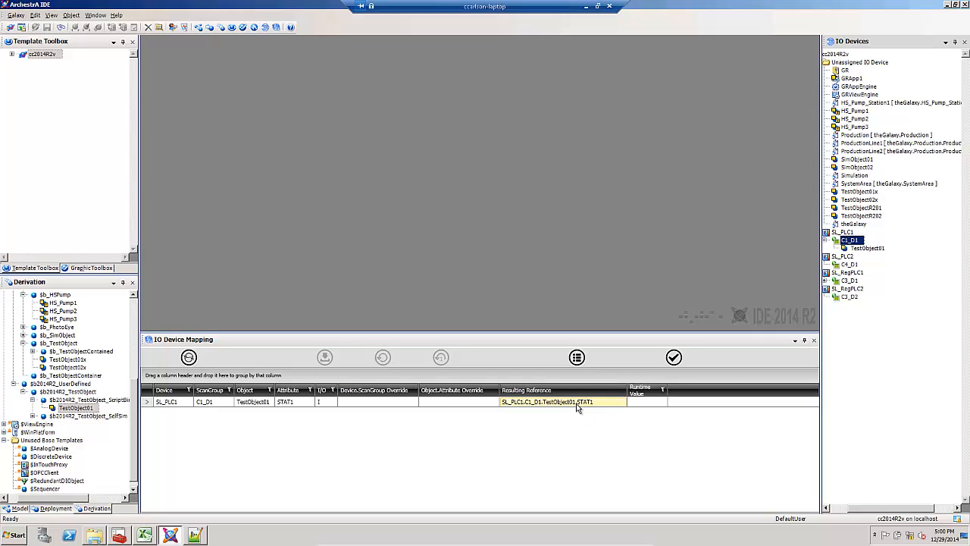
pyautogui.click(674, 357)
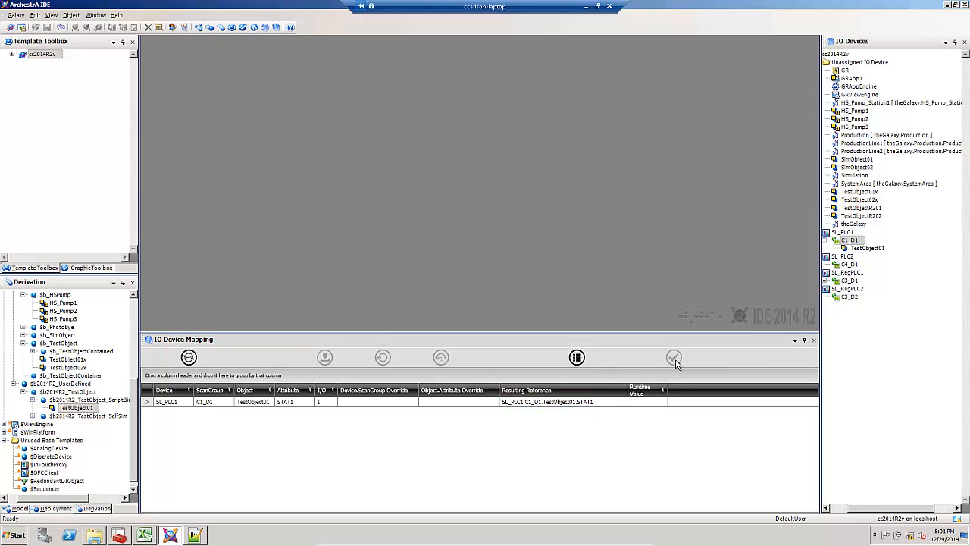
pyautogui.click(674, 357)
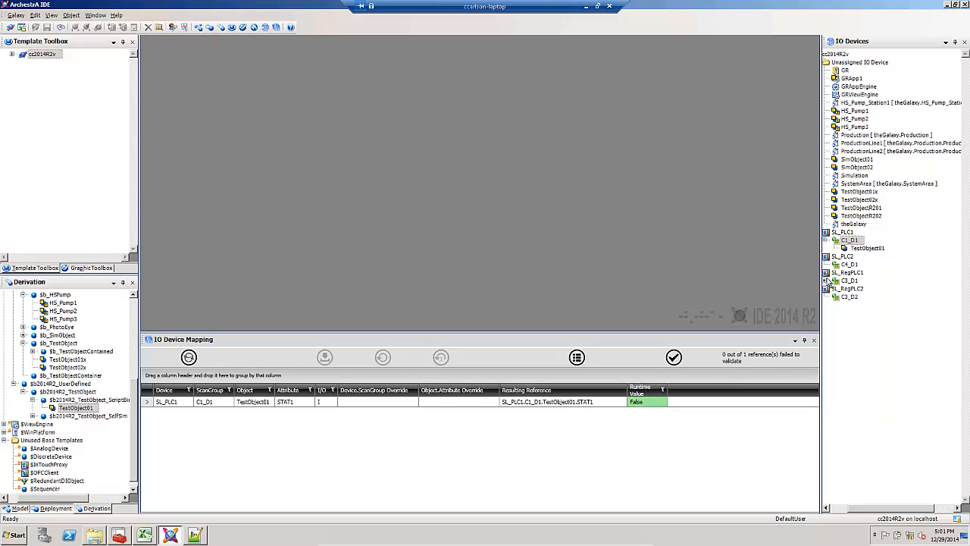
# Step: Deploy TestObject01 from the IO Devices tree and confirm the Deploy dialog
pyautogui.rightClick(868, 248)
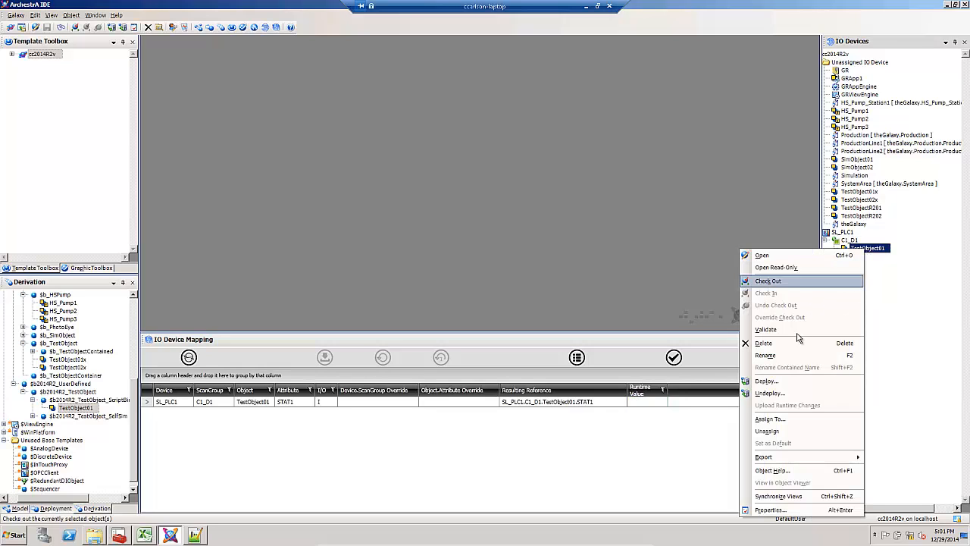
pyautogui.click(766, 380)
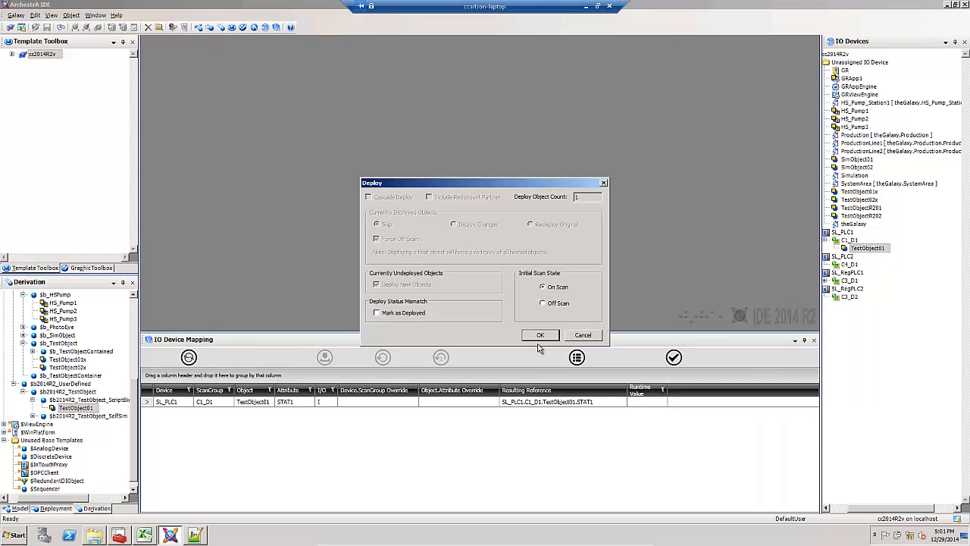
pyautogui.click(541, 335)
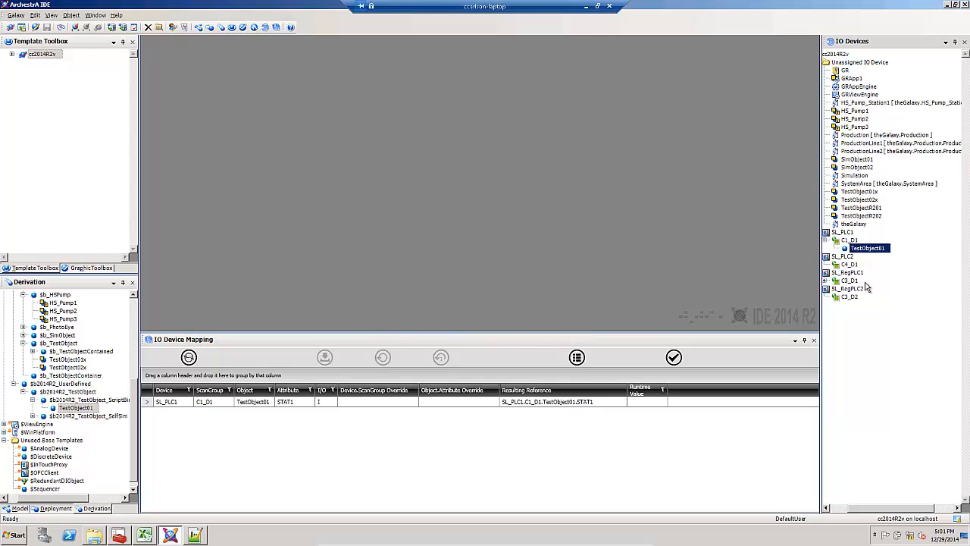
pyautogui.rightClick(867, 248)
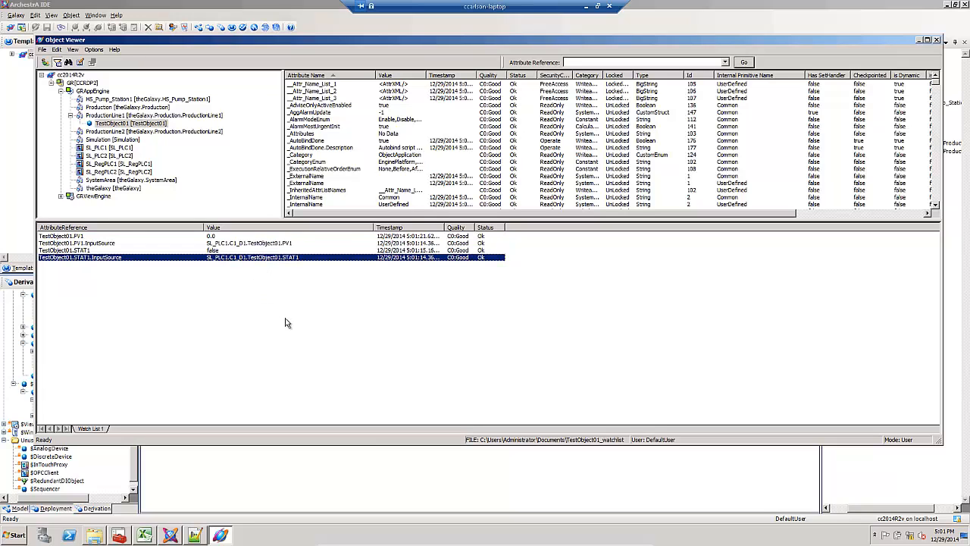
pyautogui.moveTo(289, 328)
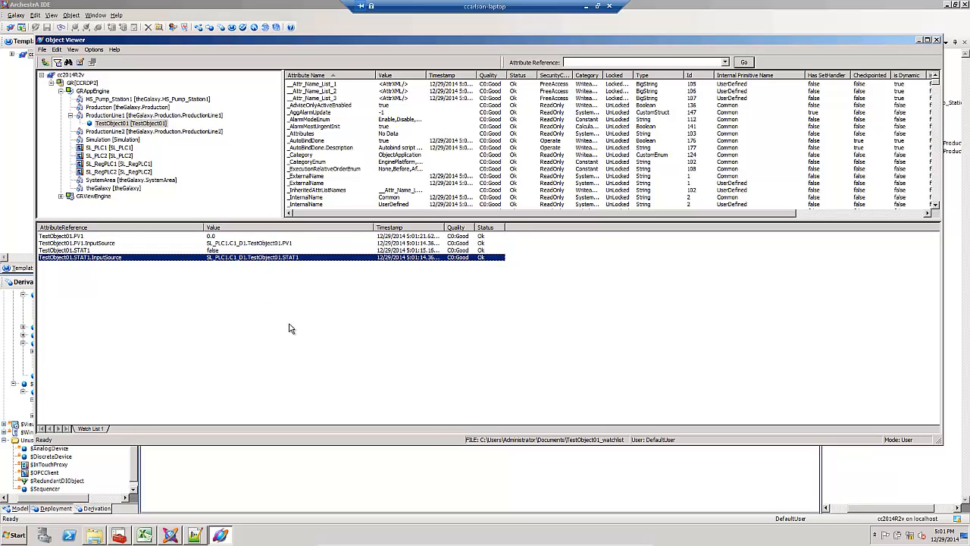
pyautogui.moveTo(296, 338)
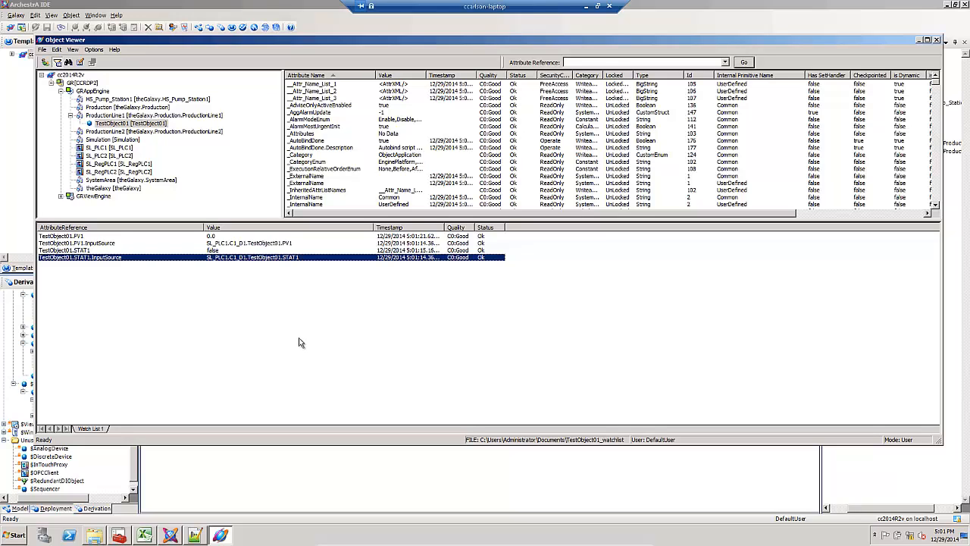
pyautogui.moveTo(363, 353)
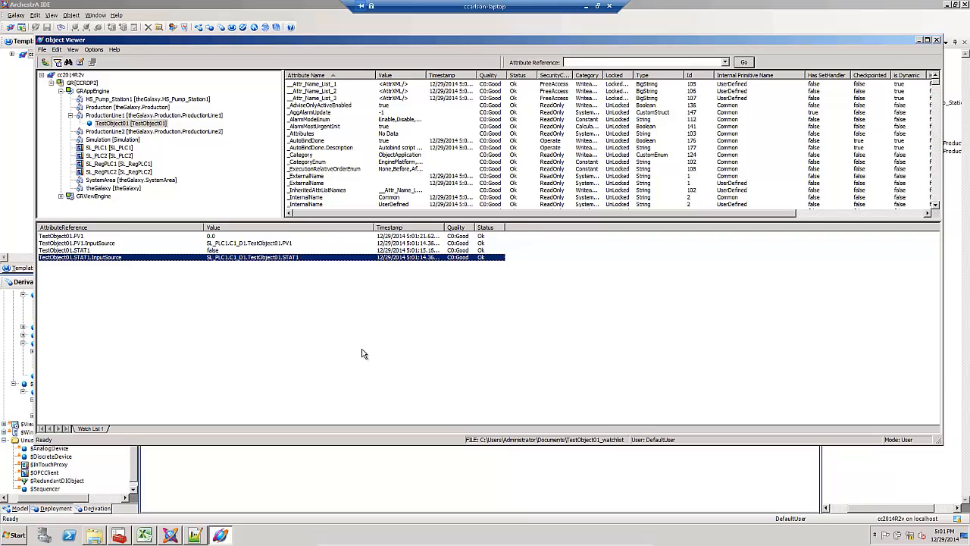